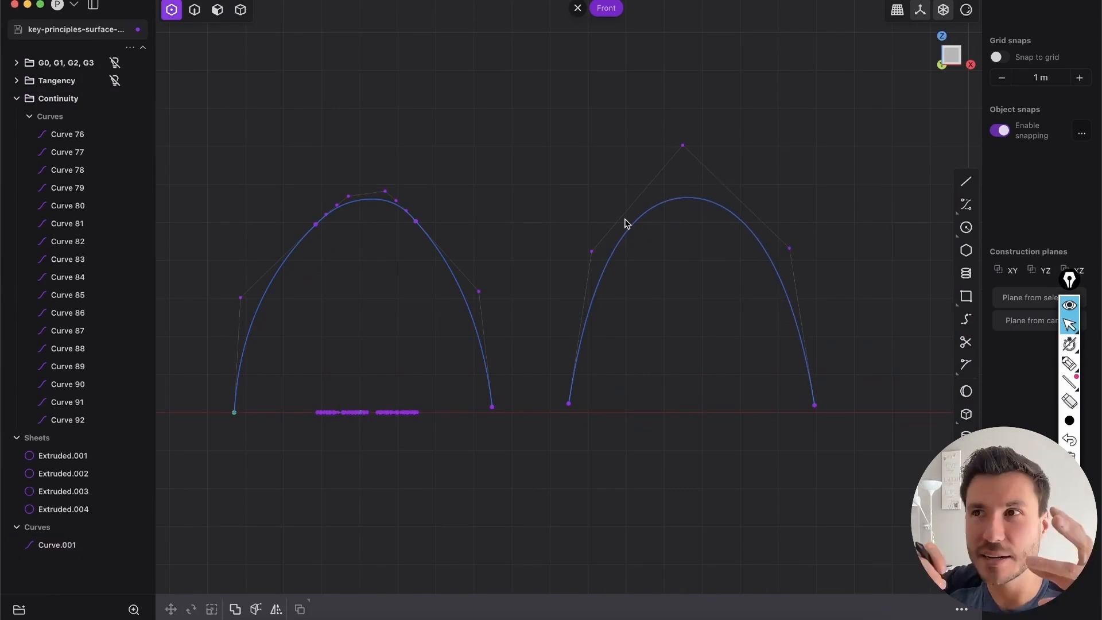
# Search for the 'patch' command in Plasticity to begin working on the bottle sheet
pyautogui.click(216, 12)
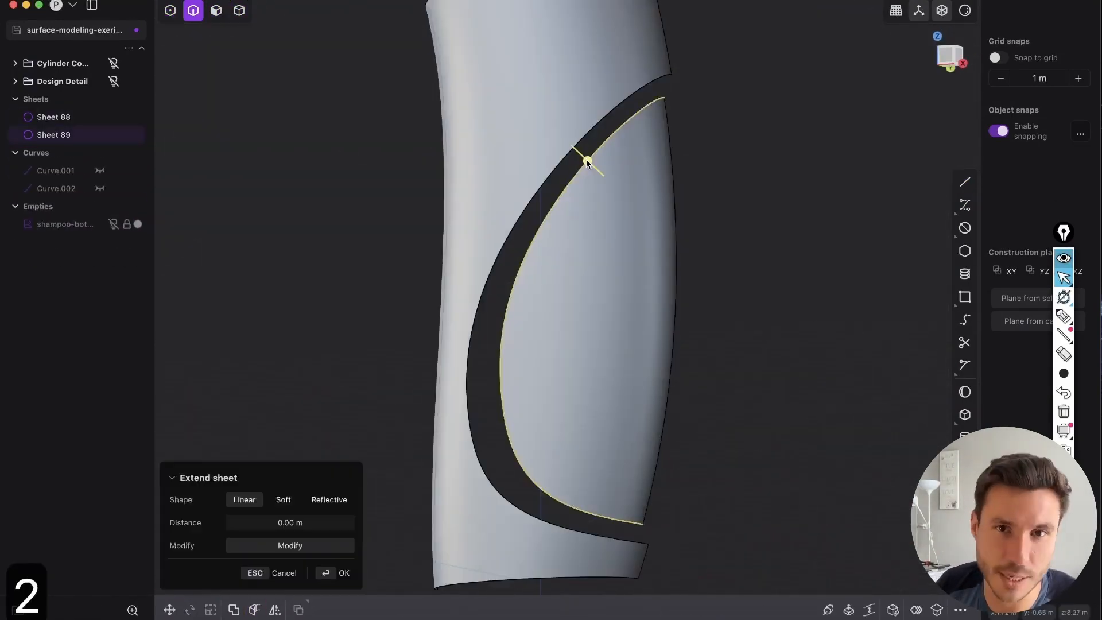
pyautogui.write('patch')
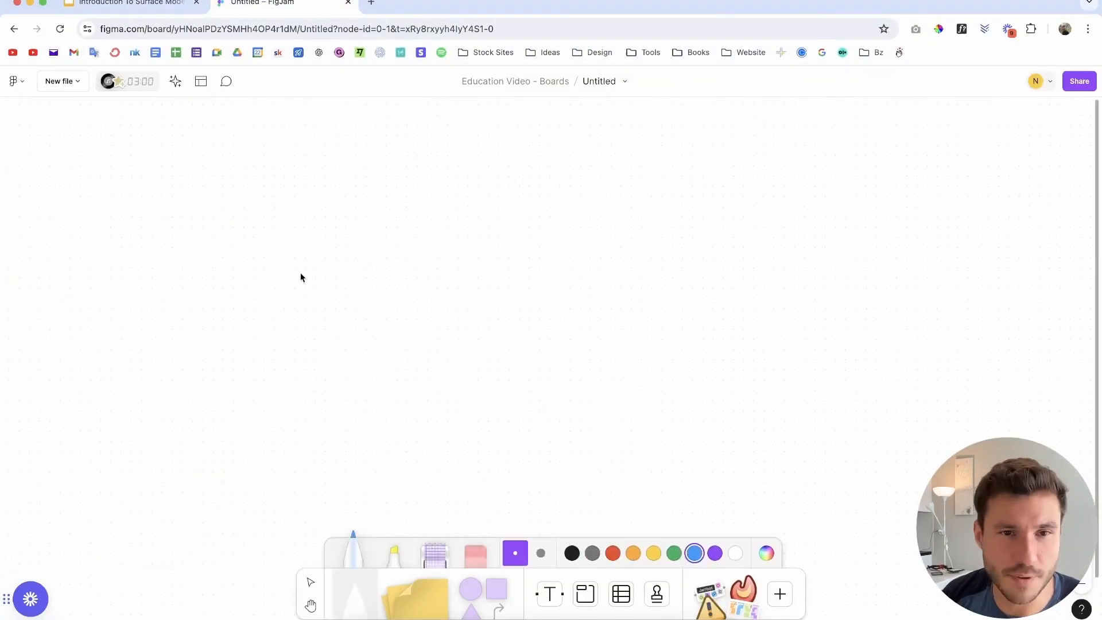
# Switch the marker to black, draw a stick figure, and write 'Most people' above it
pyautogui.click(572, 553)
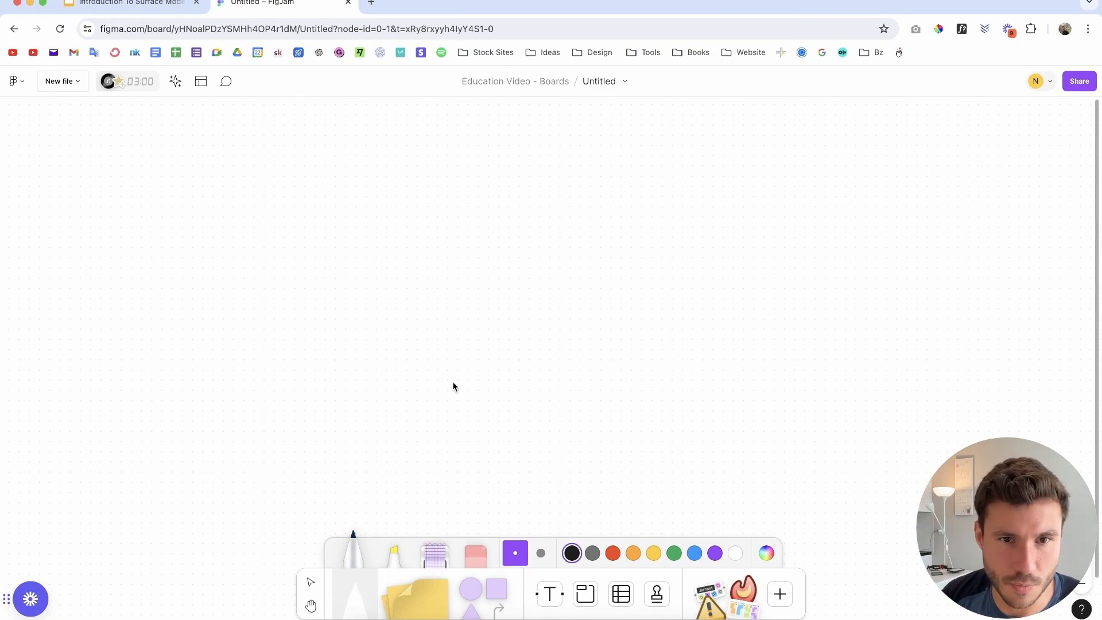
pyautogui.moveTo(344, 288); pyautogui.dragTo(308, 344)
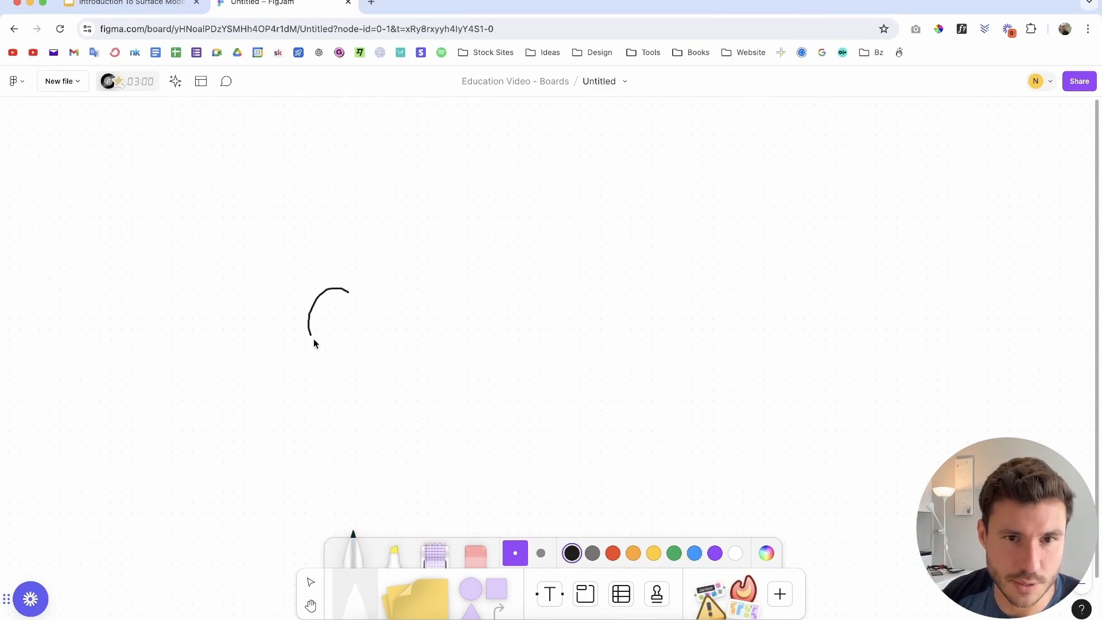
pyautogui.moveTo(336, 295); pyautogui.dragTo(336, 419)
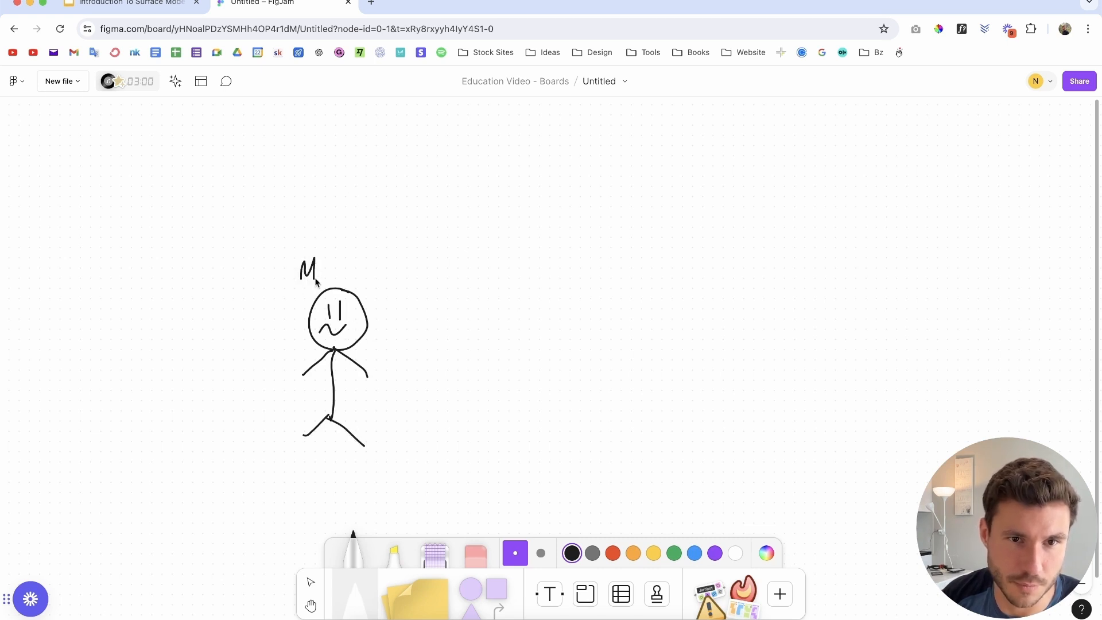
pyautogui.moveTo(320, 270); pyautogui.dragTo(366, 270)
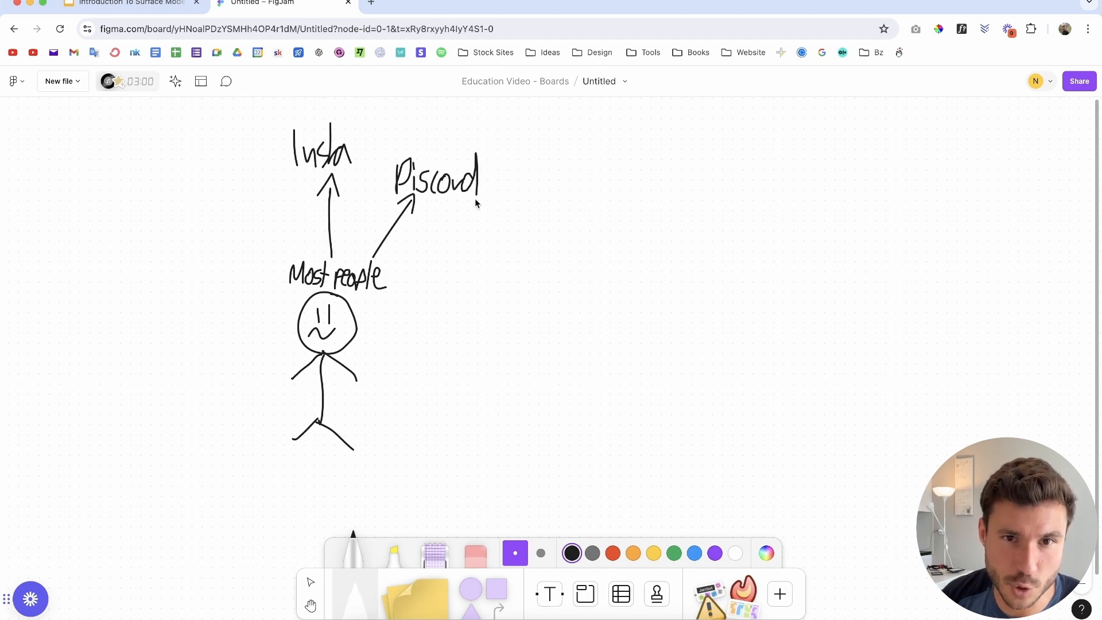
# Draw arrows from the figure to labels Insta, Discord, YT, Arts, Gum and Tiktok
pyautogui.moveTo(382, 299); pyautogui.dragTo(467, 267)
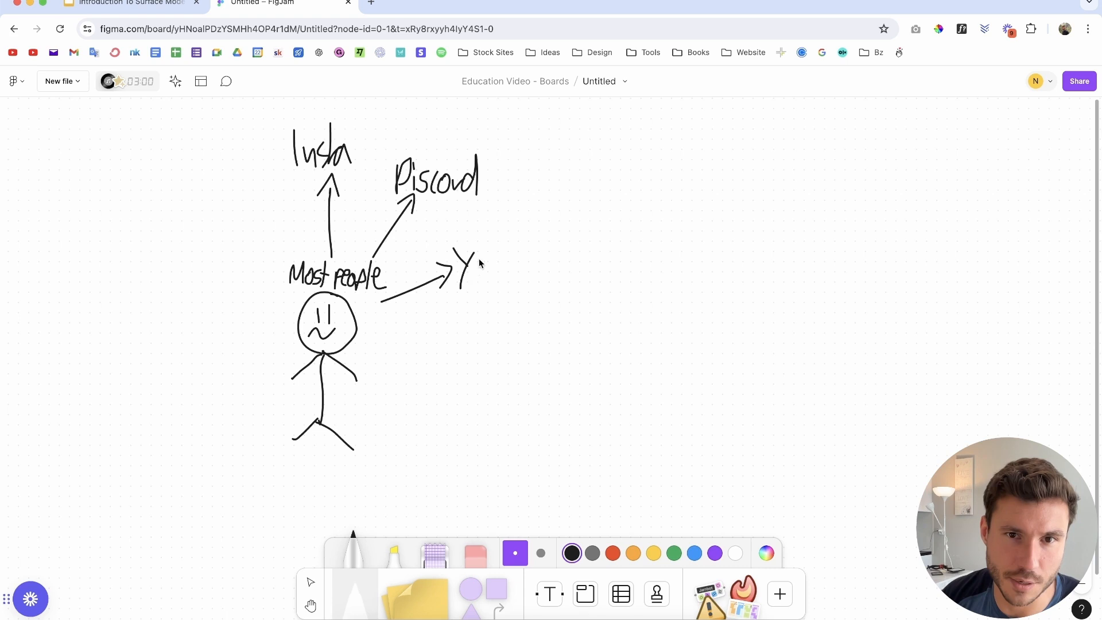
pyautogui.moveTo(373, 334); pyautogui.dragTo(443, 326)
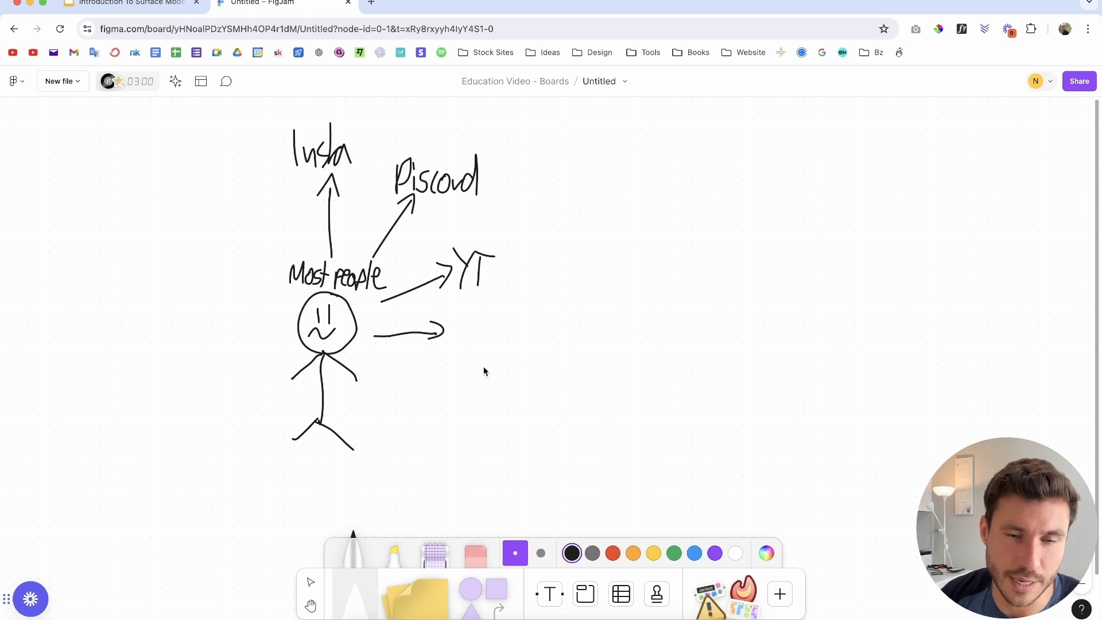
pyautogui.moveTo(463, 322)
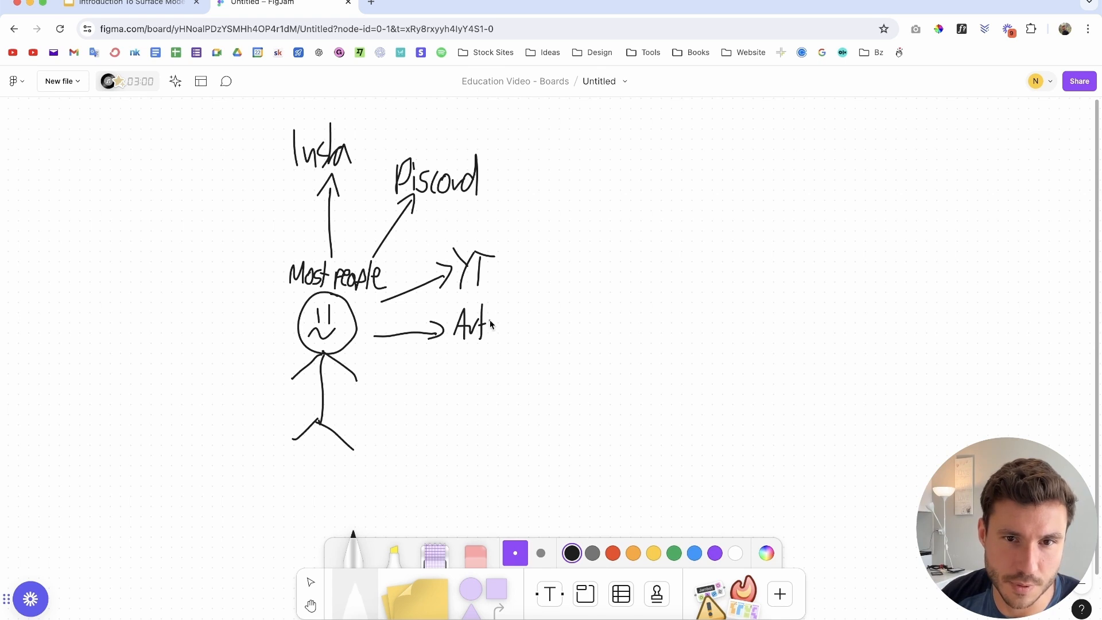
pyautogui.moveTo(372, 358); pyautogui.dragTo(457, 369)
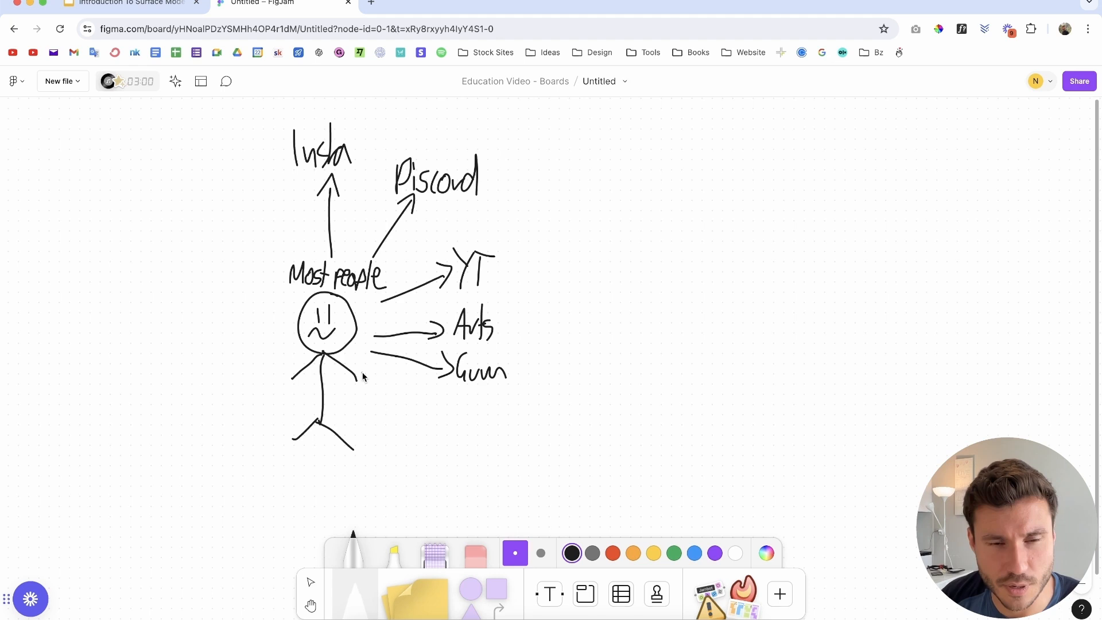
pyautogui.moveTo(366, 386); pyautogui.dragTo(450, 436)
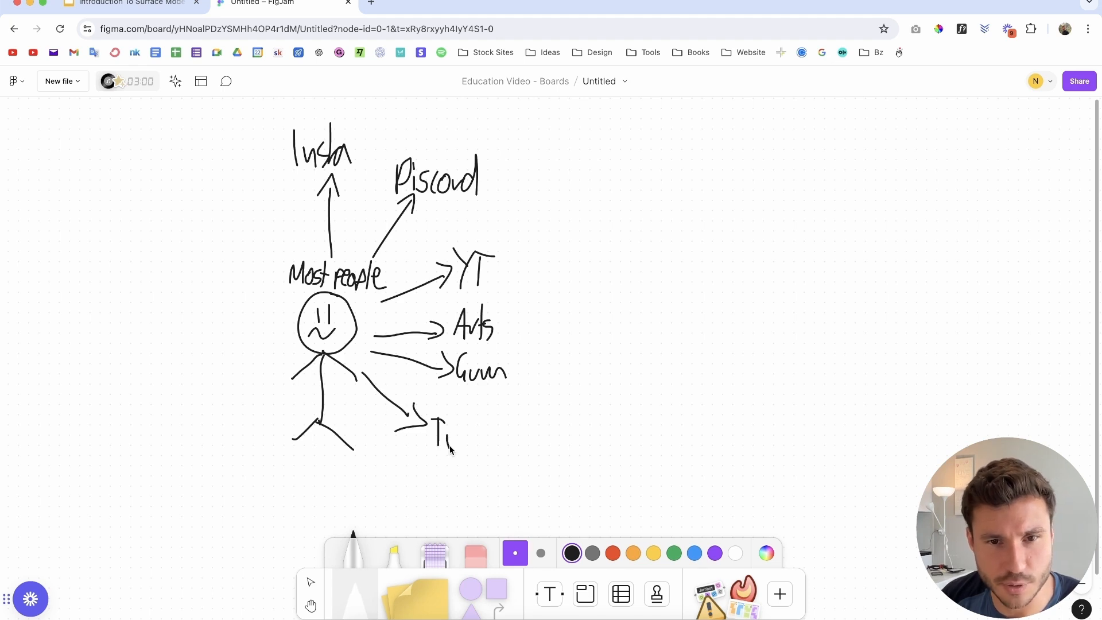
pyautogui.moveTo(440, 435); pyautogui.dragTo(520, 442)
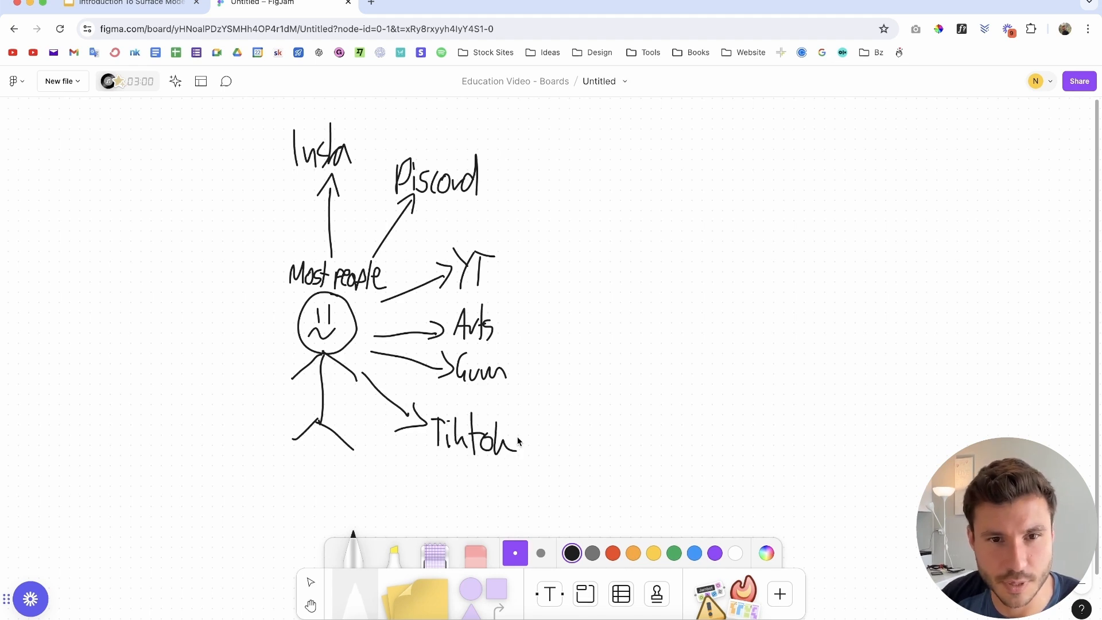
pyautogui.moveTo(329, 440); pyautogui.dragTo(336, 488)
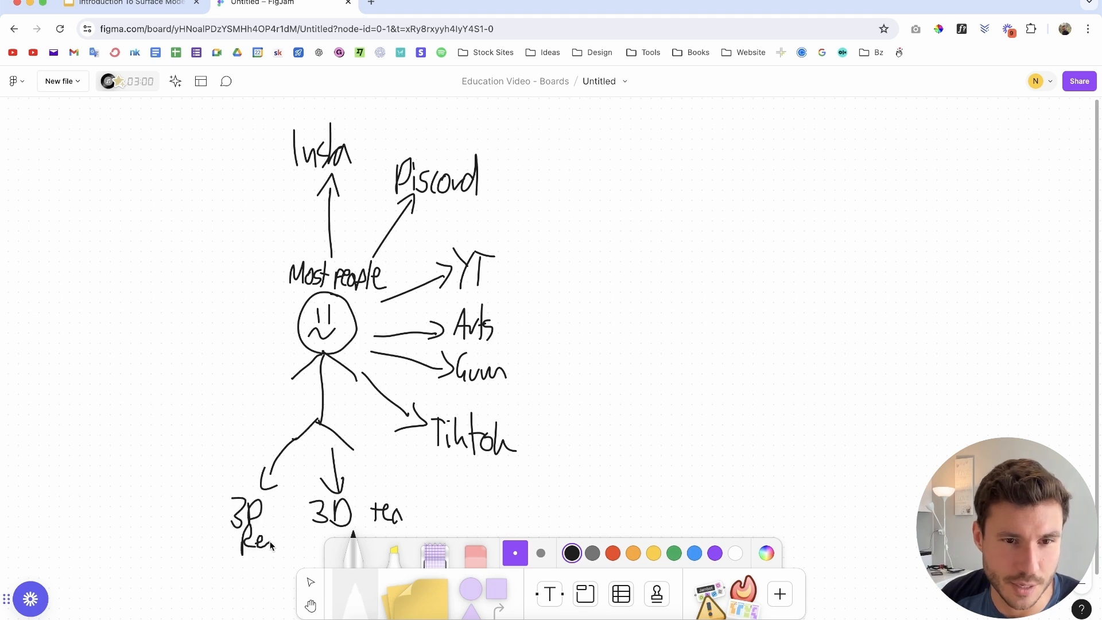
# Add arrows and labels such as Job, Family and Free on the figure's left side
pyautogui.moveTo(310, 415); pyautogui.dragTo(210, 471)
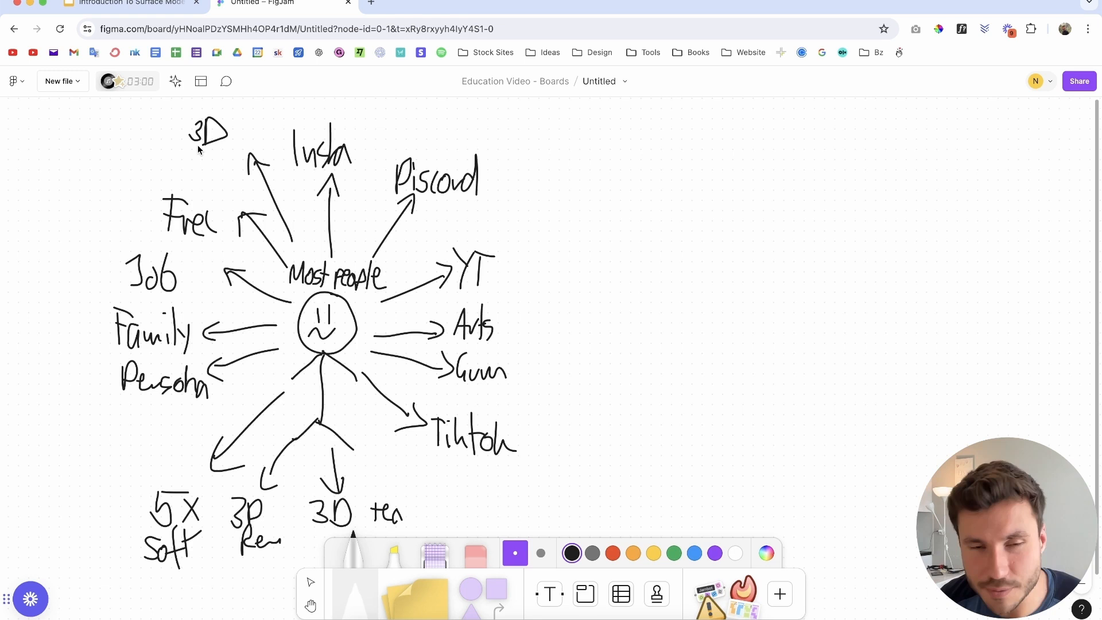
pyautogui.moveTo(161, 160)
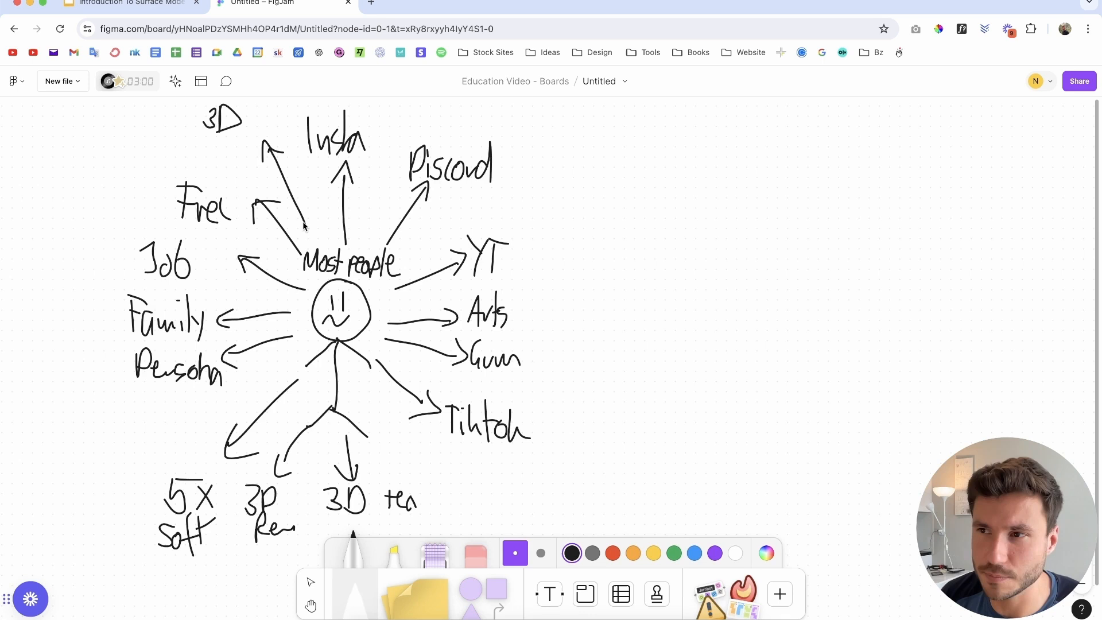
pyautogui.moveTo(341, 296)
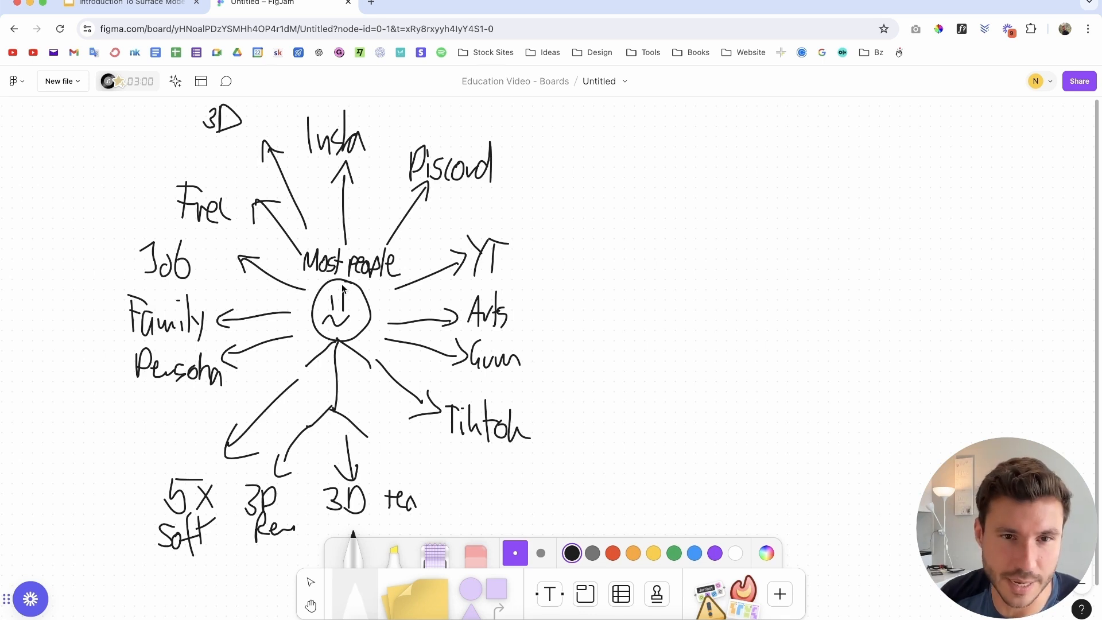
pyautogui.moveTo(393, 133)
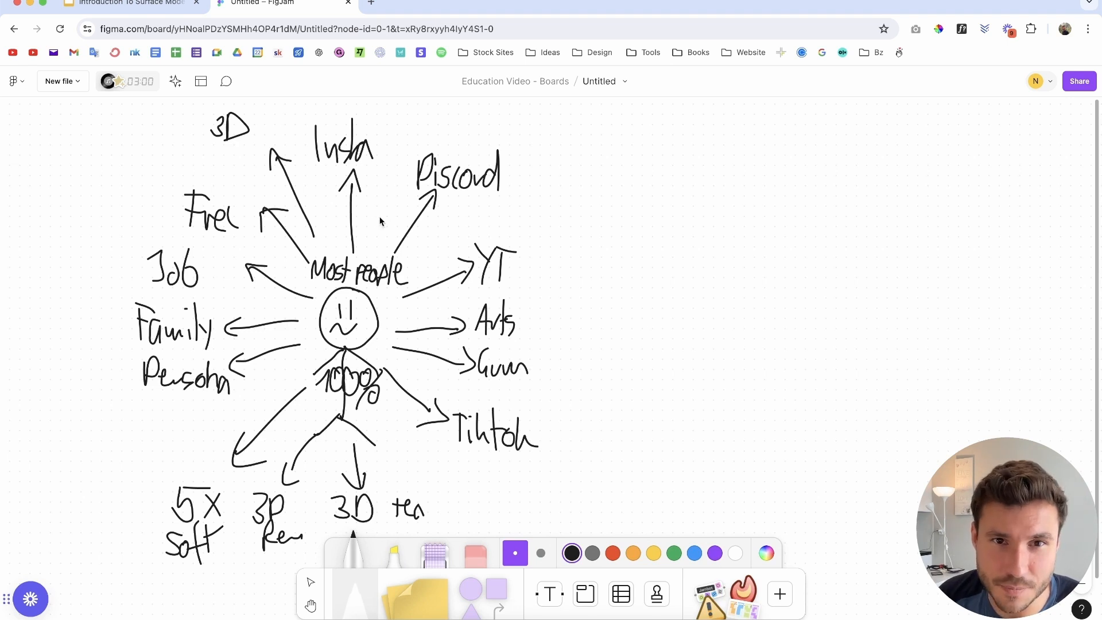
pyautogui.moveTo(418, 266)
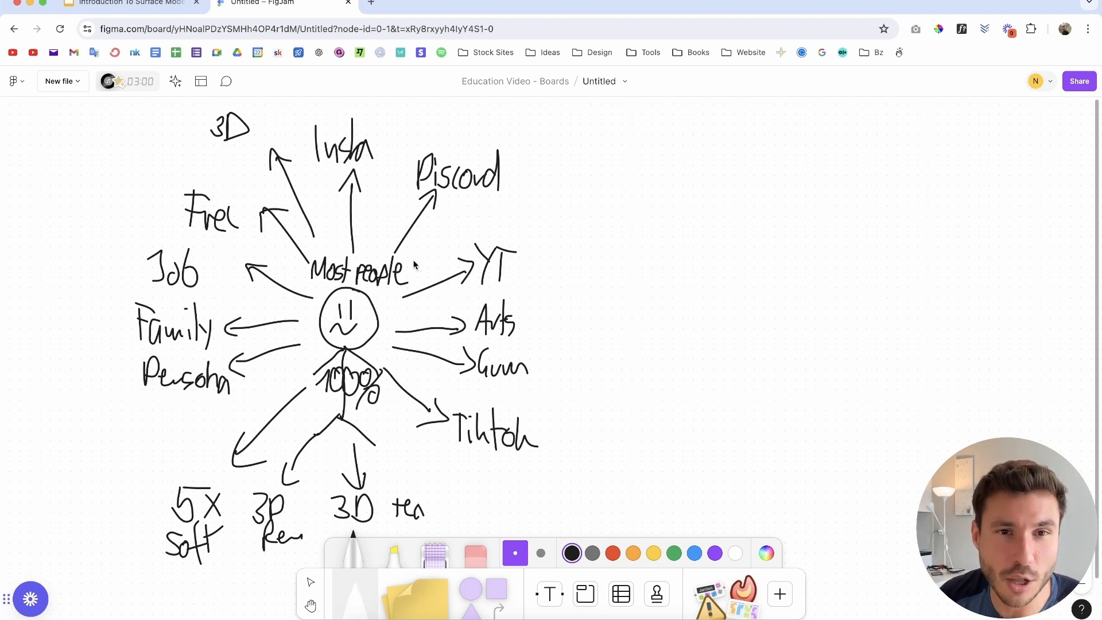
pyautogui.moveTo(380, 123); pyautogui.dragTo(390, 131)
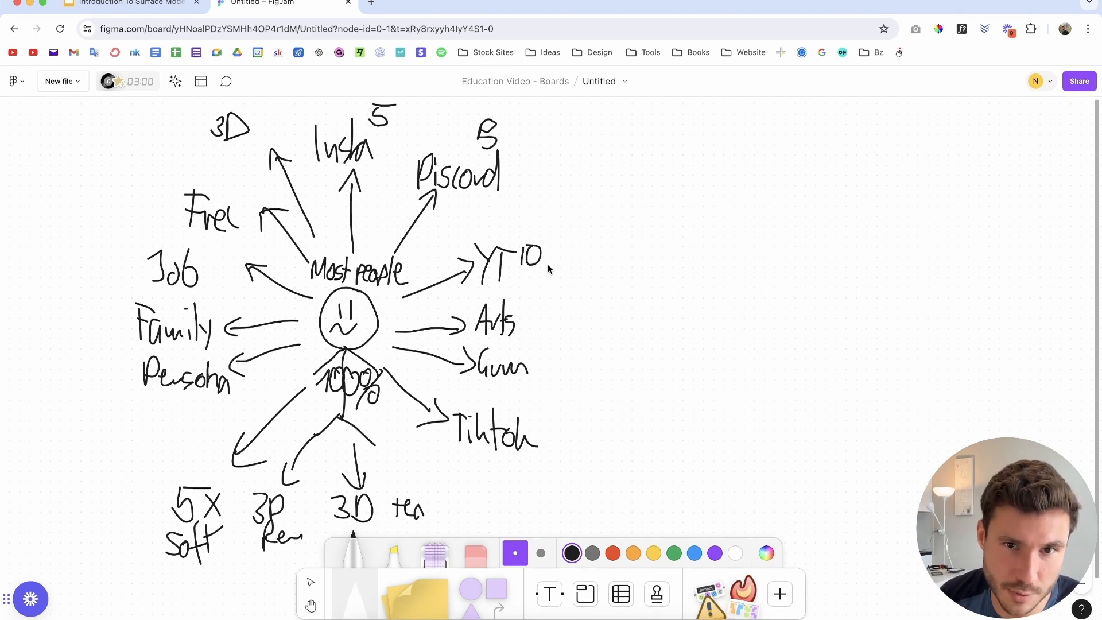
pyautogui.moveTo(541, 295); pyautogui.dragTo(552, 313)
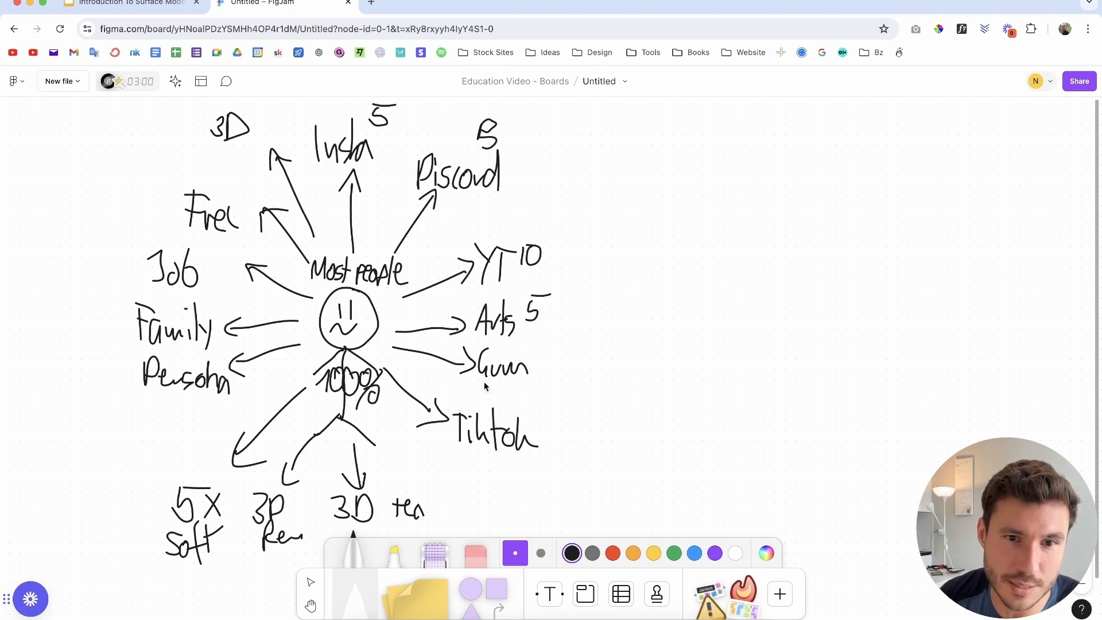
pyautogui.moveTo(133, 211)
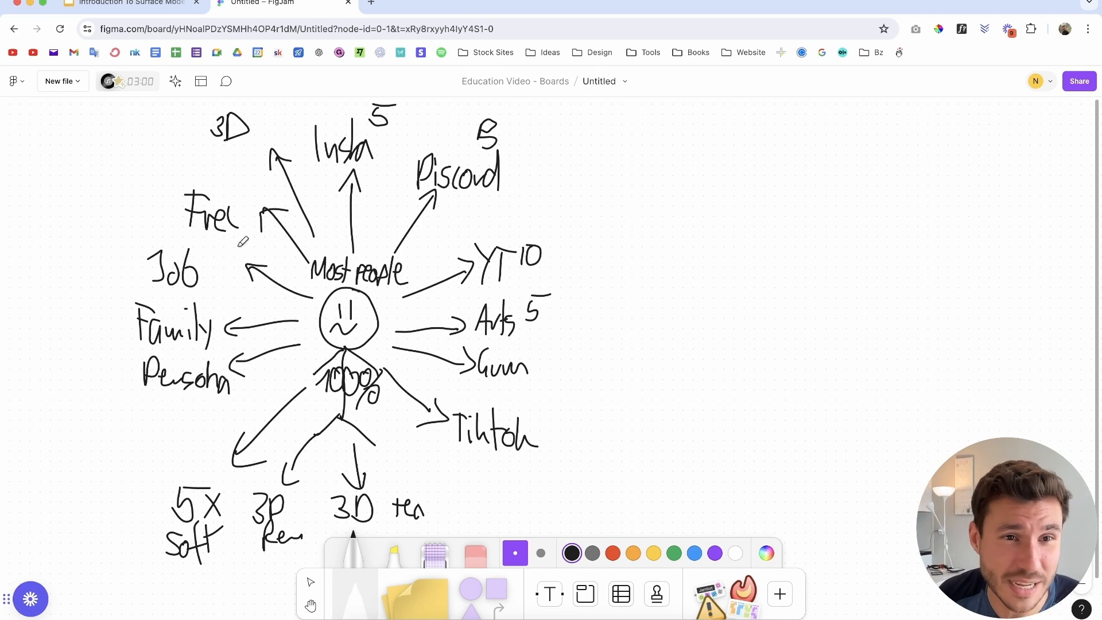
pyautogui.moveTo(7, 519)
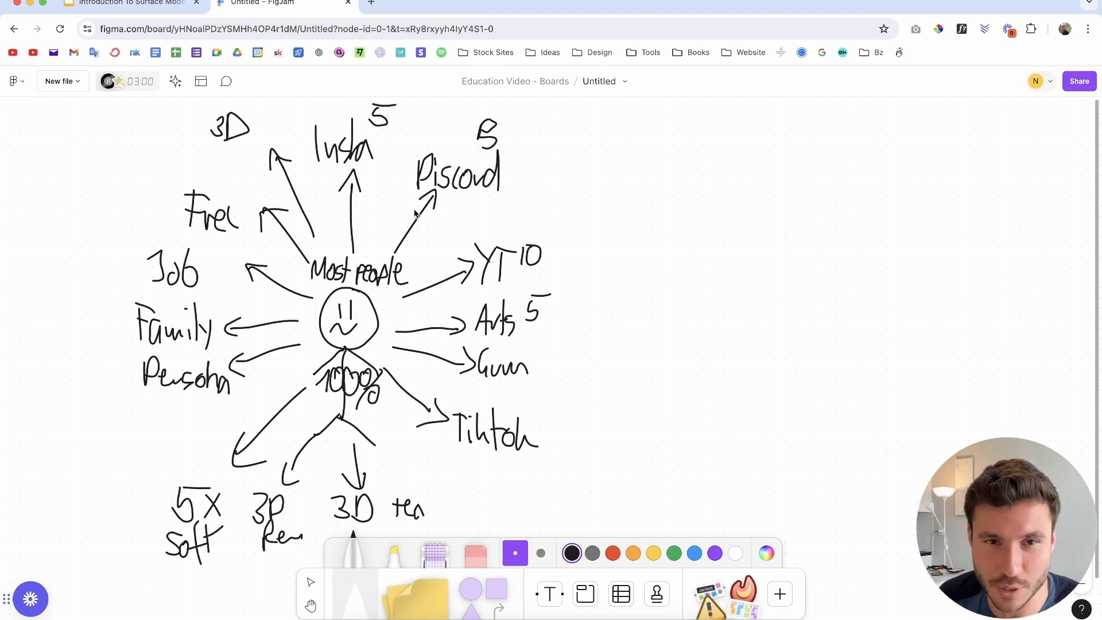
pyautogui.moveTo(518, 260)
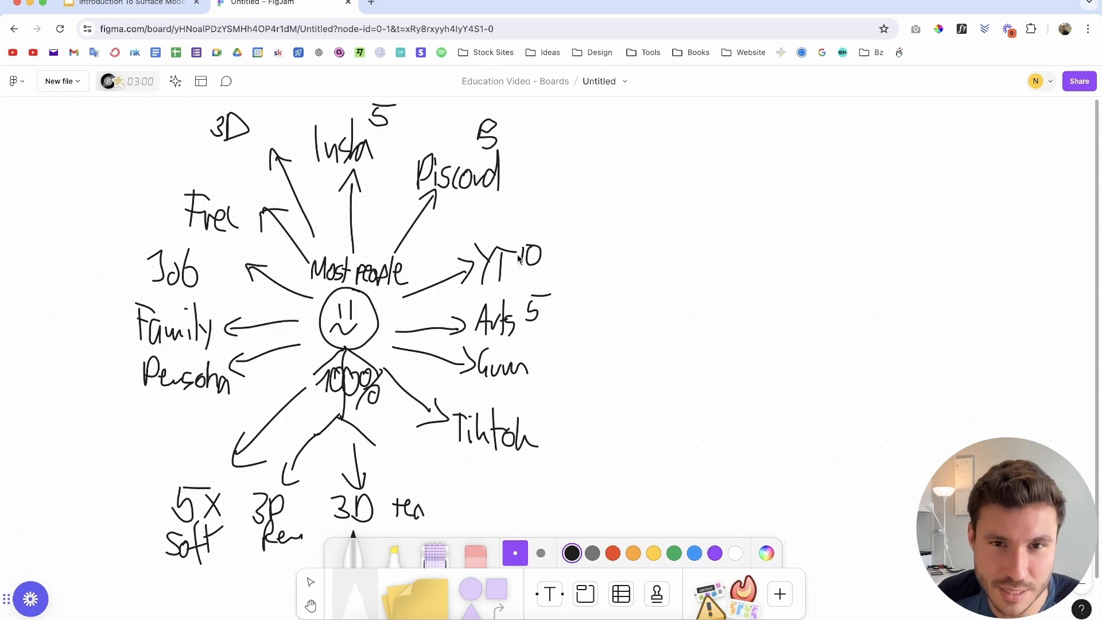
pyautogui.moveTo(389, 257)
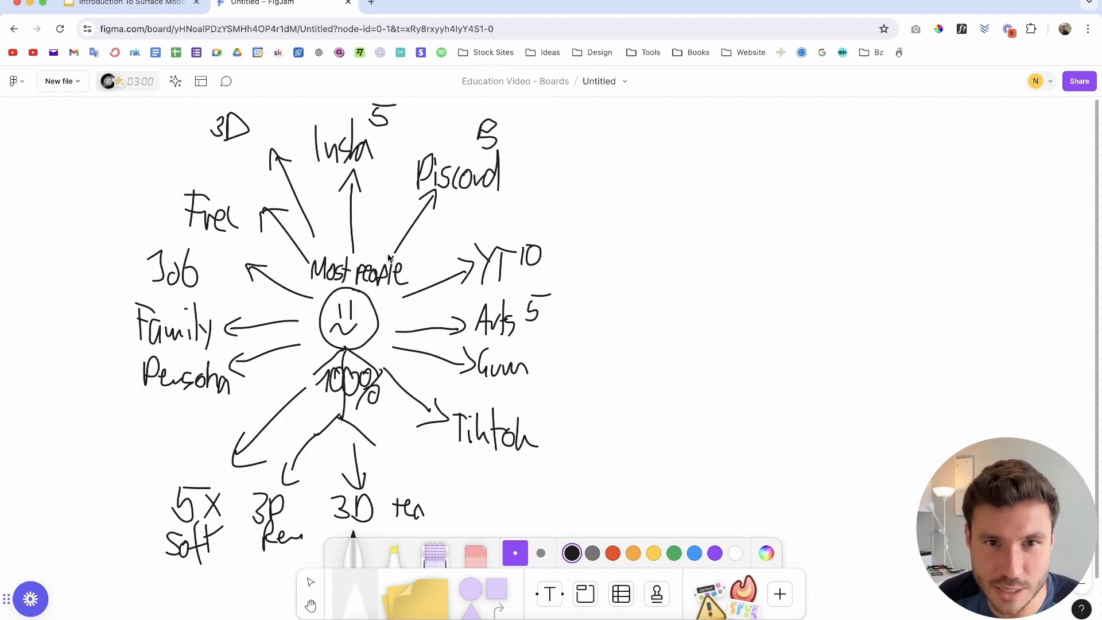
pyautogui.moveTo(205, 156)
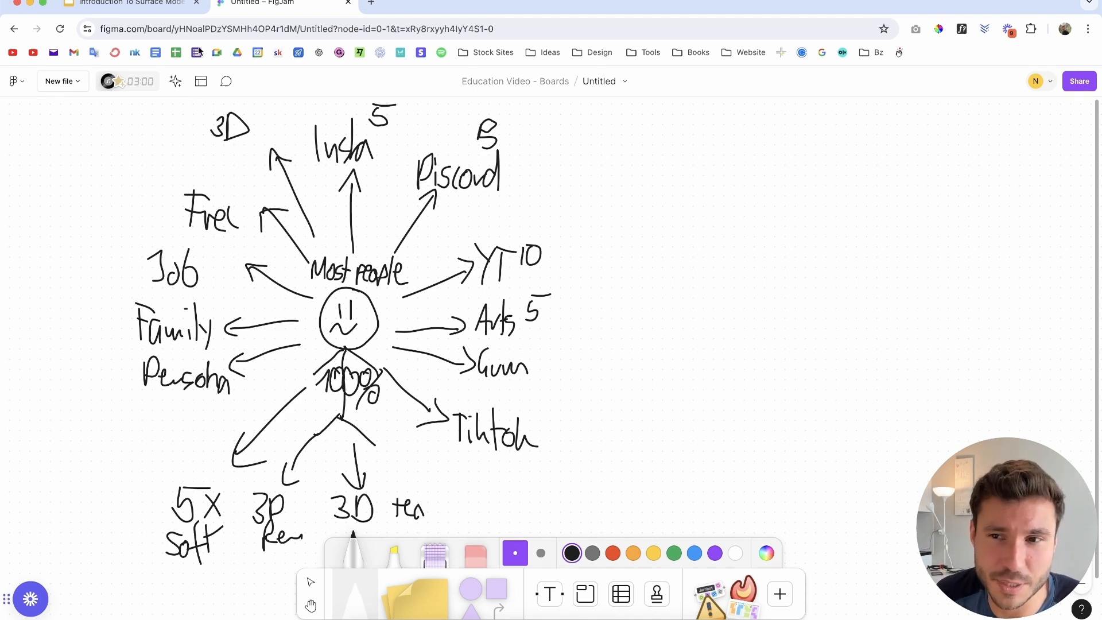
pyautogui.moveTo(176, 52)
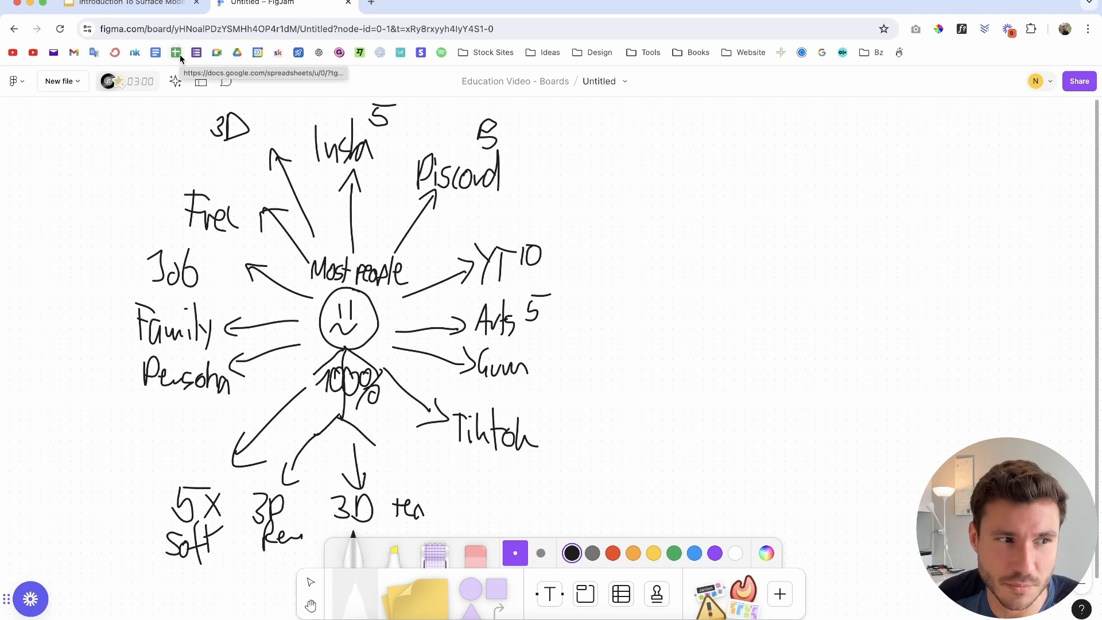
pyautogui.moveTo(326, 232)
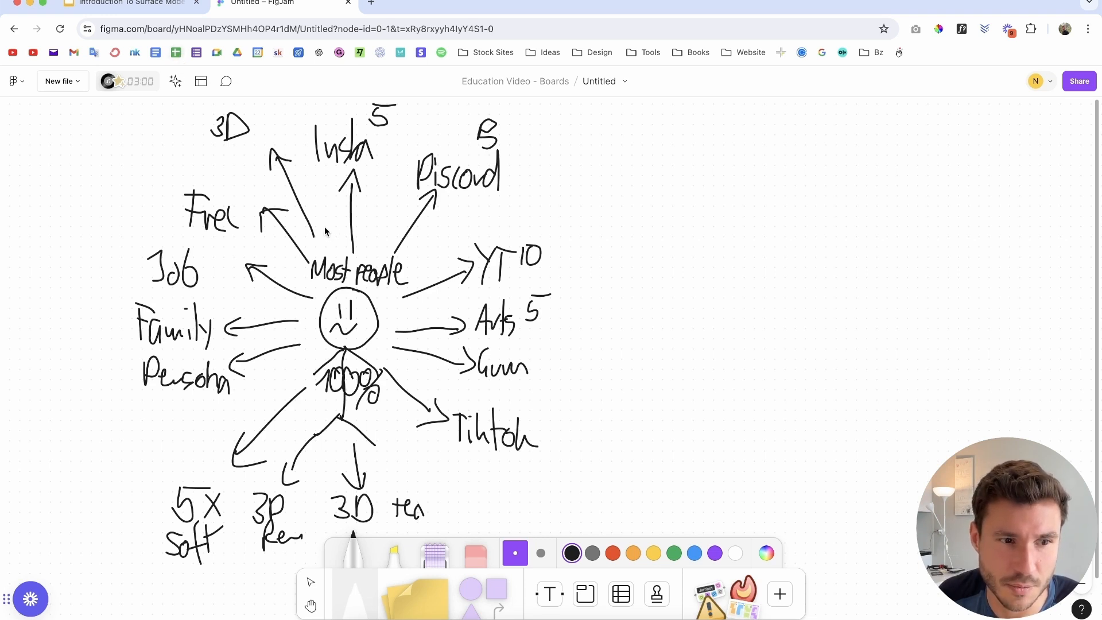
pyautogui.moveTo(201, 472)
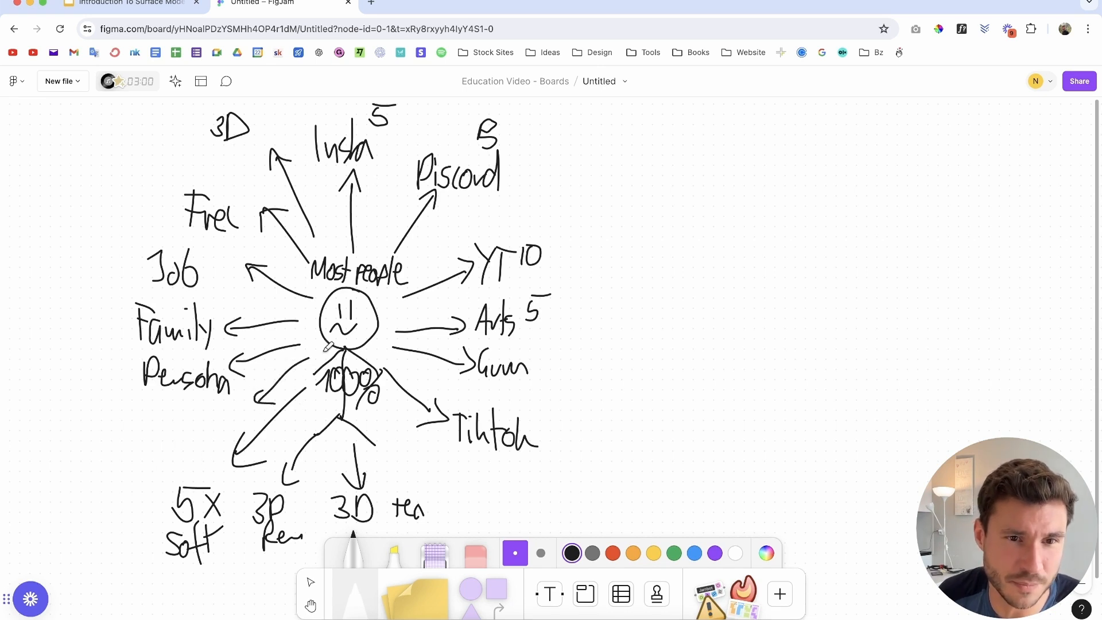
pyautogui.moveTo(241, 453)
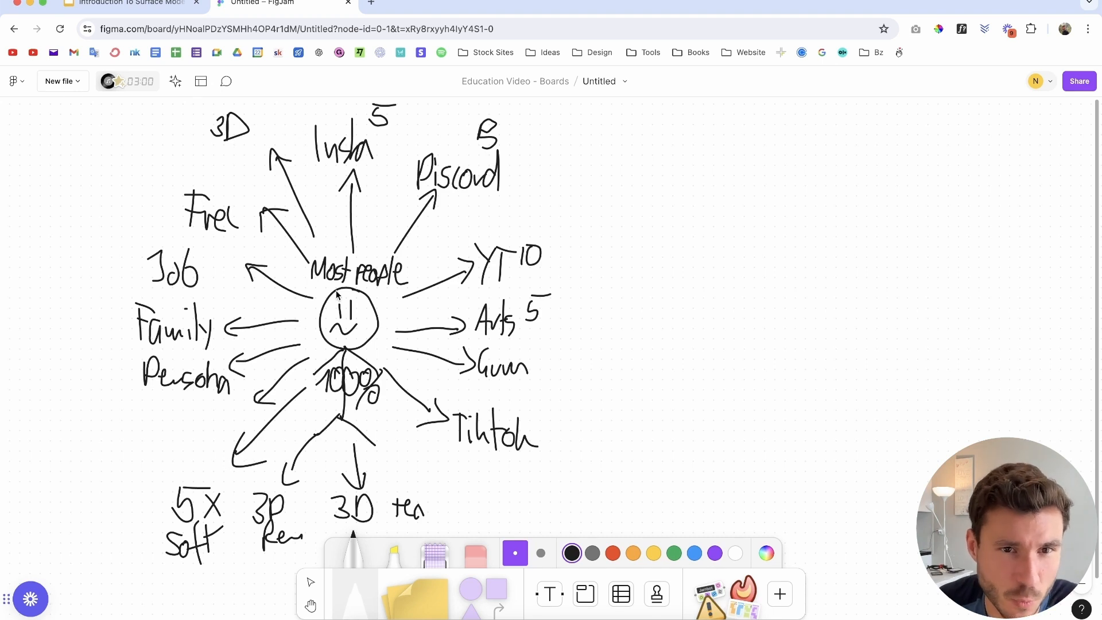
# Switch the marker to red and draw a red star left of the figure
pyautogui.click(613, 553)
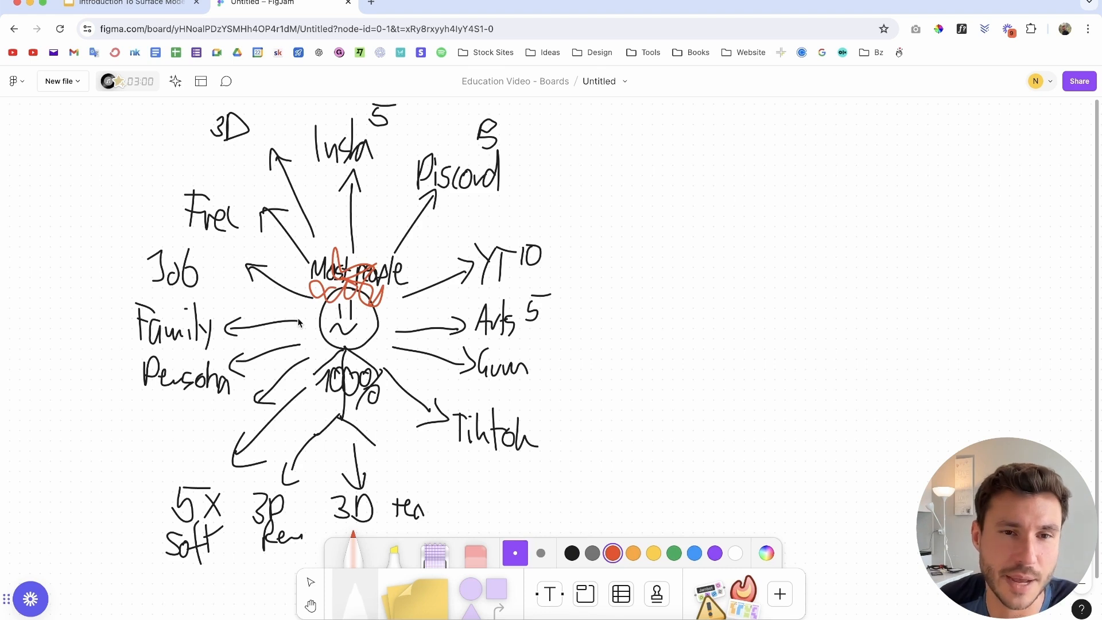
pyautogui.moveTo(432, 302)
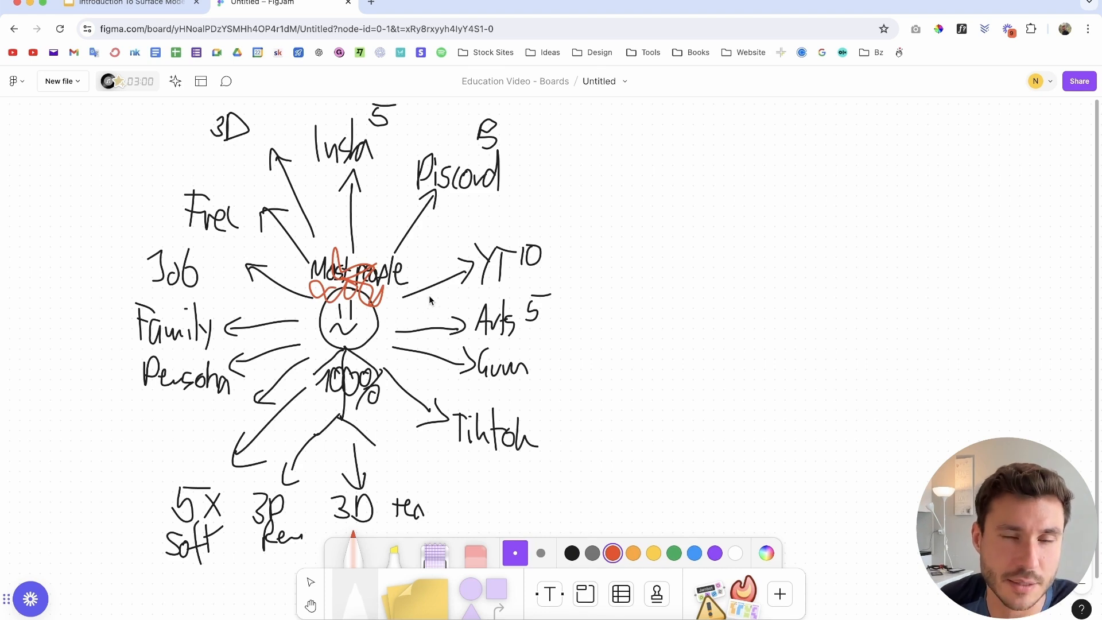
pyautogui.moveTo(101, 194)
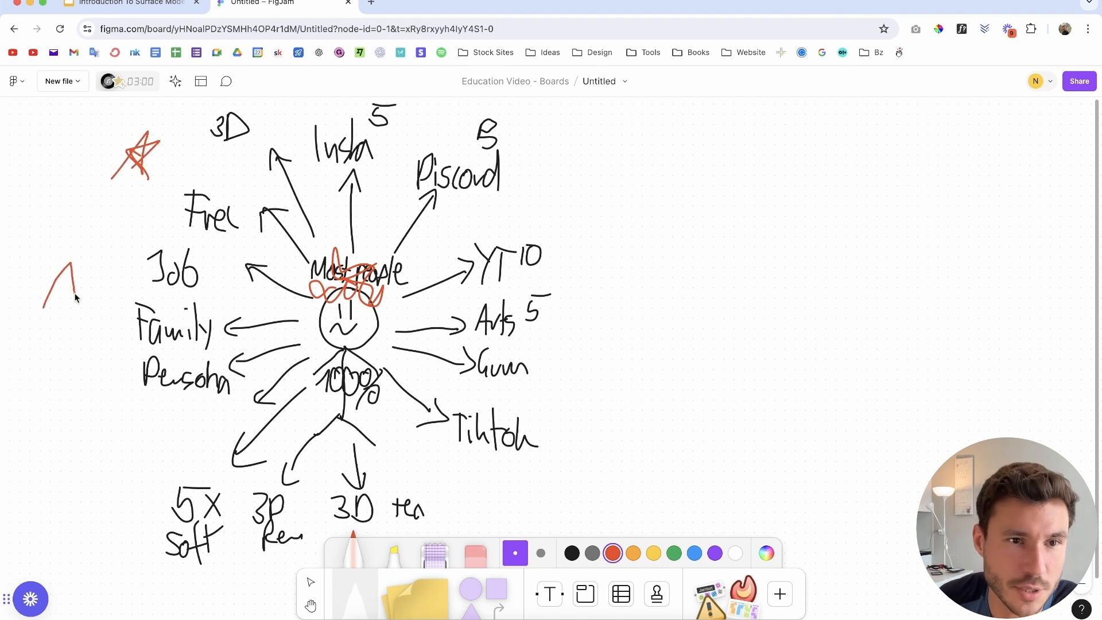
pyautogui.moveTo(42, 309); pyautogui.dragTo(77, 261)
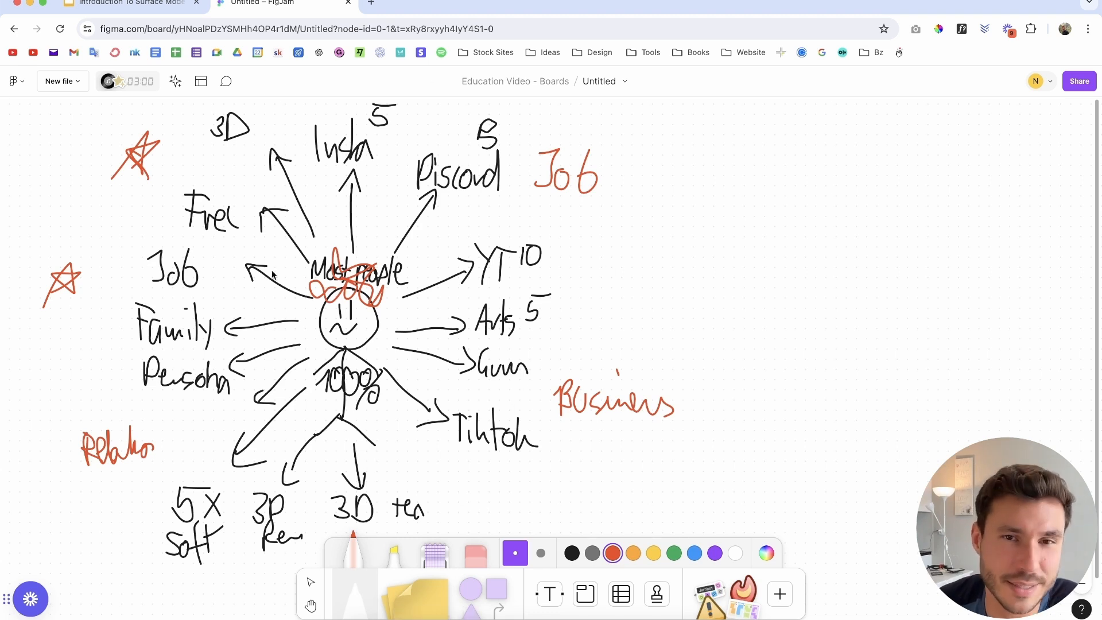
pyautogui.moveTo(302, 273)
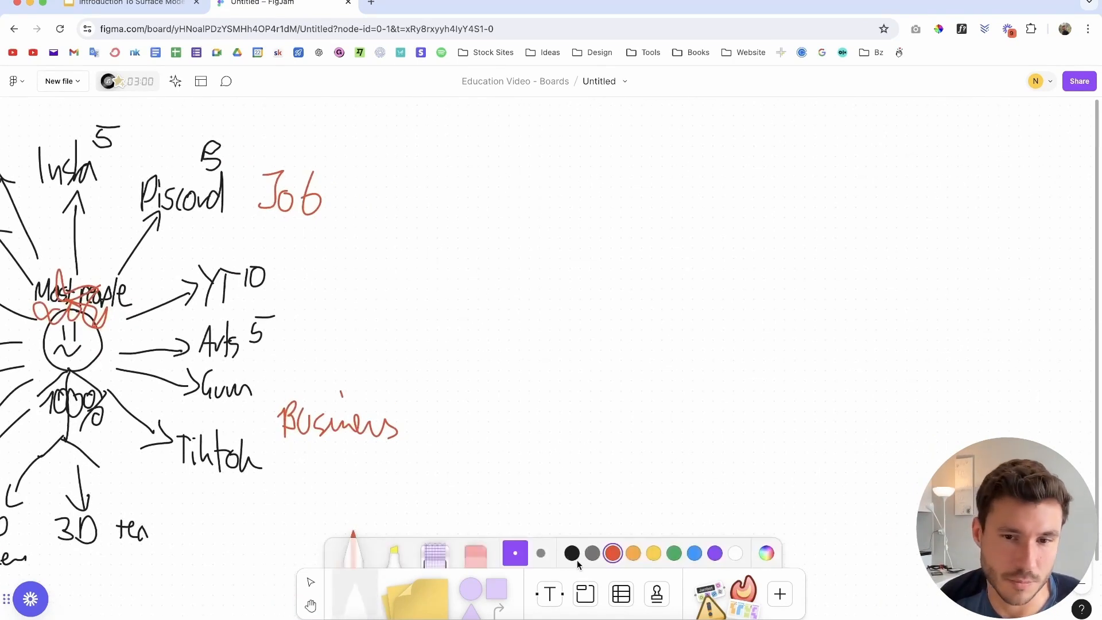
pyautogui.moveTo(573, 560)
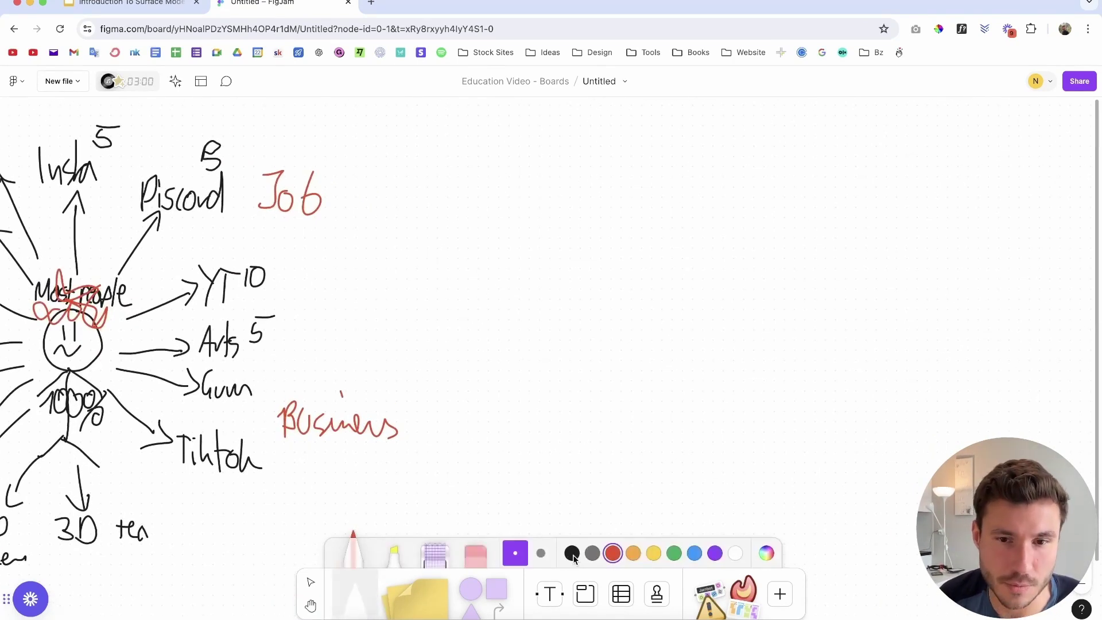
# Pick green and begin drawing the new stick figure's head on blank canvas
pyautogui.click(674, 553)
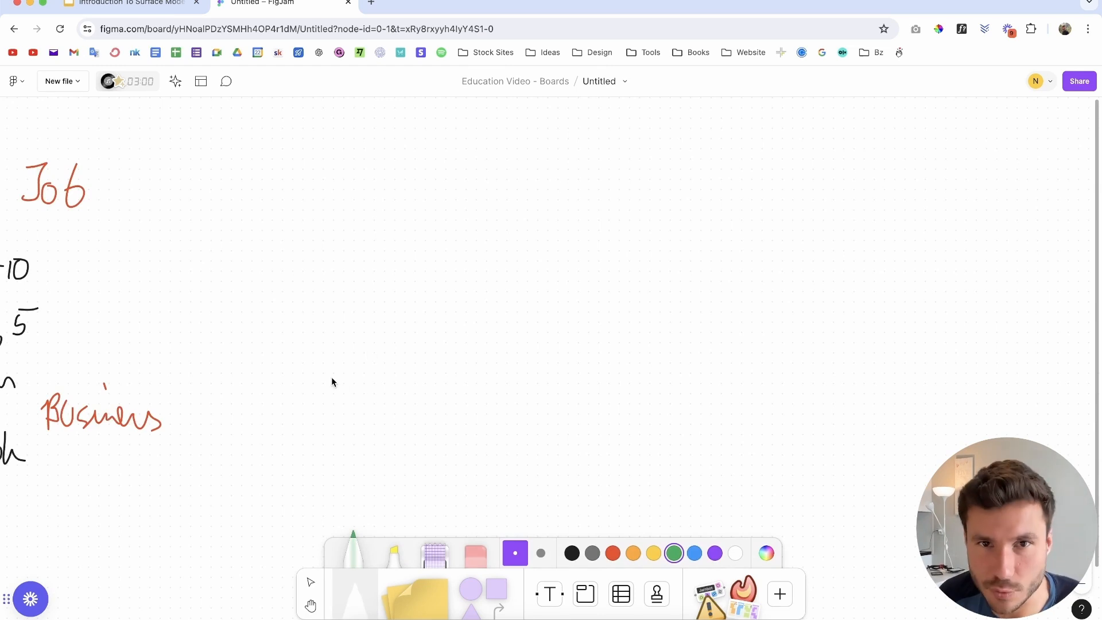
pyautogui.moveTo(332, 382); pyautogui.dragTo(439, 276)
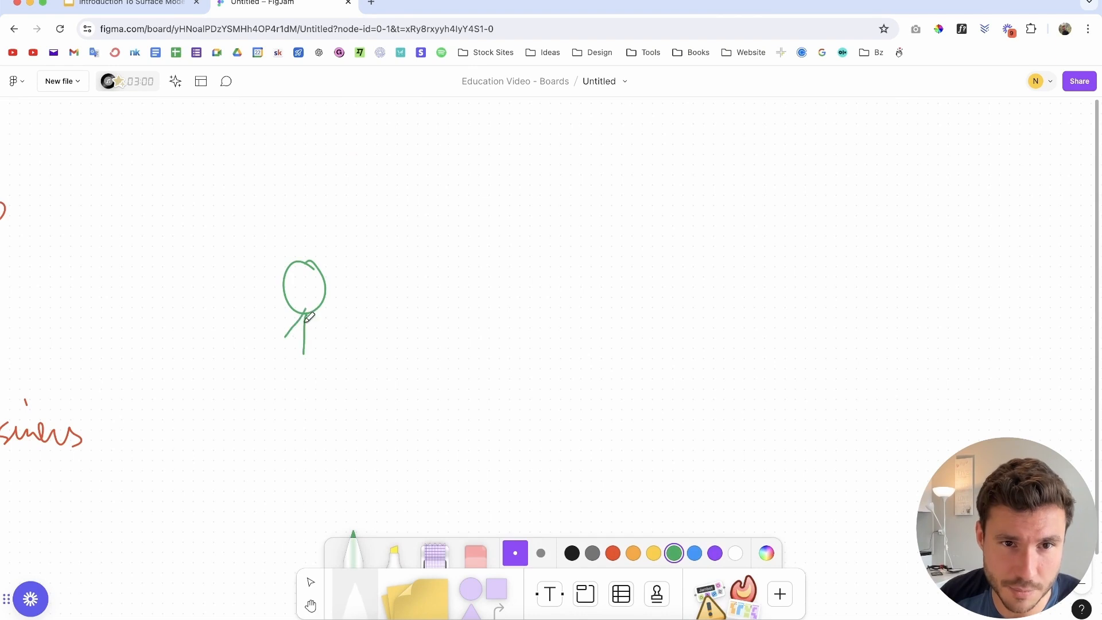
# Draw the green figure's body and legs, then add crosses above it and near the head
pyautogui.moveTo(304, 323); pyautogui.dragTo(336, 380)
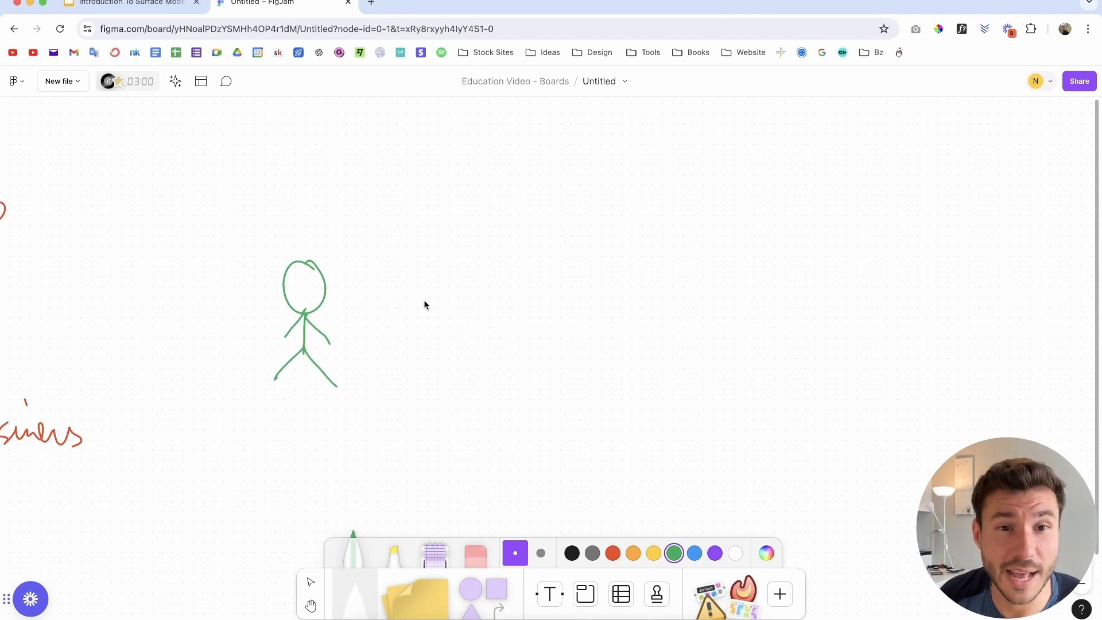
pyautogui.moveTo(314, 245)
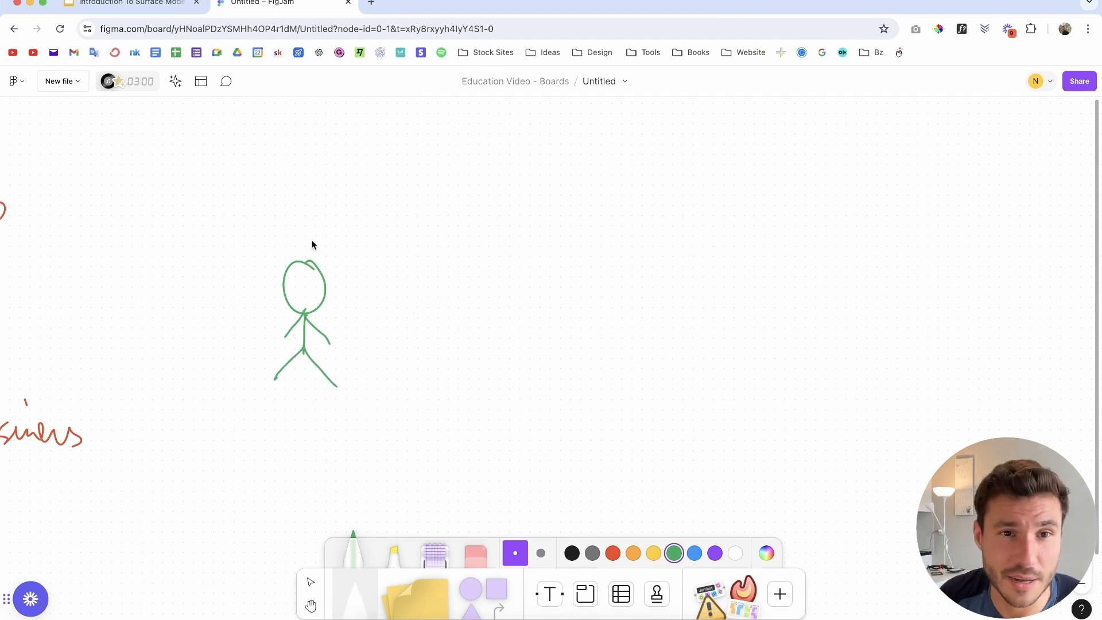
pyautogui.moveTo(294, 201)
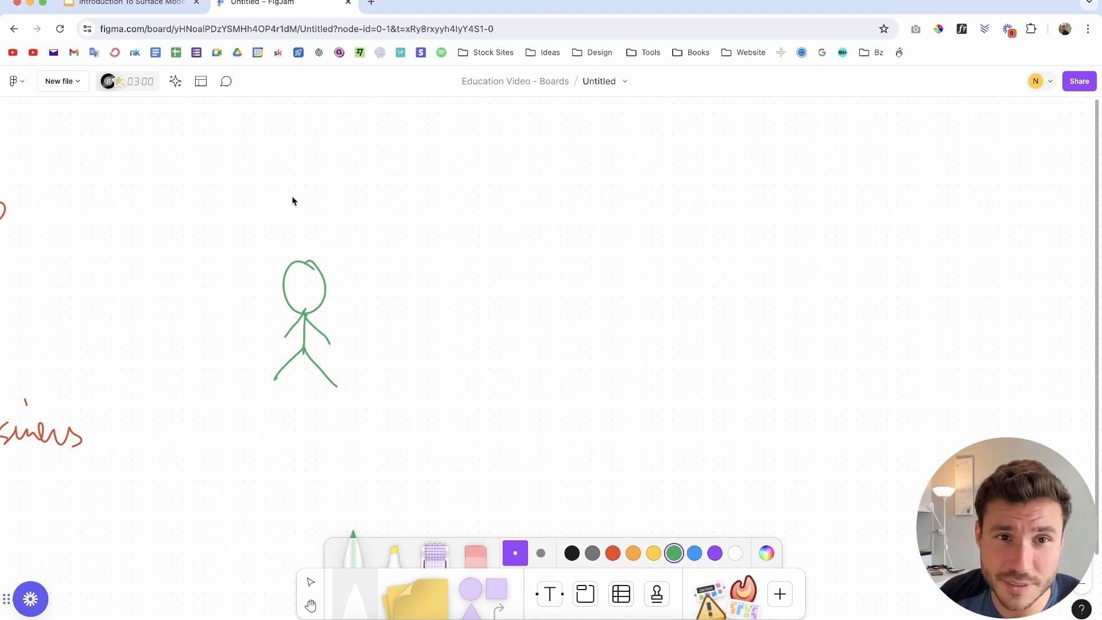
pyautogui.moveTo(288, 172); pyautogui.dragTo(327, 207)
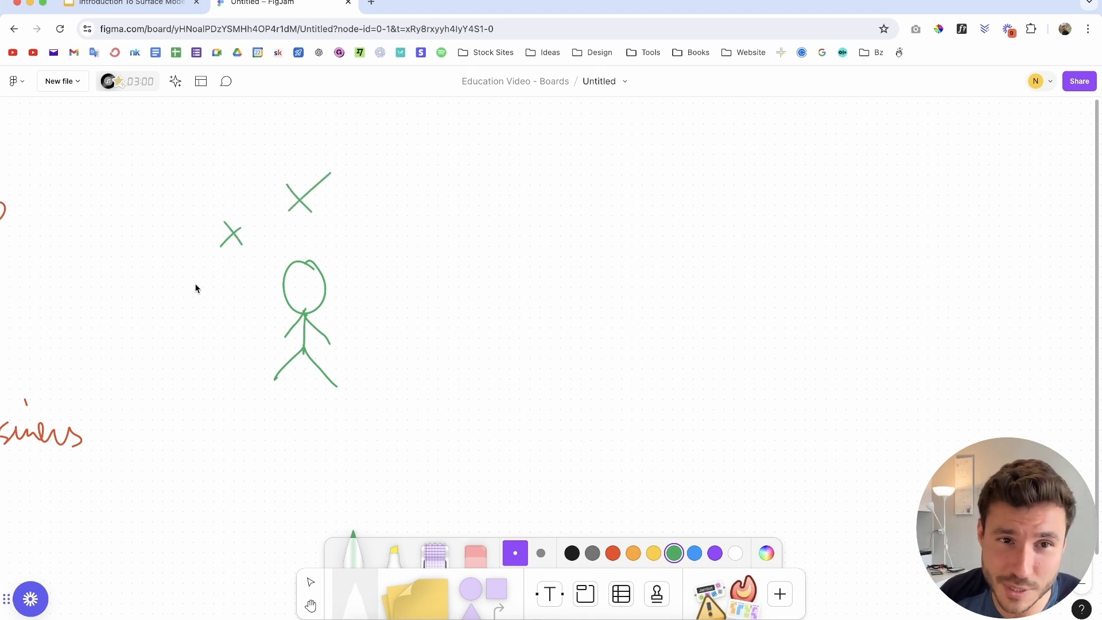
pyautogui.moveTo(190, 274); pyautogui.dragTo(218, 351)
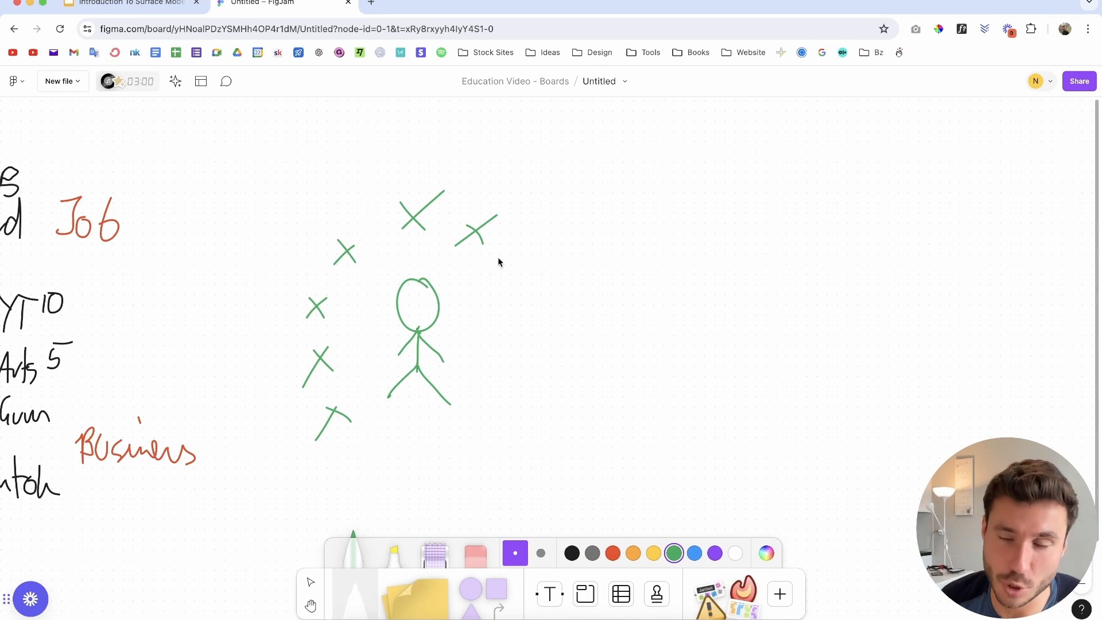
pyautogui.moveTo(475, 312)
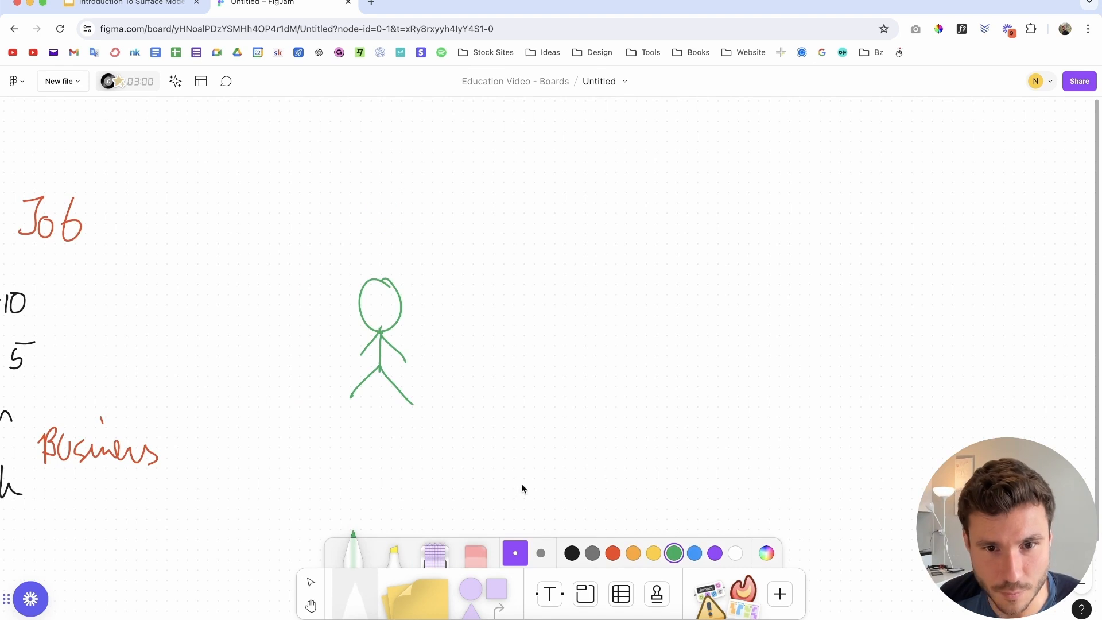
# Draw two thick green arrows pointing right and fill in both arrowheads
pyautogui.moveTo(426, 295); pyautogui.dragTo(577, 294)
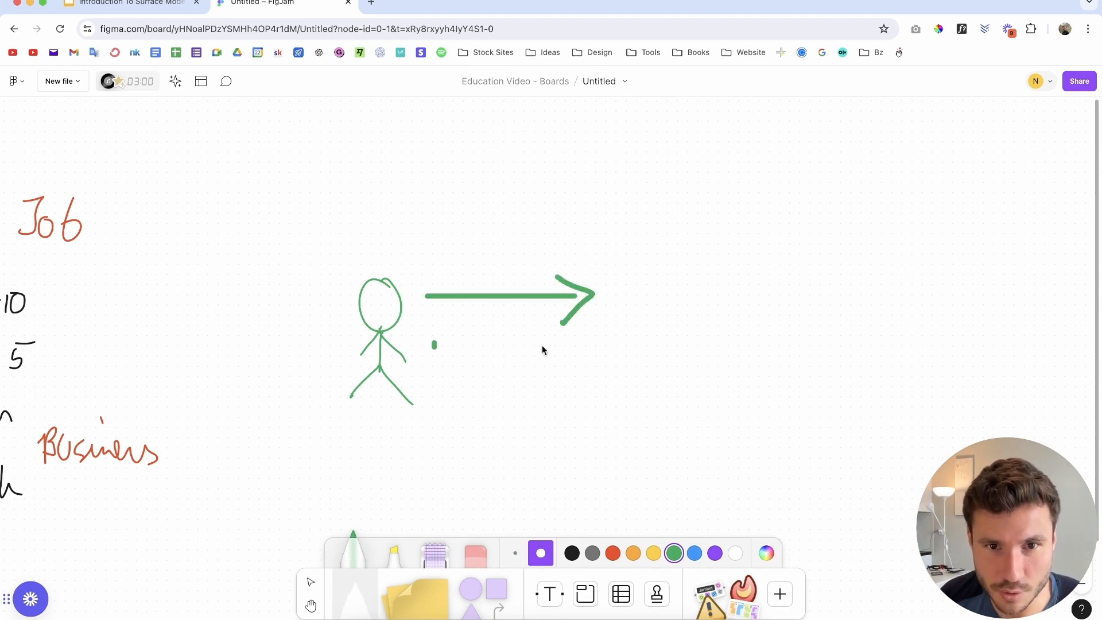
pyautogui.moveTo(419, 336); pyautogui.dragTo(570, 335)
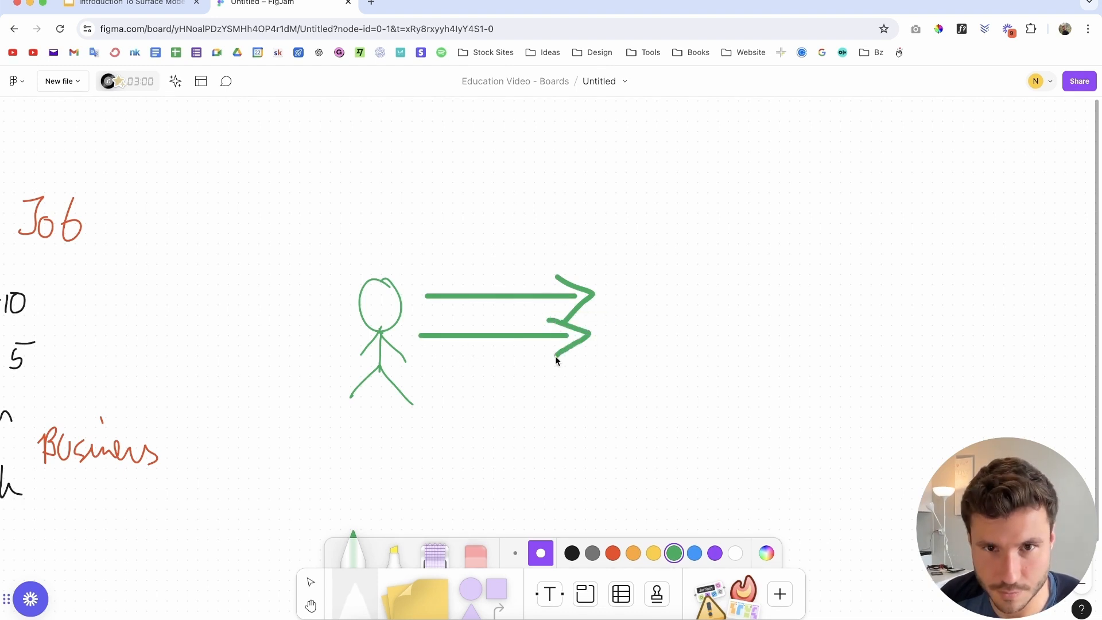
pyautogui.moveTo(591, 331); pyautogui.dragTo(548, 358)
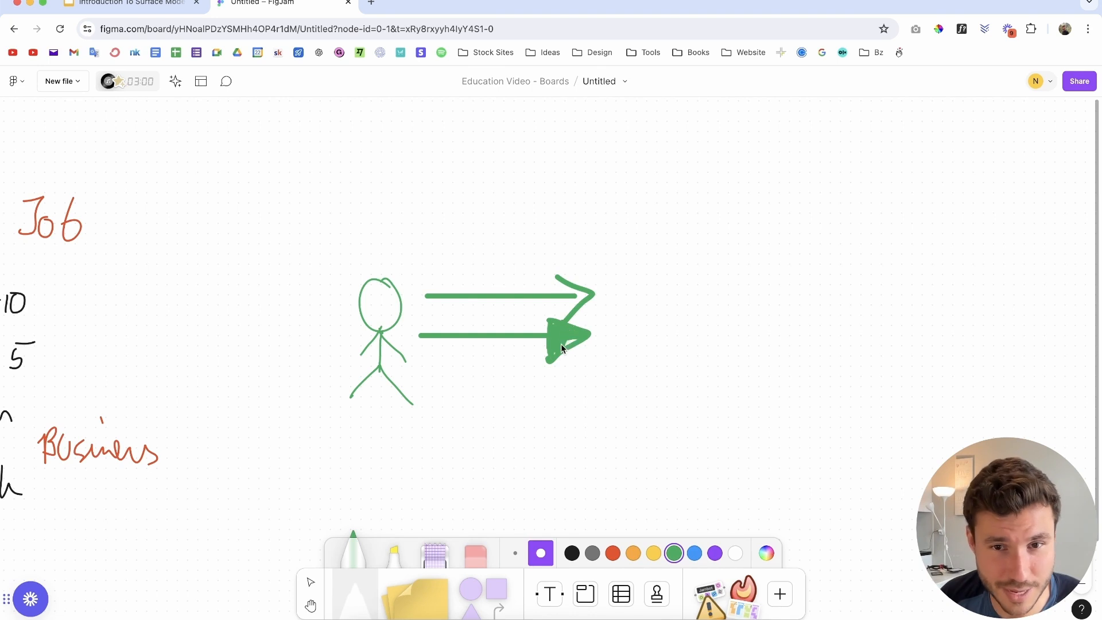
pyautogui.moveTo(569, 310); pyautogui.dragTo(584, 288)
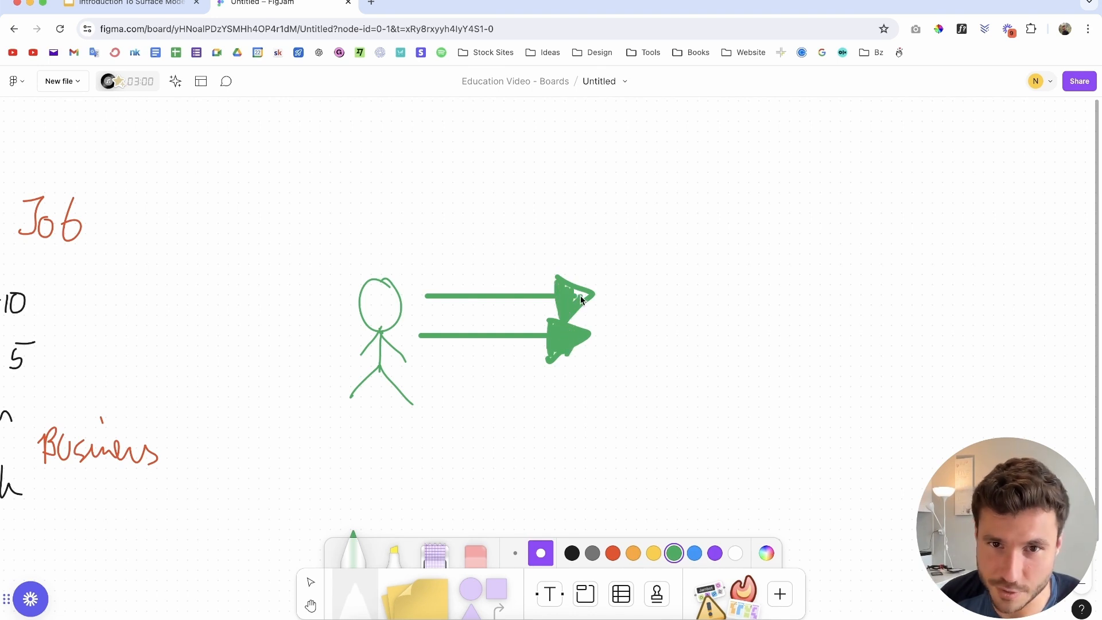
pyautogui.moveTo(553, 339)
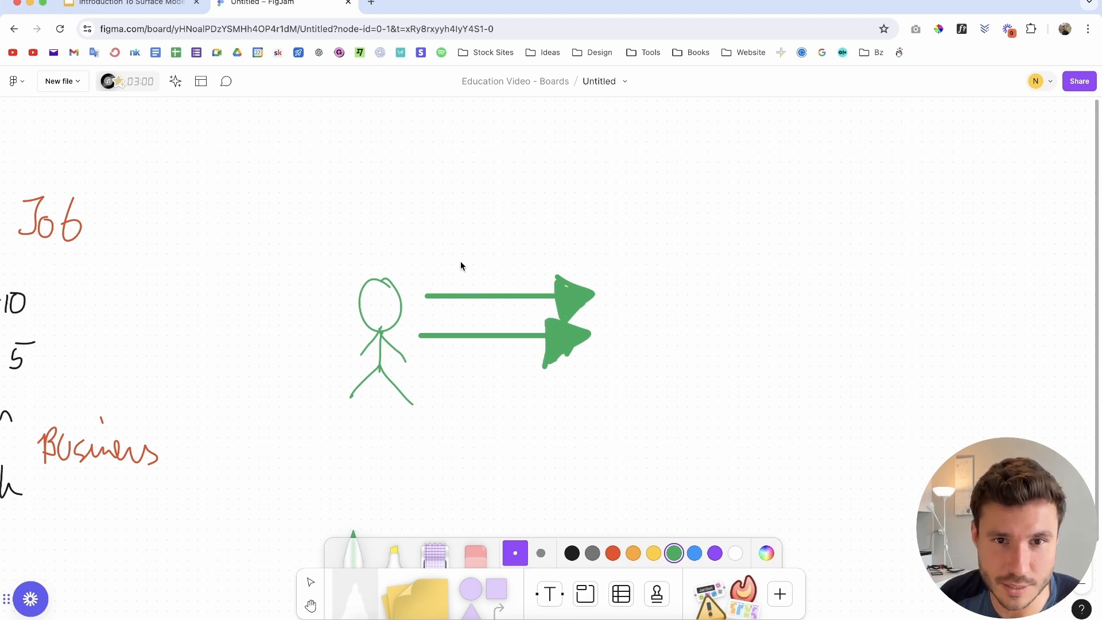
# Label the arrows YT above and Courses below, then draw $$$ under Courses
pyautogui.moveTo(461, 275); pyautogui.dragTo(514, 246)
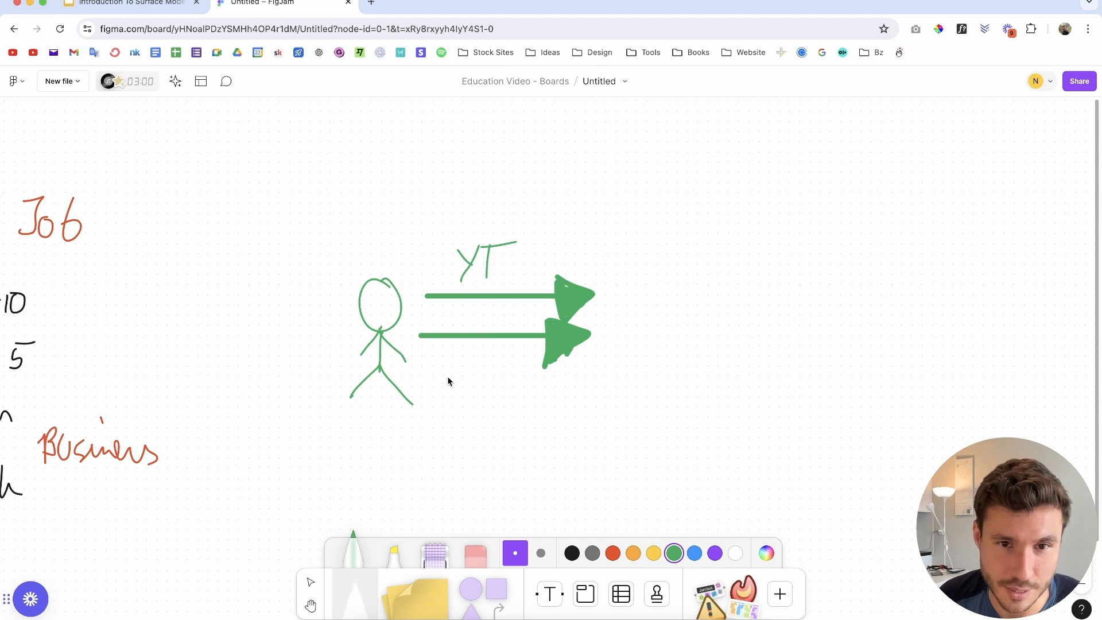
pyautogui.moveTo(436, 369); pyautogui.dragTo(467, 394)
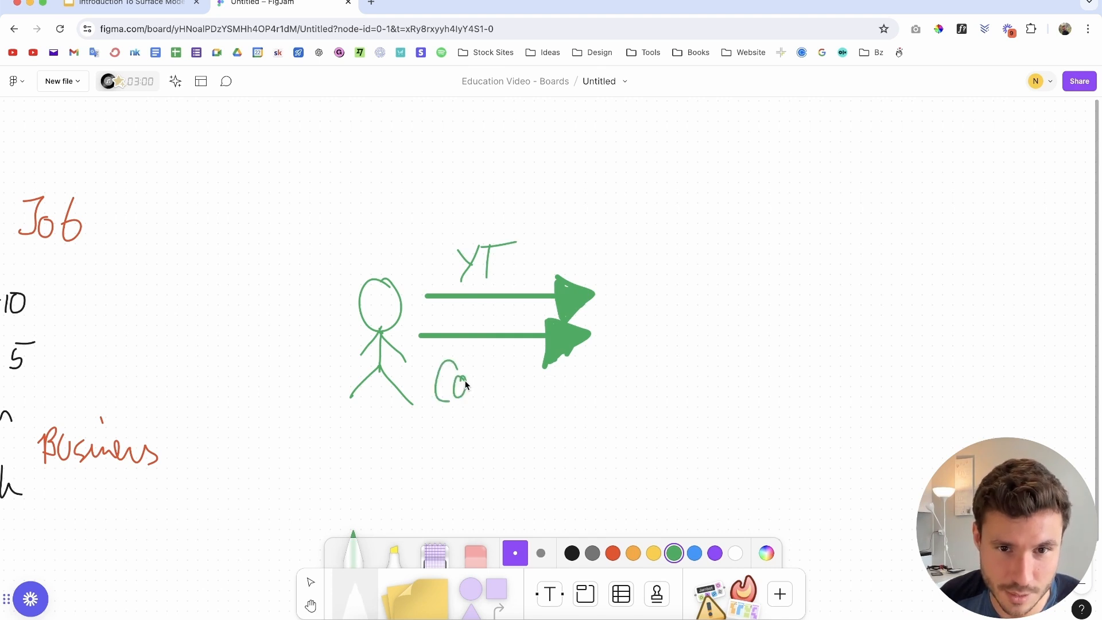
pyautogui.moveTo(467, 386); pyautogui.dragTo(531, 386)
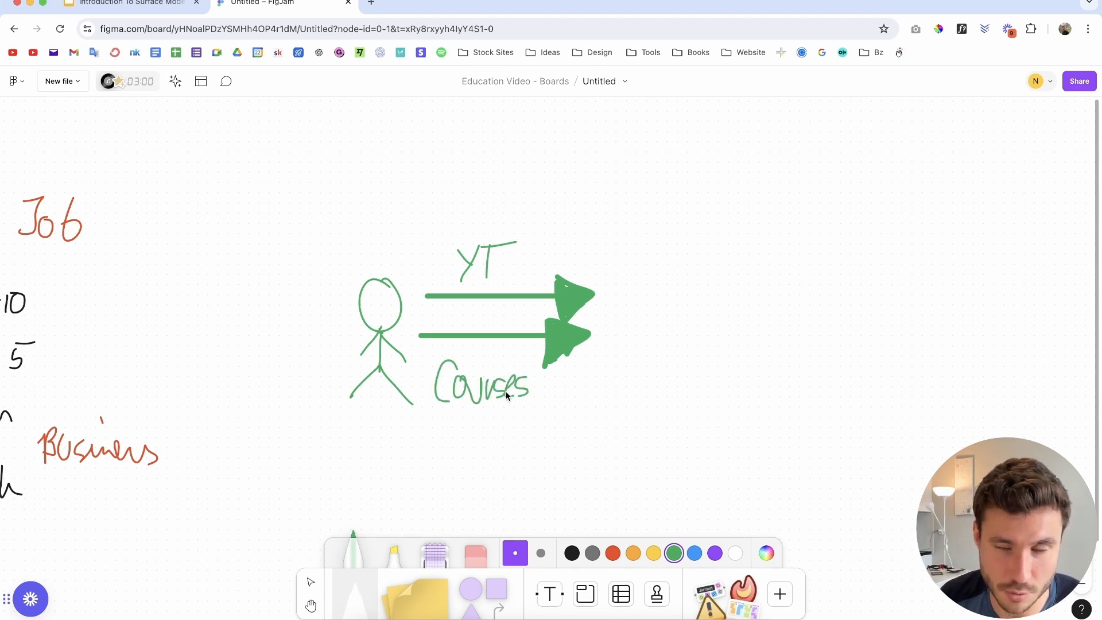
pyautogui.moveTo(524, 352)
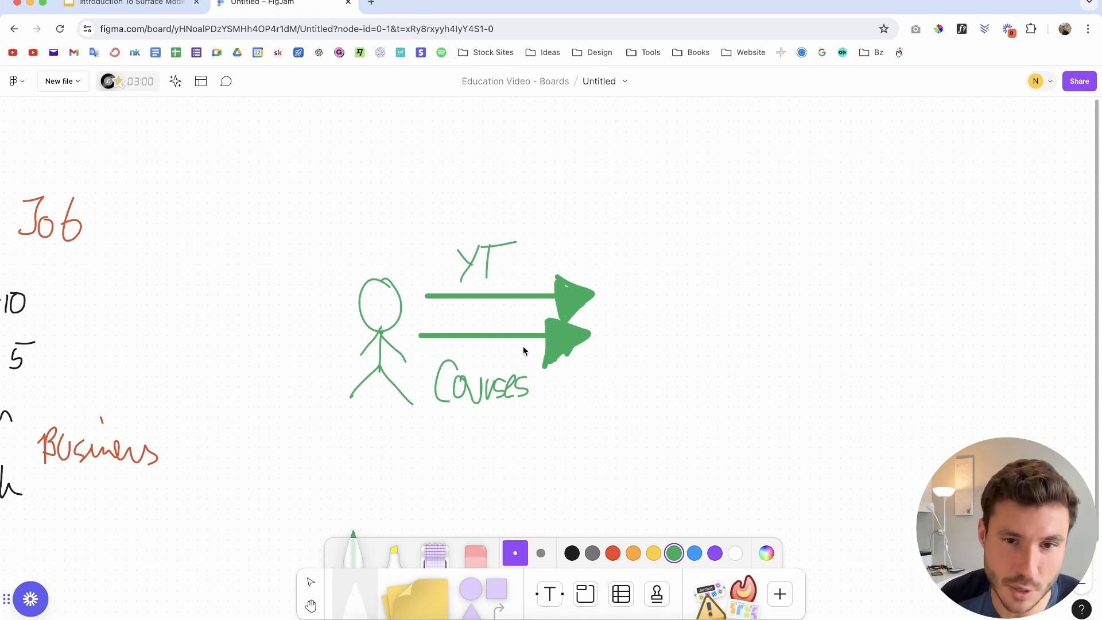
pyautogui.moveTo(535, 411); pyautogui.dragTo(549, 439)
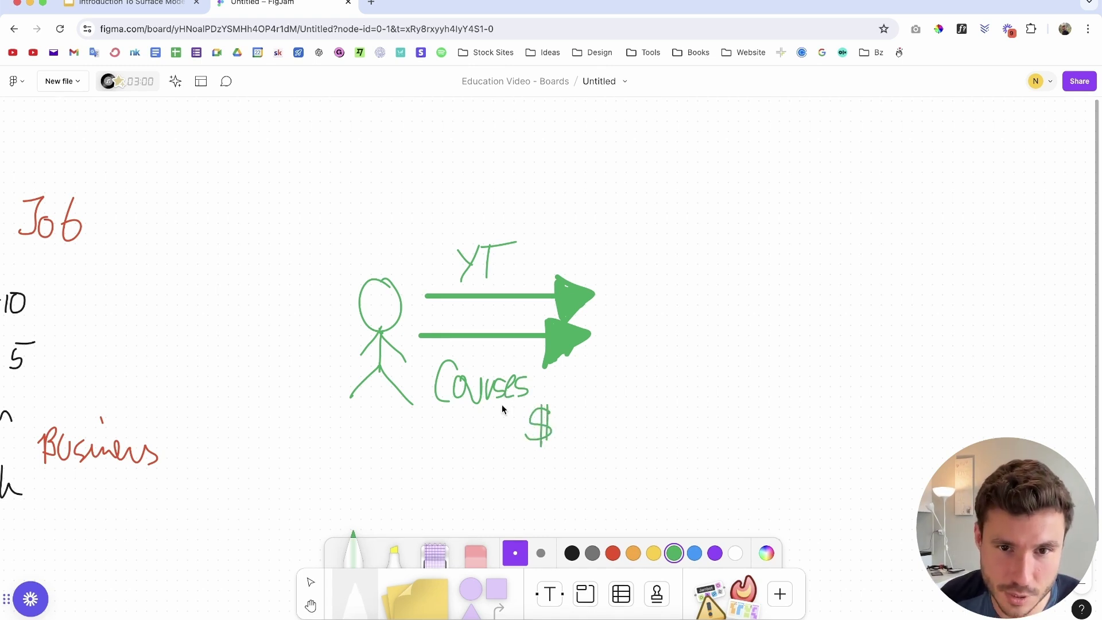
pyautogui.moveTo(555, 425); pyautogui.dragTo(591, 425)
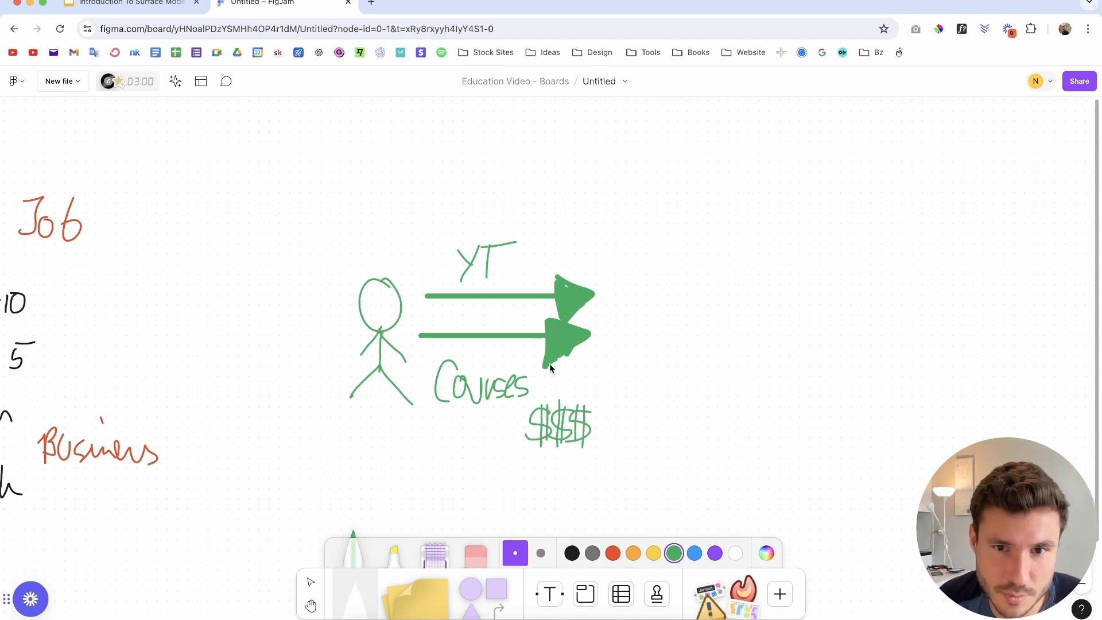
pyautogui.moveTo(507, 242)
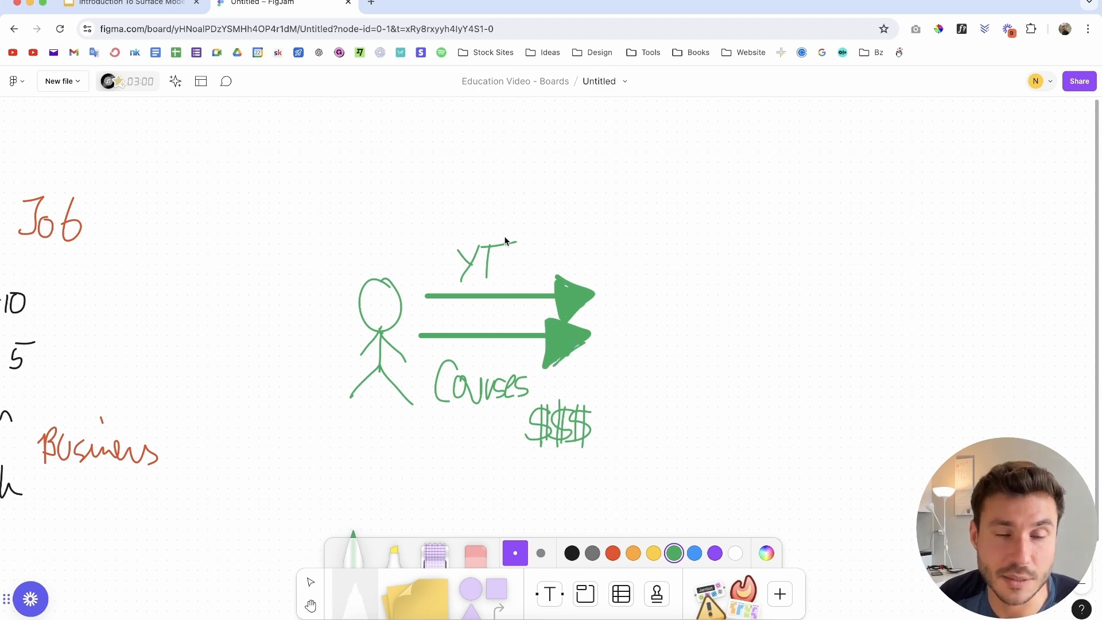
pyautogui.moveTo(530, 222)
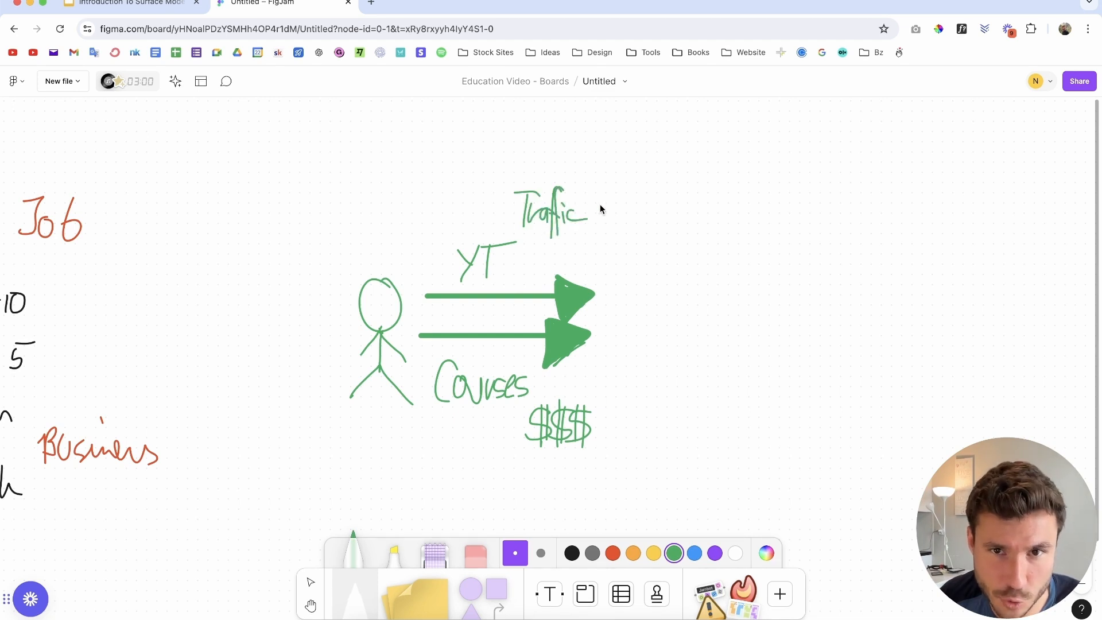
pyautogui.moveTo(457, 331)
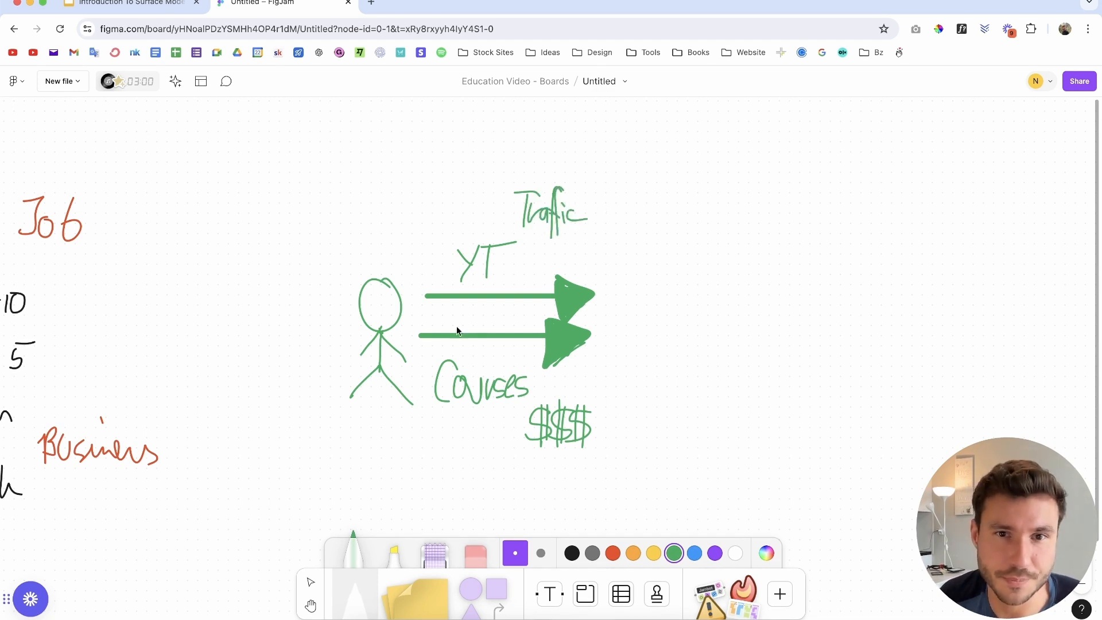
pyautogui.moveTo(568, 287)
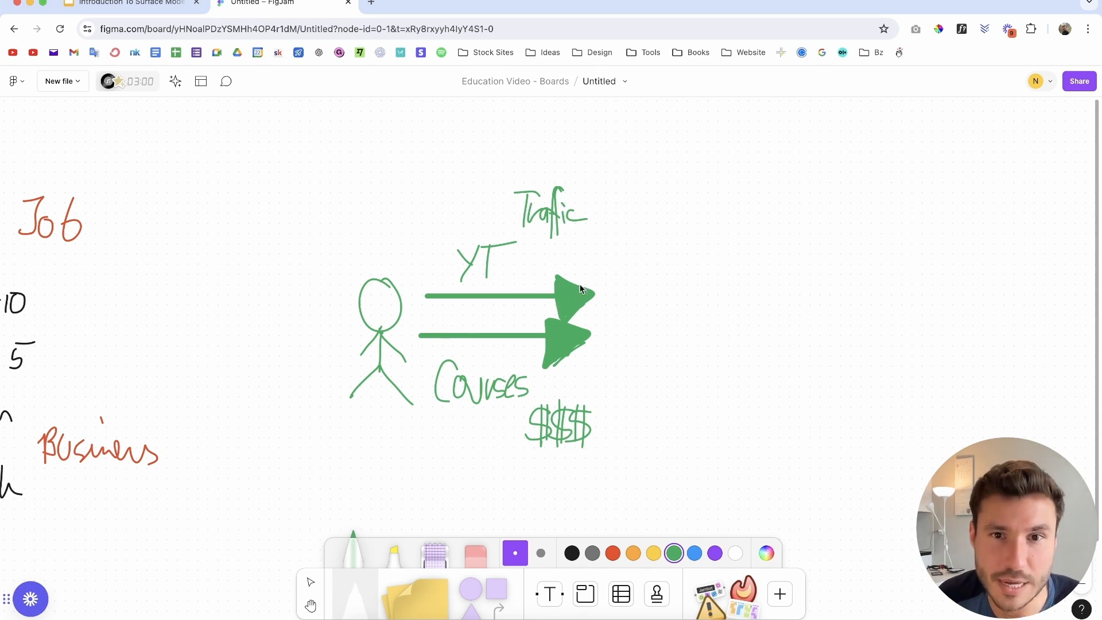
pyautogui.moveTo(519, 310)
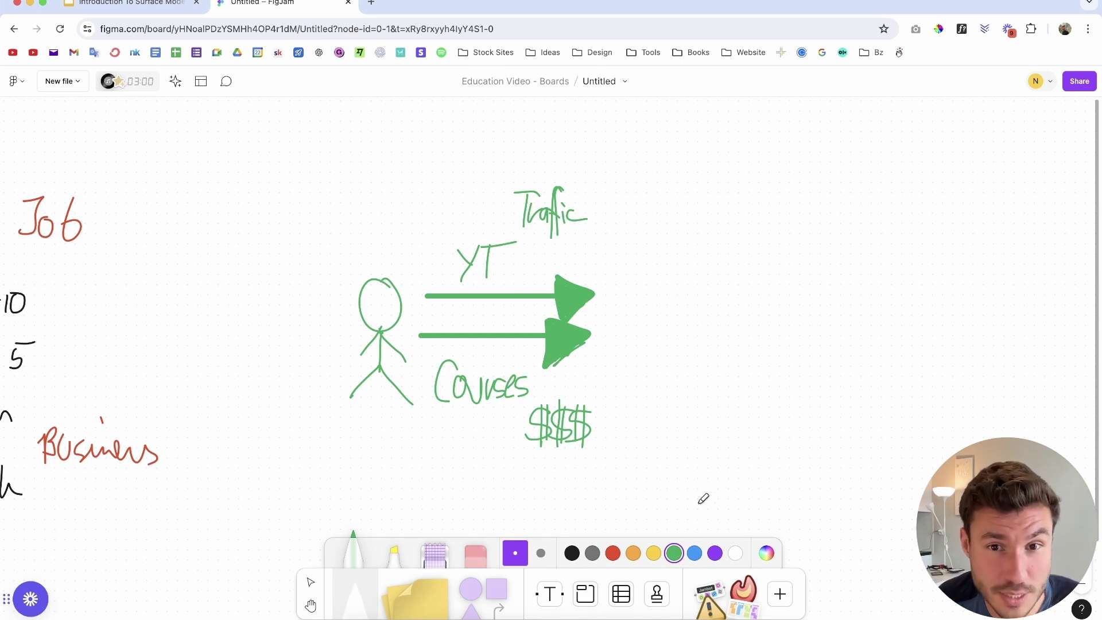
pyautogui.moveTo(454, 219)
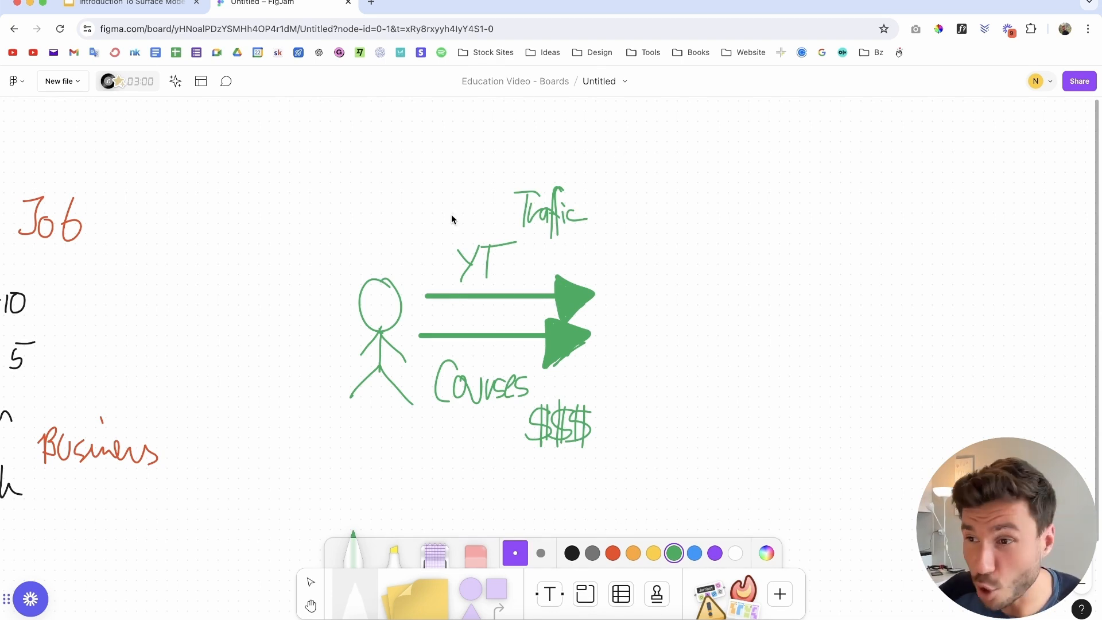
pyautogui.moveTo(382, 244)
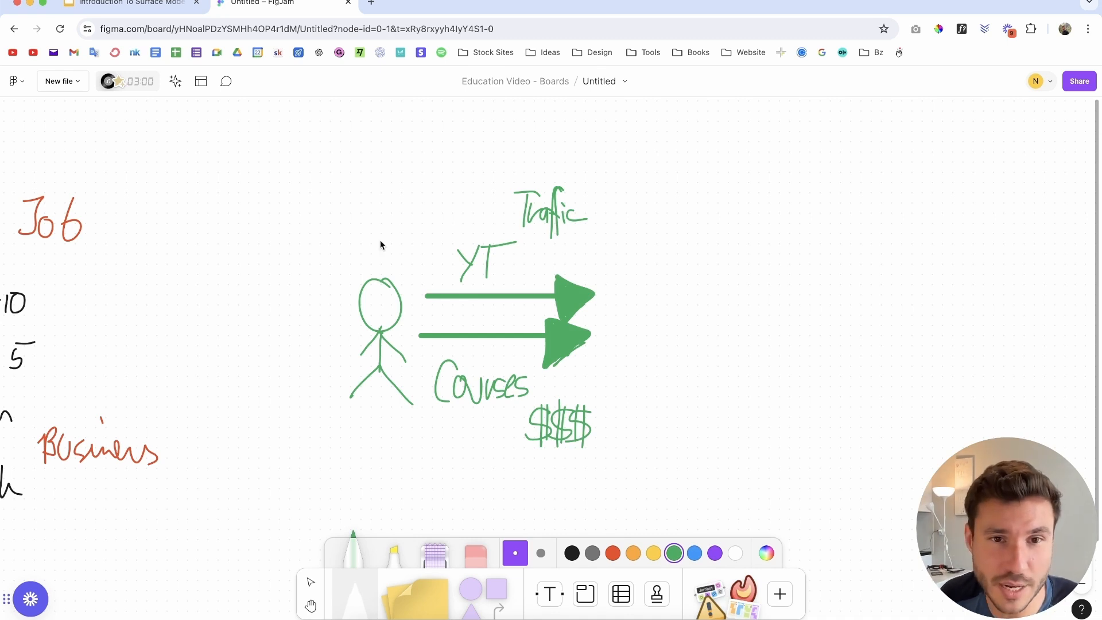
pyautogui.moveTo(381, 278)
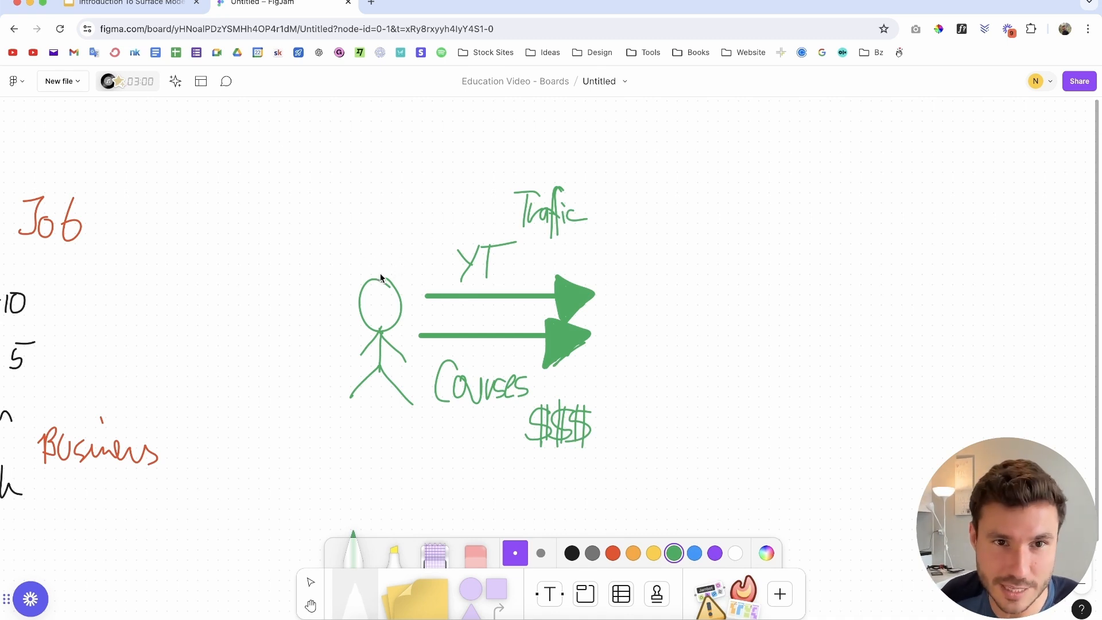
pyautogui.moveTo(400, 197)
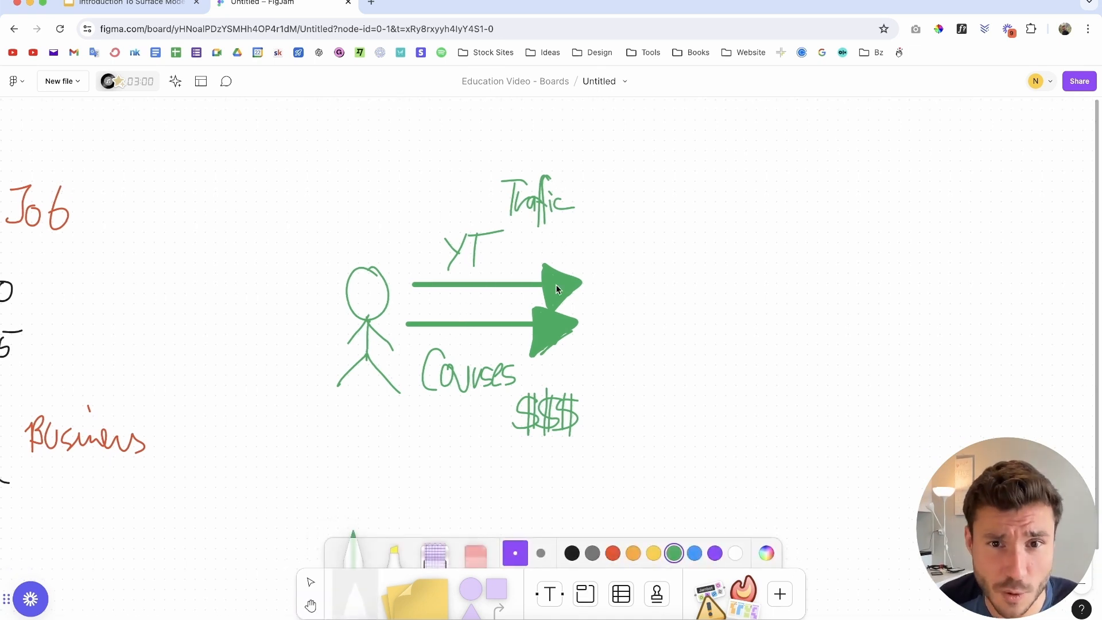
pyautogui.moveTo(689, 315)
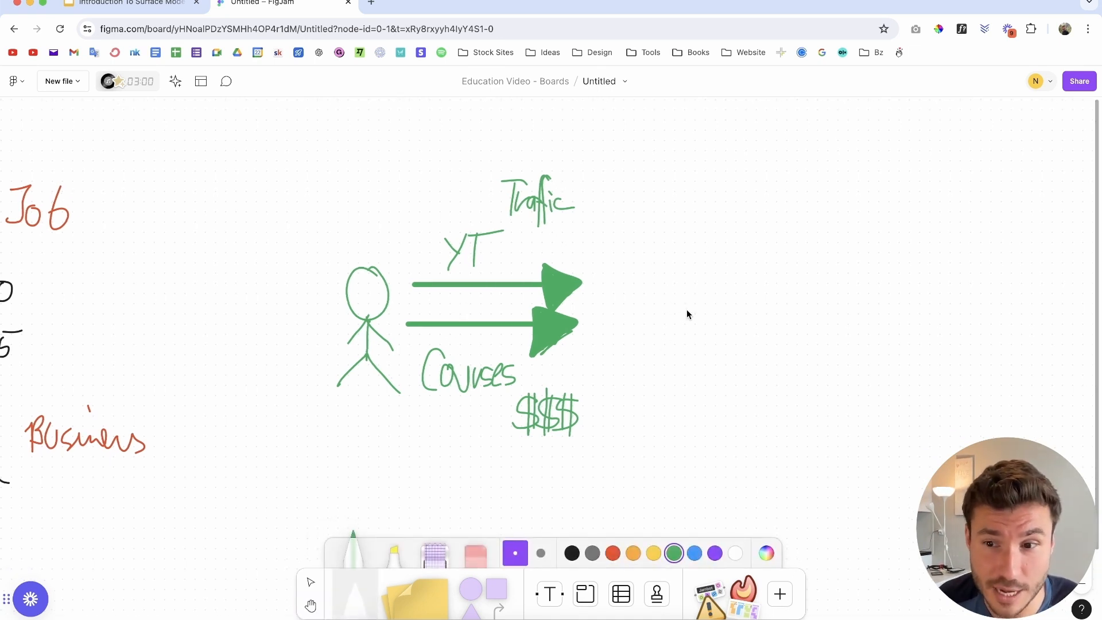
# Sketch a star right of the arrowheads and scribble it in solid green
pyautogui.moveTo(703, 264); pyautogui.dragTo(702, 323)
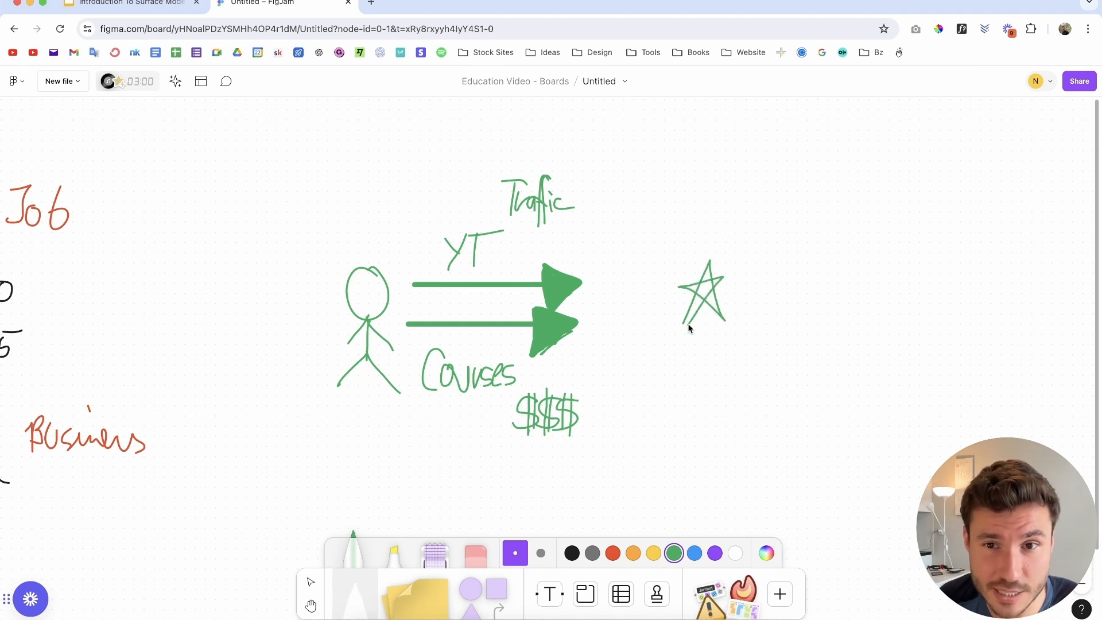
pyautogui.moveTo(592, 292)
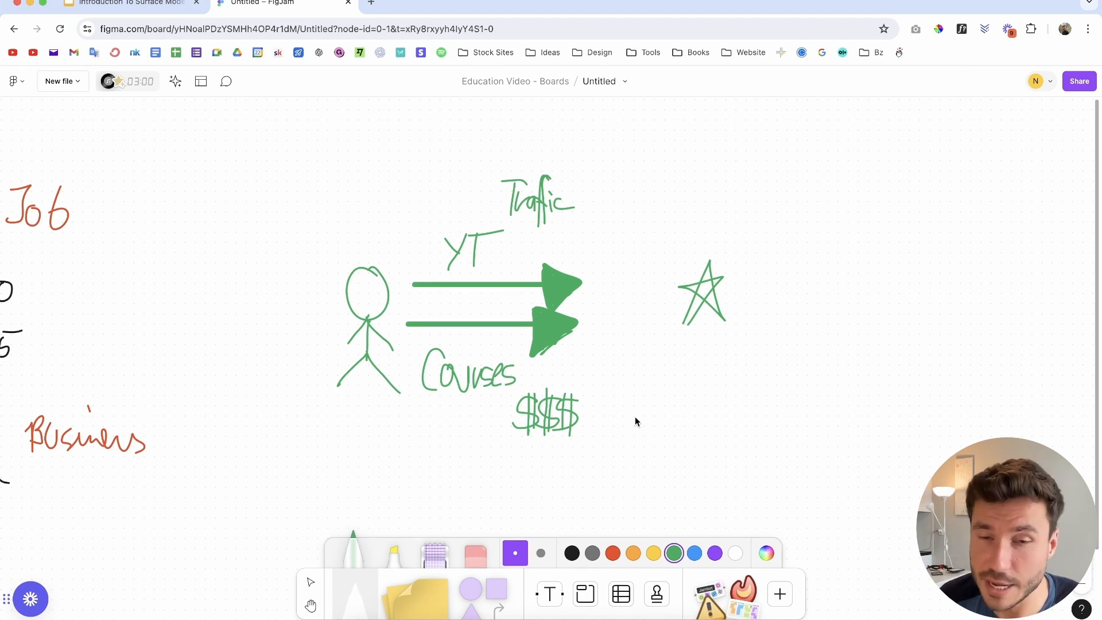
pyautogui.moveTo(605, 472)
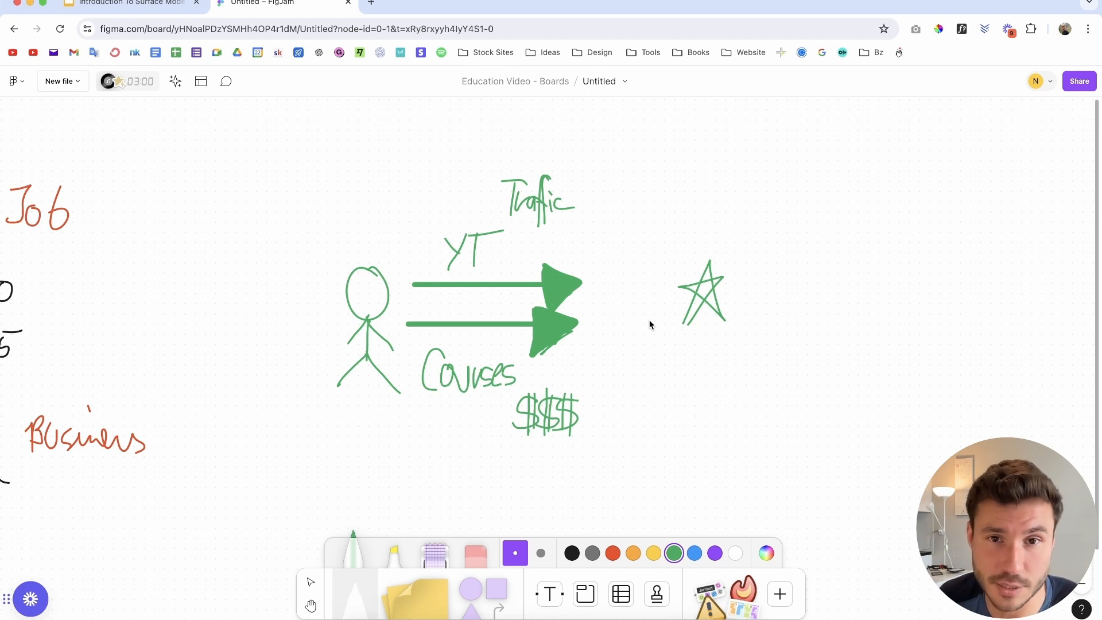
pyautogui.moveTo(445, 247)
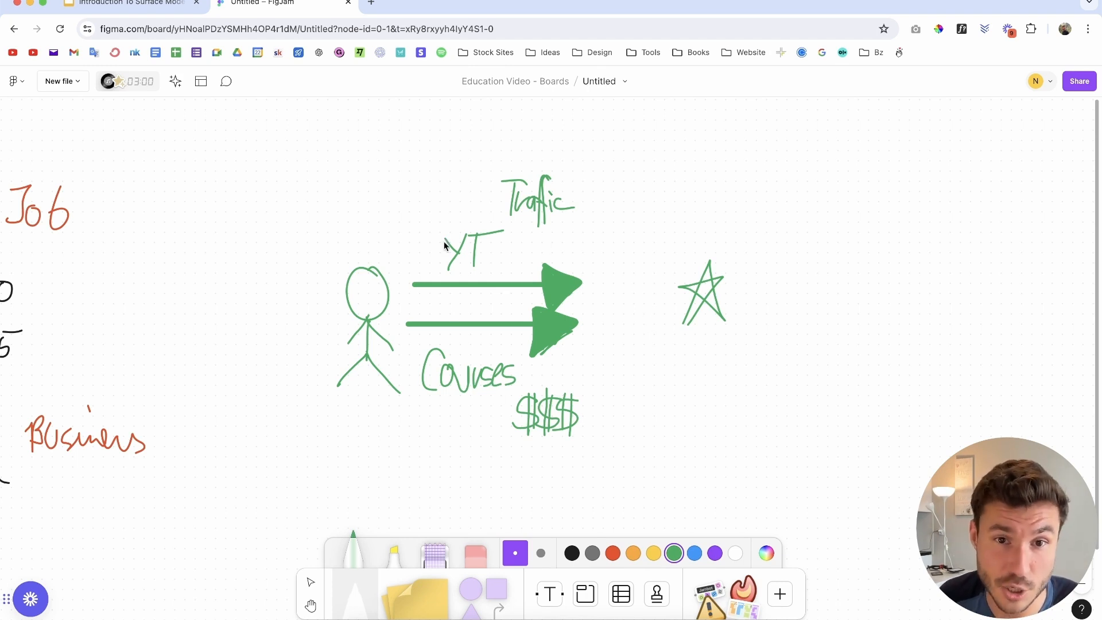
pyautogui.moveTo(673, 308)
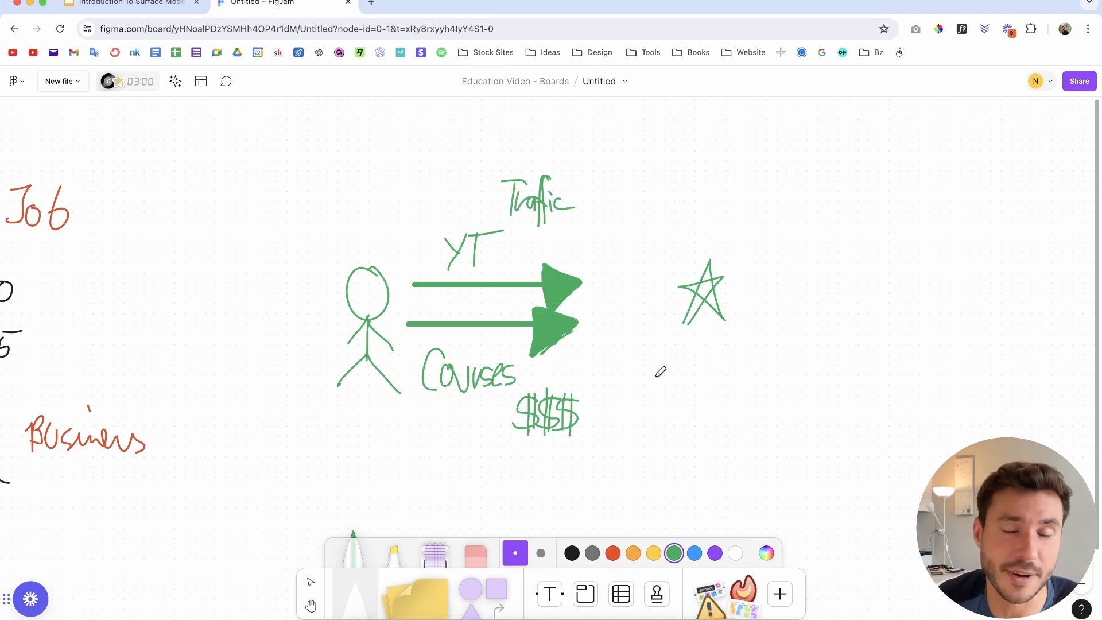
pyautogui.moveTo(511, 279)
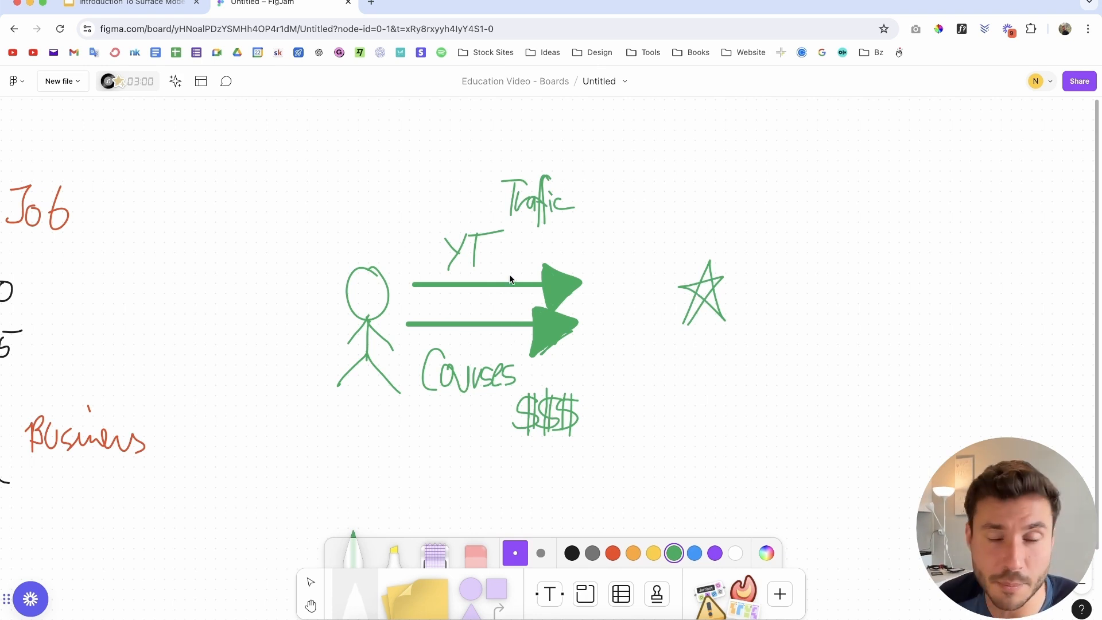
pyautogui.moveTo(710, 278)
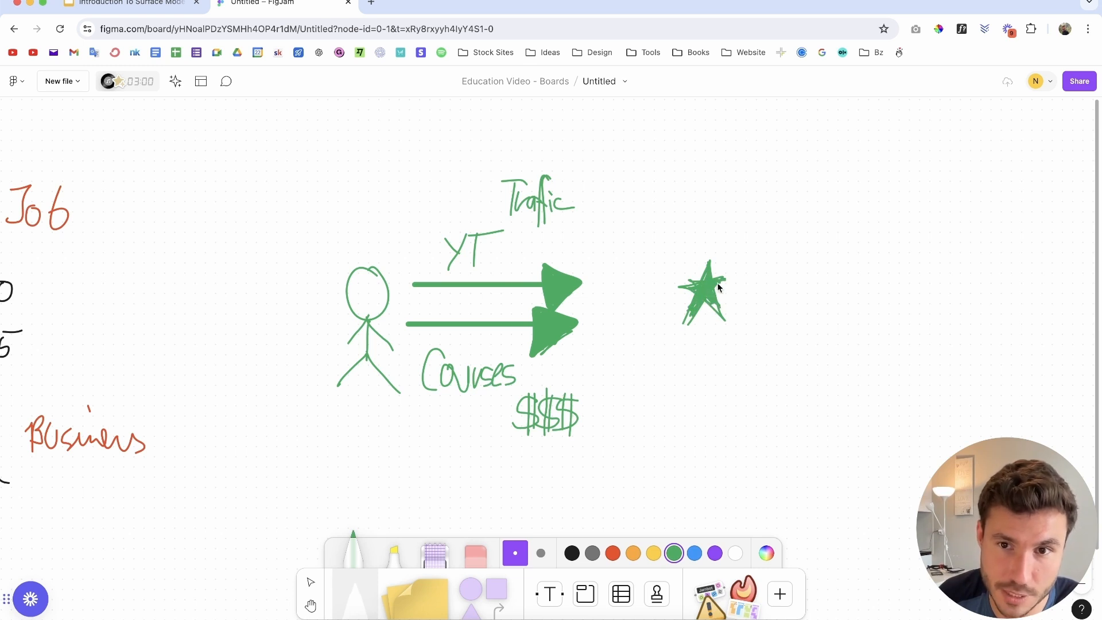
pyautogui.moveTo(731, 261); pyautogui.dragTo(851, 253)
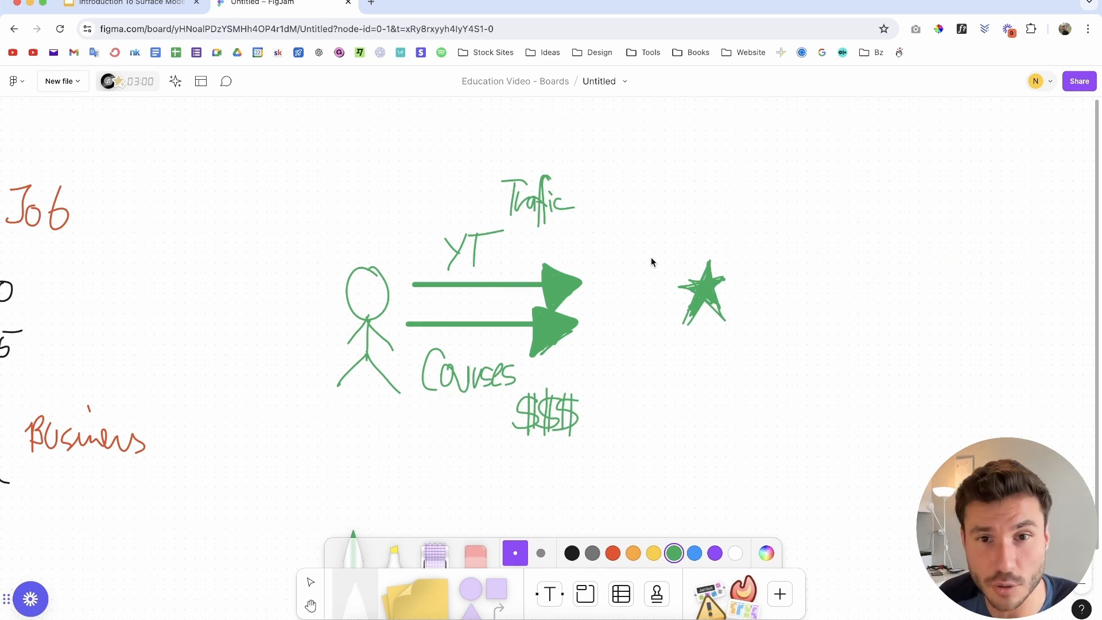
pyautogui.moveTo(661, 264)
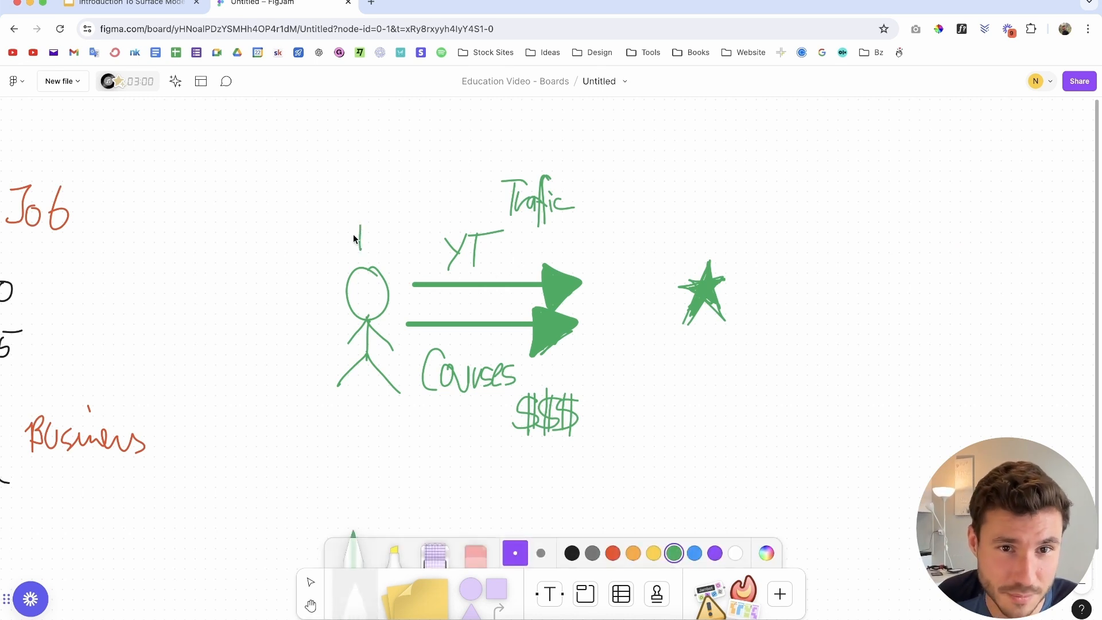
# Draw arrows ending in crosses up and left of the figure, and circle Courses
pyautogui.moveTo(345, 176); pyautogui.dragTo(369, 253)
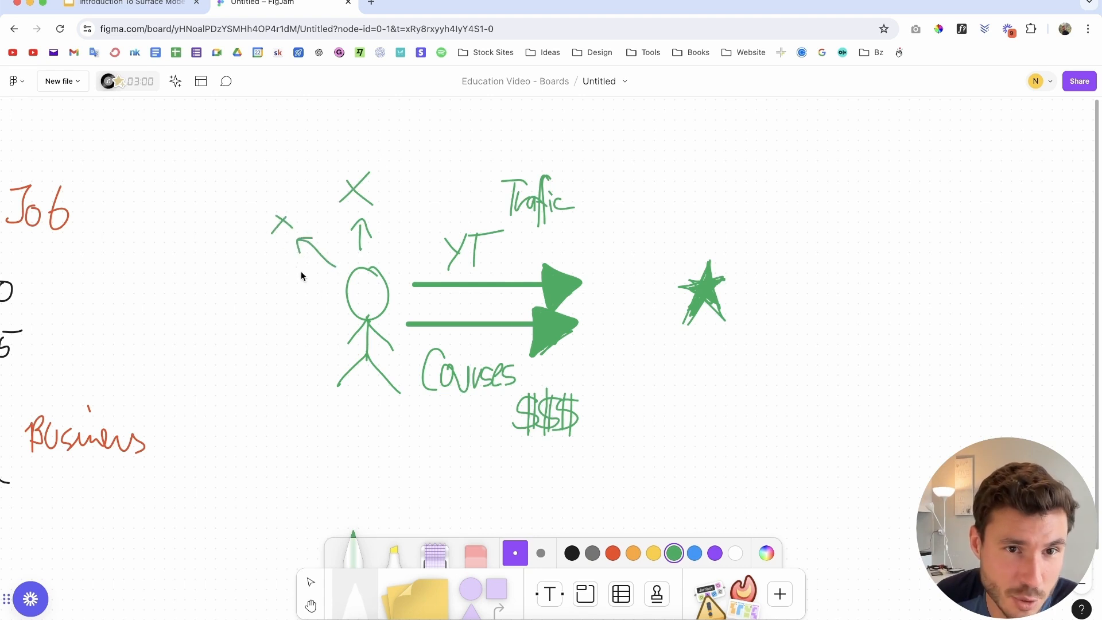
pyautogui.moveTo(338, 291); pyautogui.dragTo(250, 295)
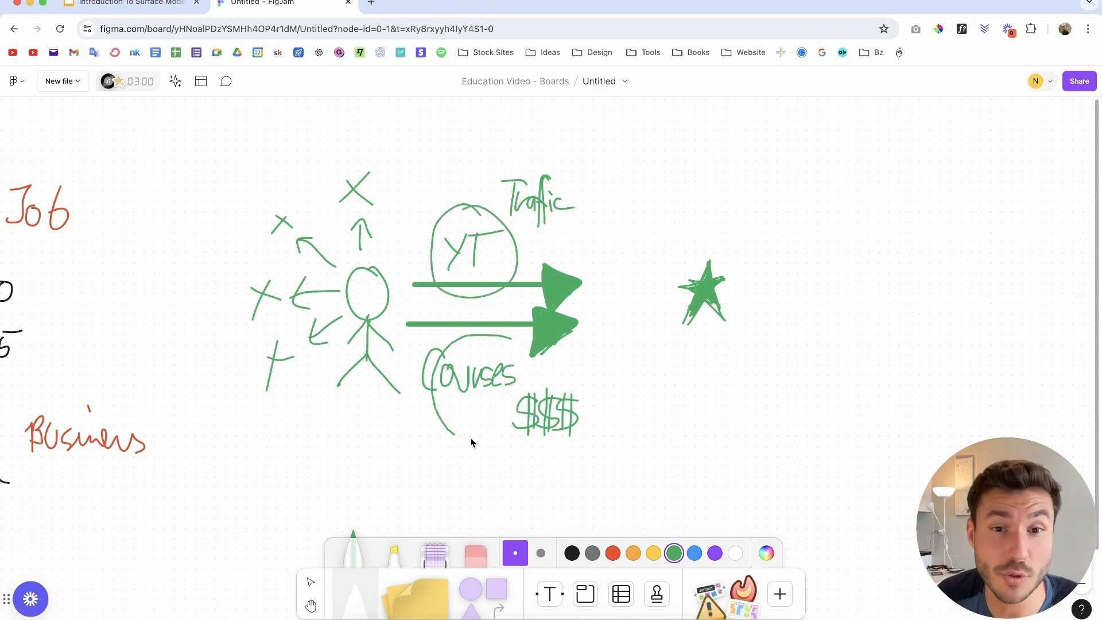
pyautogui.moveTo(422, 345); pyautogui.dragTo(534, 436)
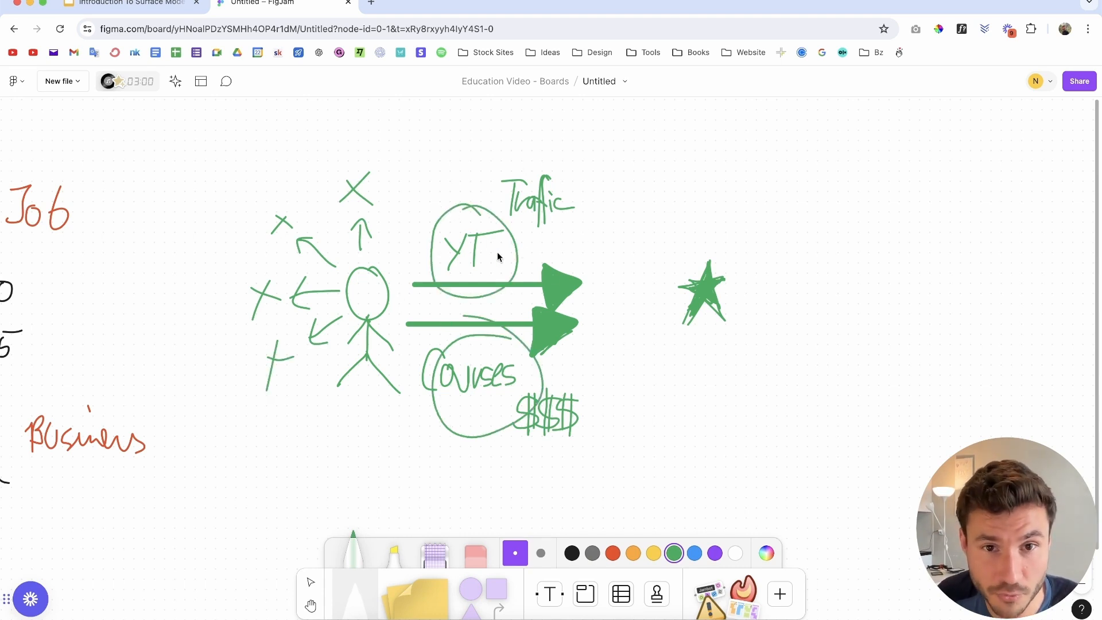
pyautogui.moveTo(702, 287)
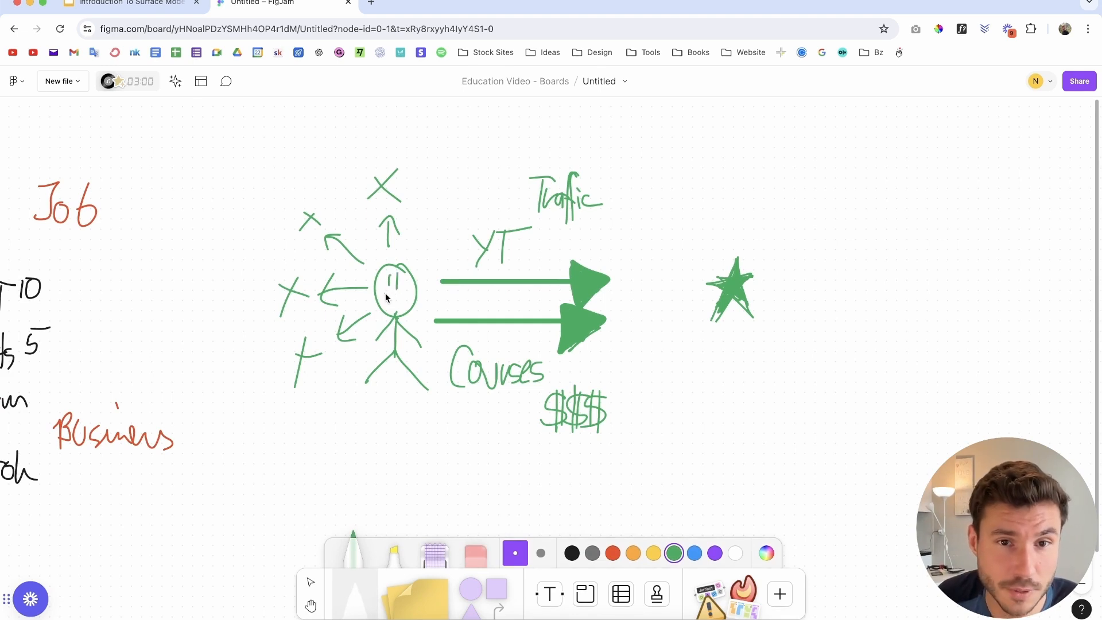
pyautogui.moveTo(393, 305)
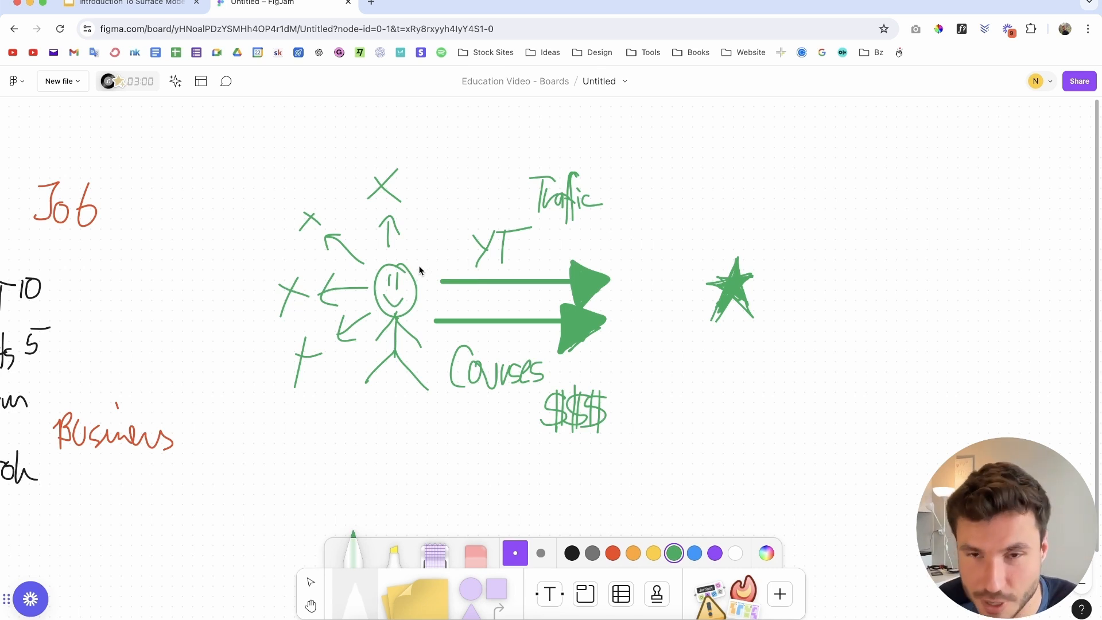
pyautogui.moveTo(196, 262)
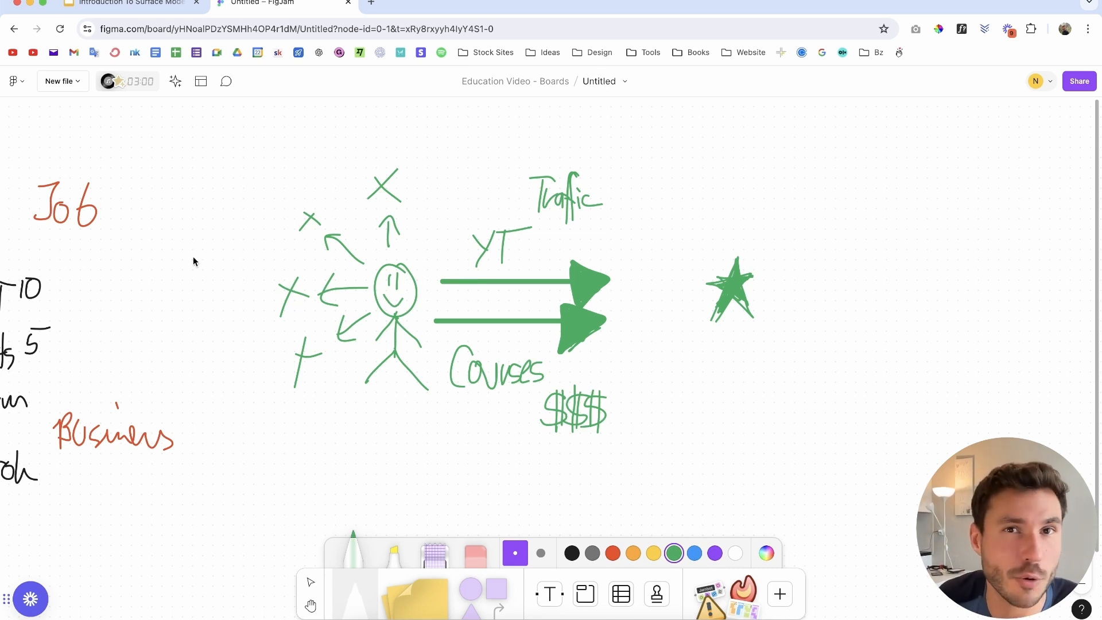
pyautogui.moveTo(403, 306)
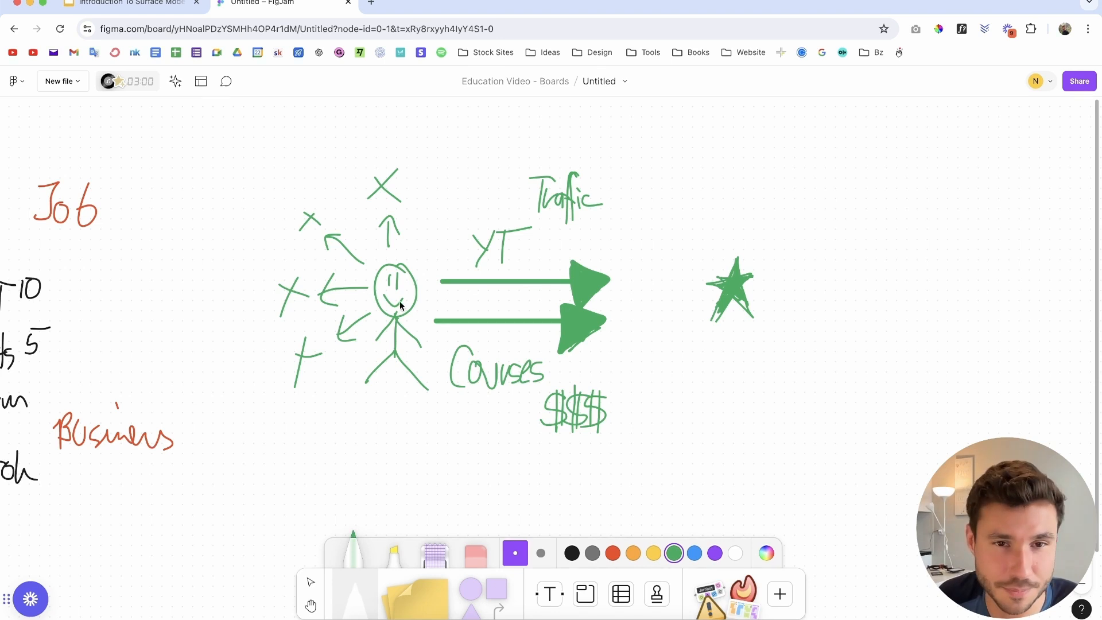
pyautogui.moveTo(590, 340)
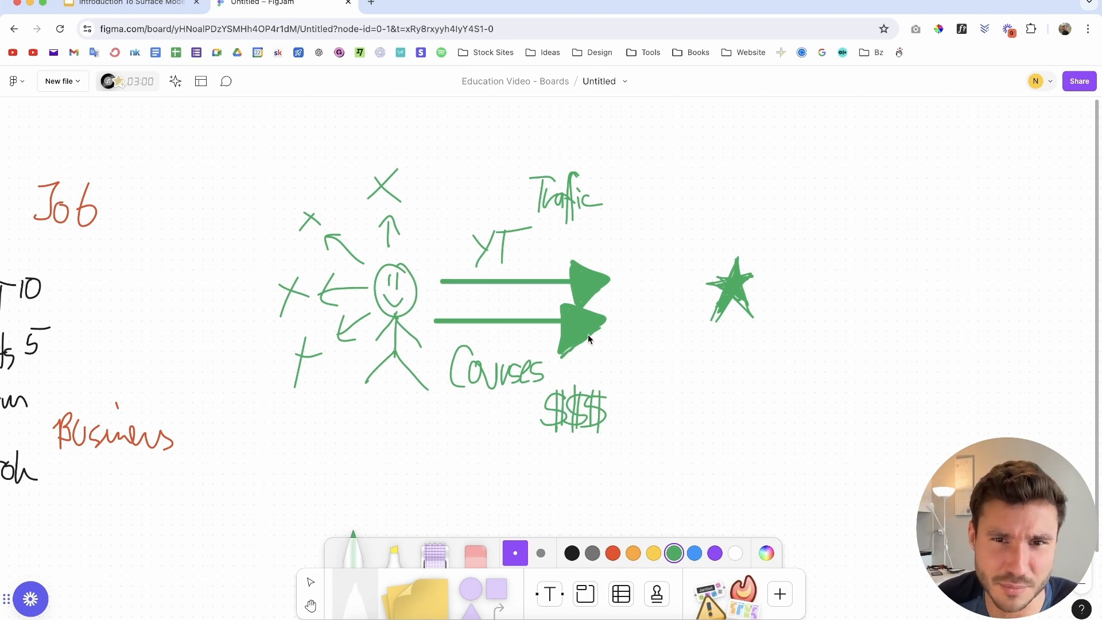
pyautogui.moveTo(593, 291)
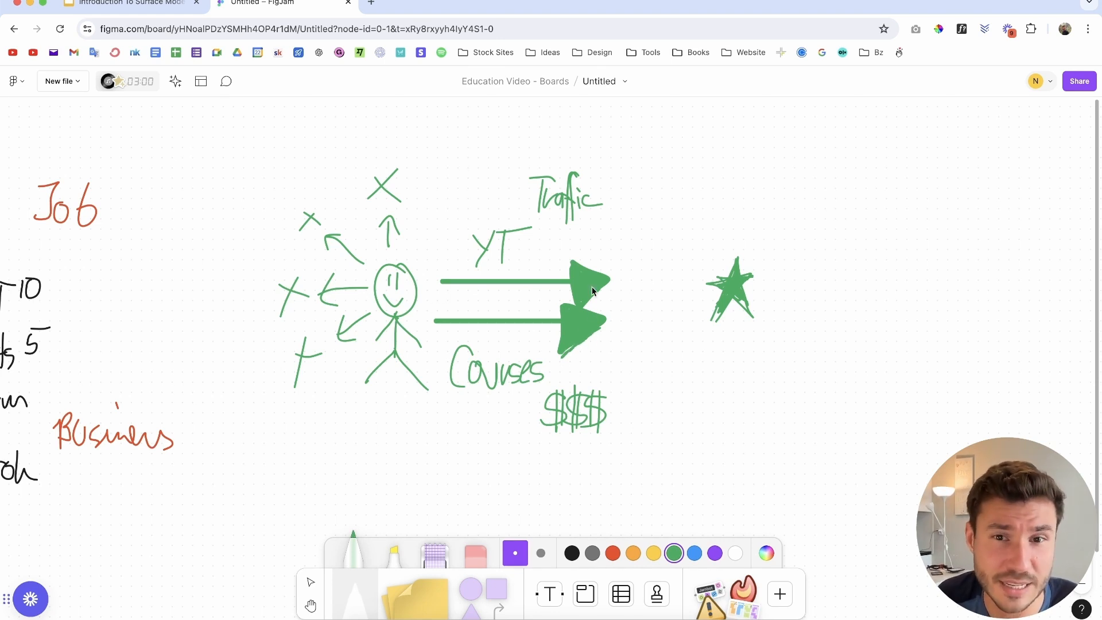
# Handwrite GOAL beneath the green star with the green marker
pyautogui.moveTo(699, 358); pyautogui.dragTo(728, 344)
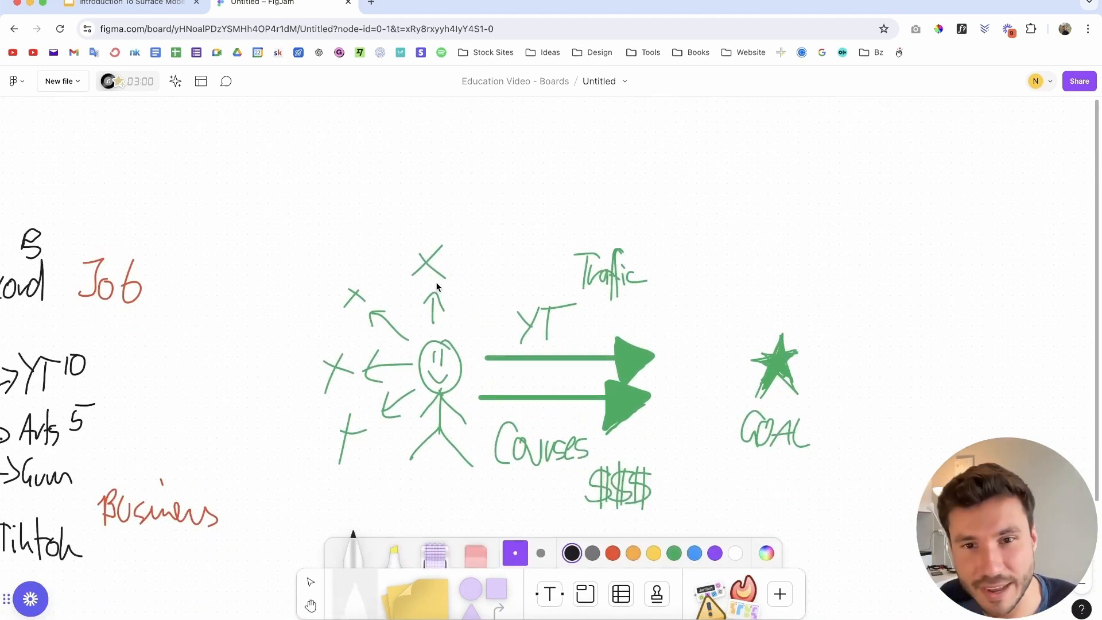
pyautogui.moveTo(84, 185)
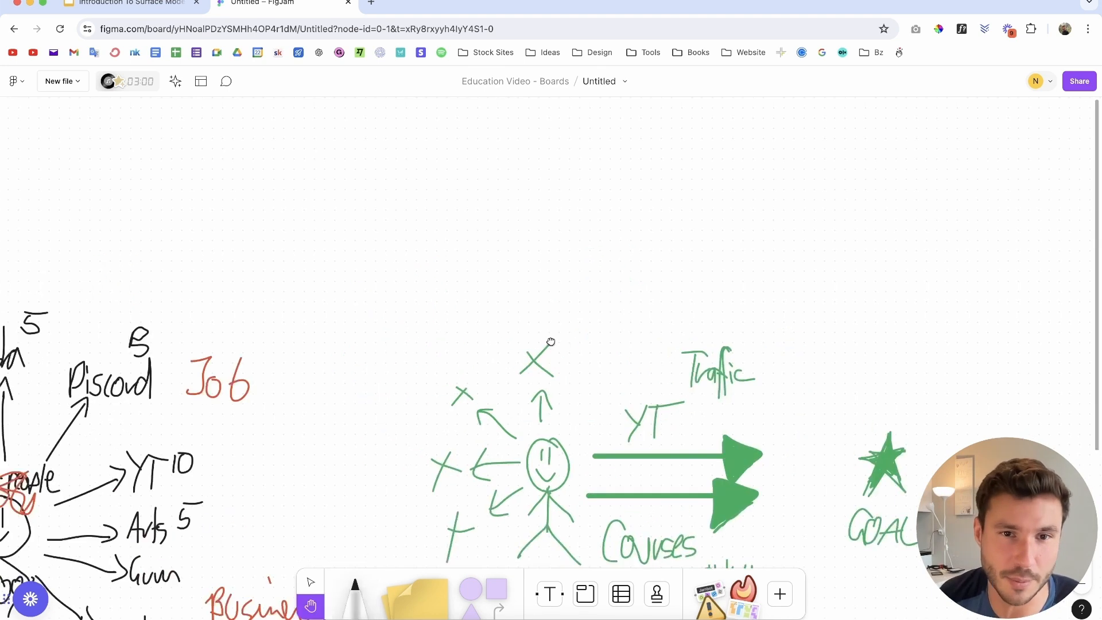
# Pan up to blank board space above the sketches and return to the black marker
pyautogui.click(353, 592)
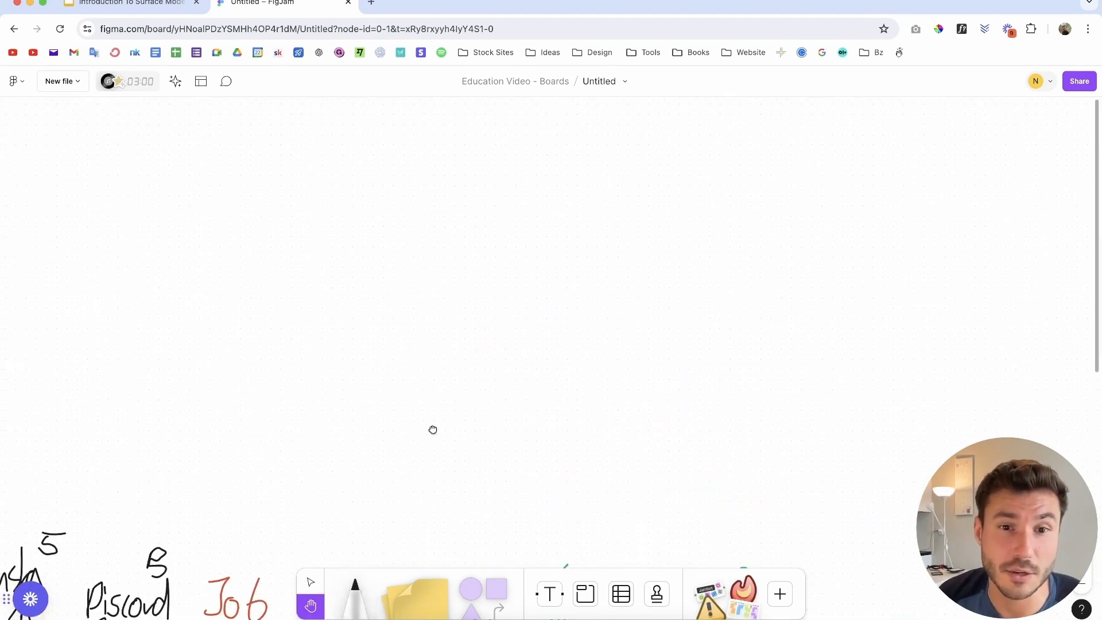
pyautogui.click(354, 600)
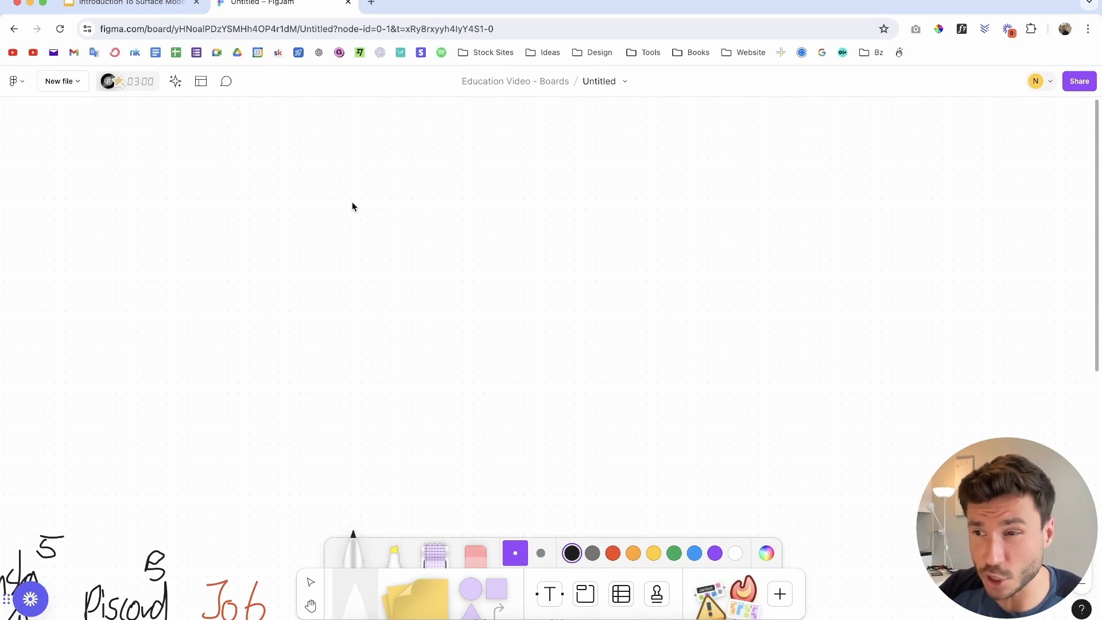
pyautogui.moveTo(375, 240)
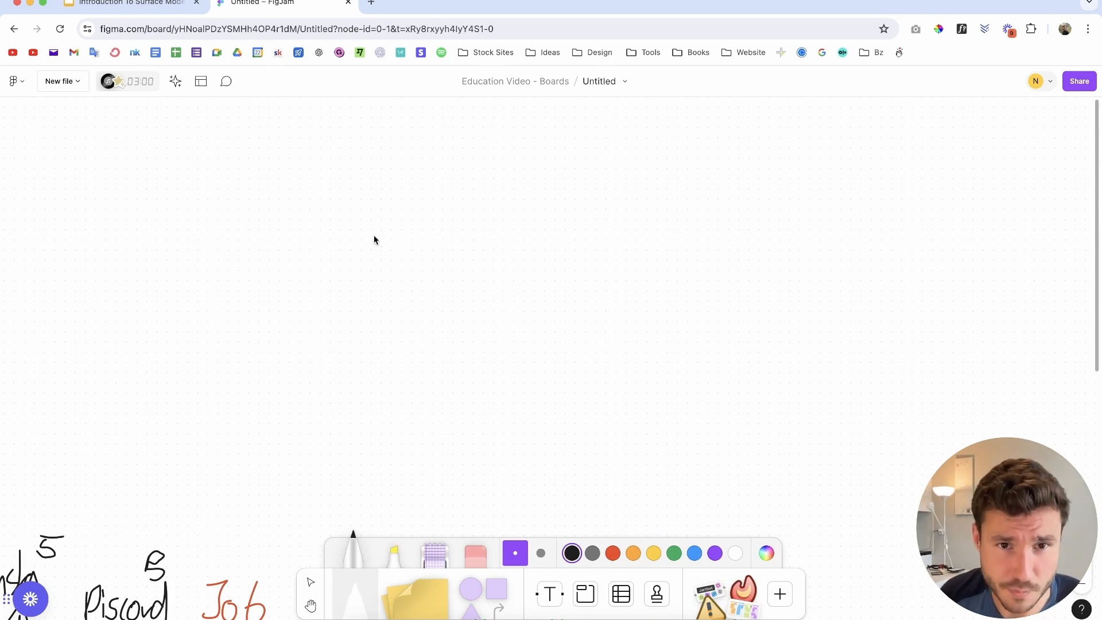
# Draw a black stick figure, a long arrow toward the star, and a short left arrow
pyautogui.moveTo(380, 253); pyautogui.dragTo(383, 338)
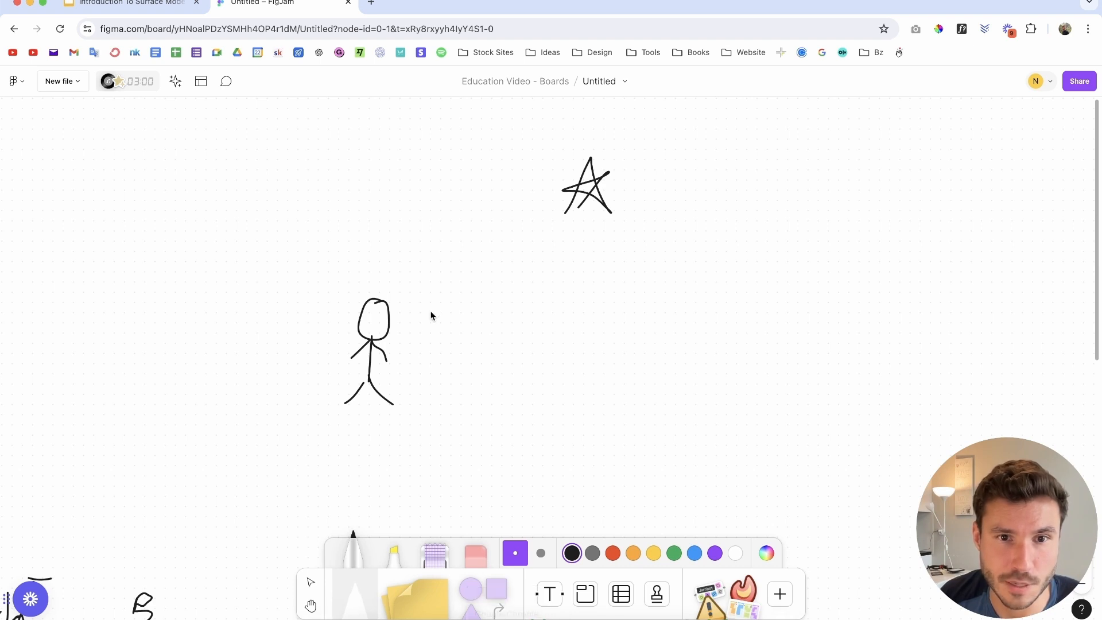
pyautogui.moveTo(405, 310)
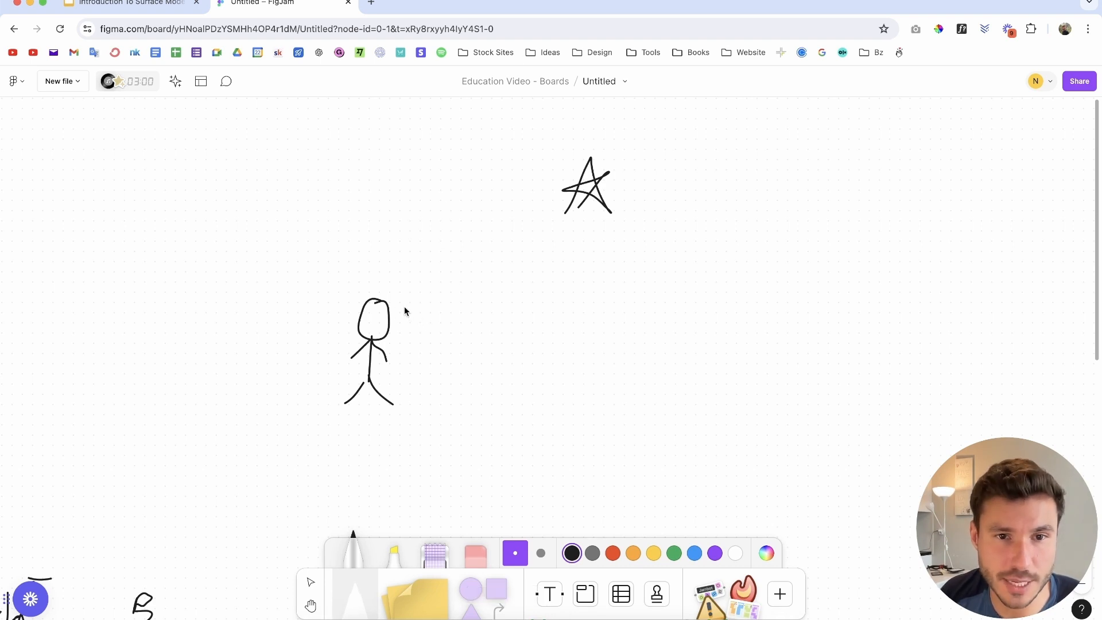
pyautogui.moveTo(400, 309); pyautogui.dragTo(524, 250)
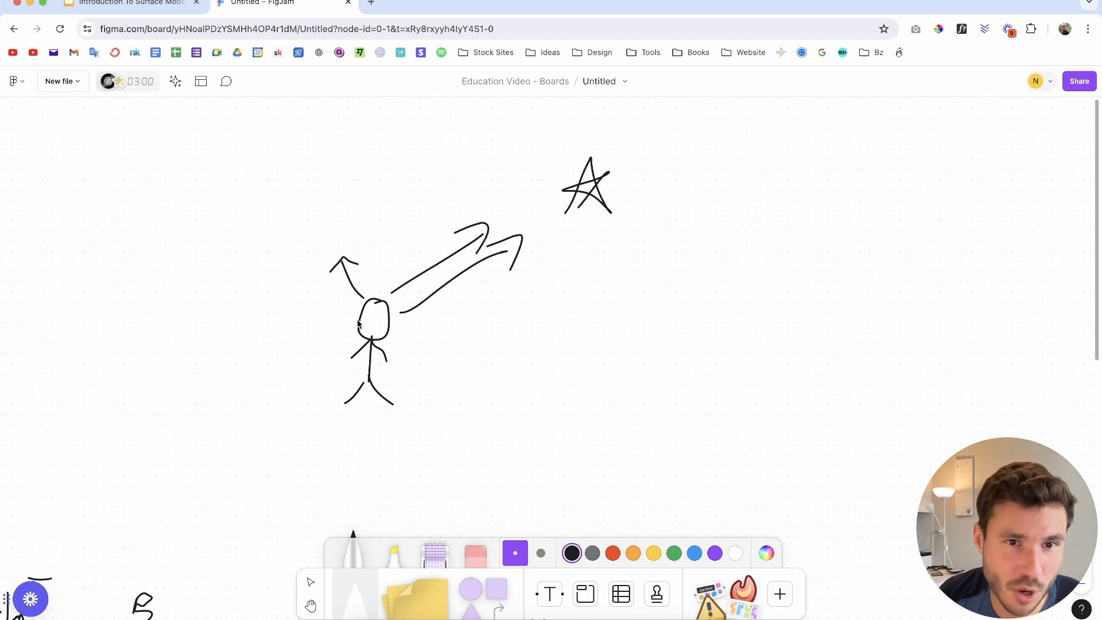
pyautogui.moveTo(352, 296); pyautogui.dragTo(302, 310)
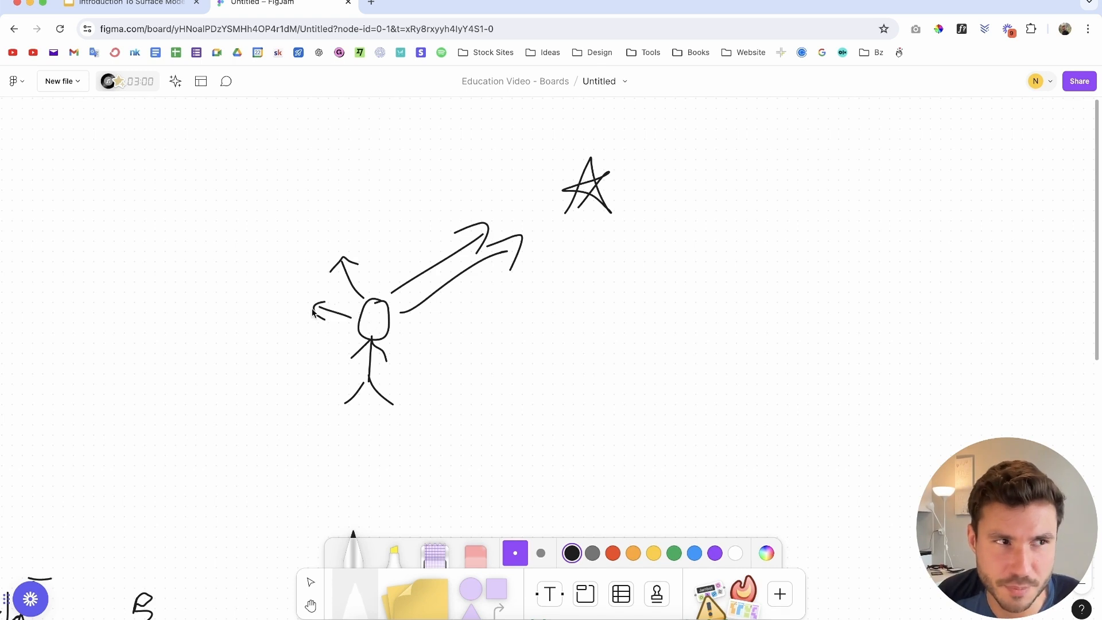
pyautogui.moveTo(180, 299)
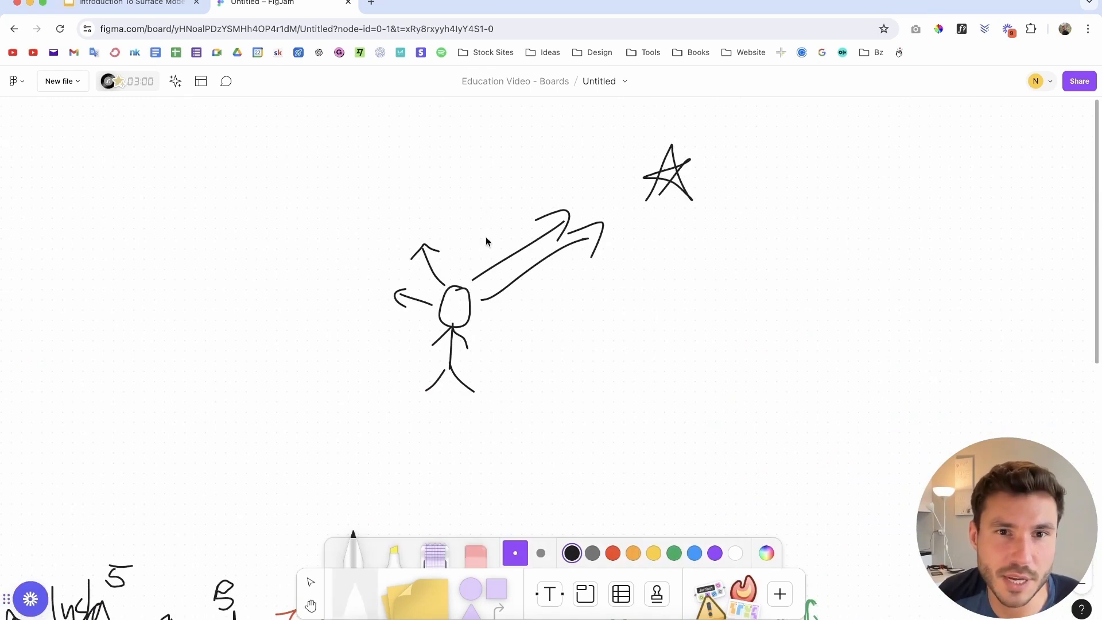
pyautogui.moveTo(472, 267)
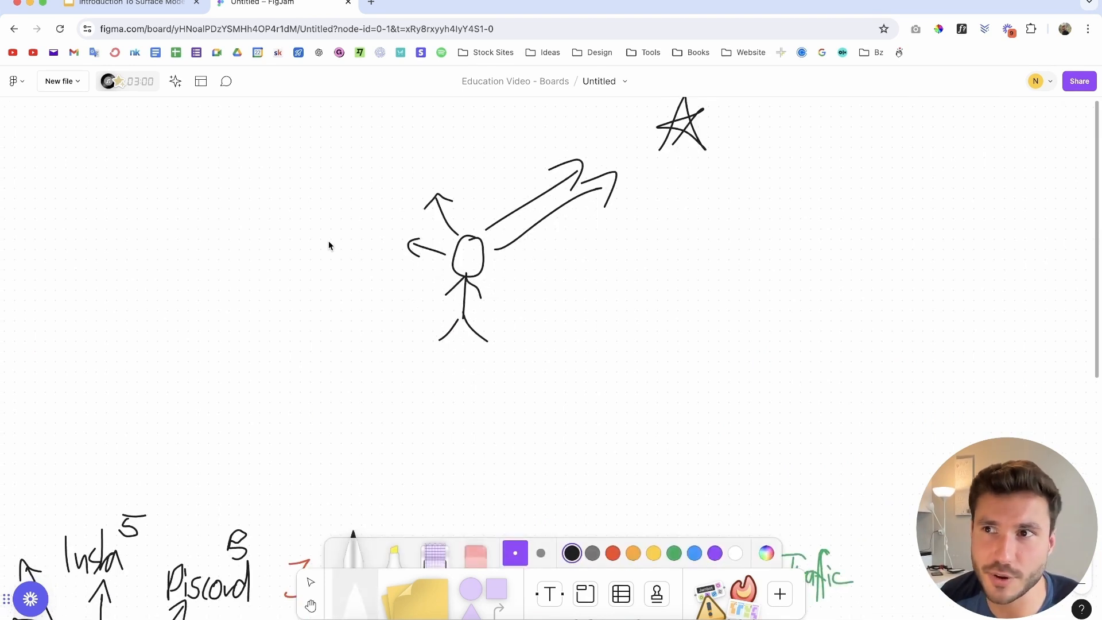
pyautogui.moveTo(377, 344)
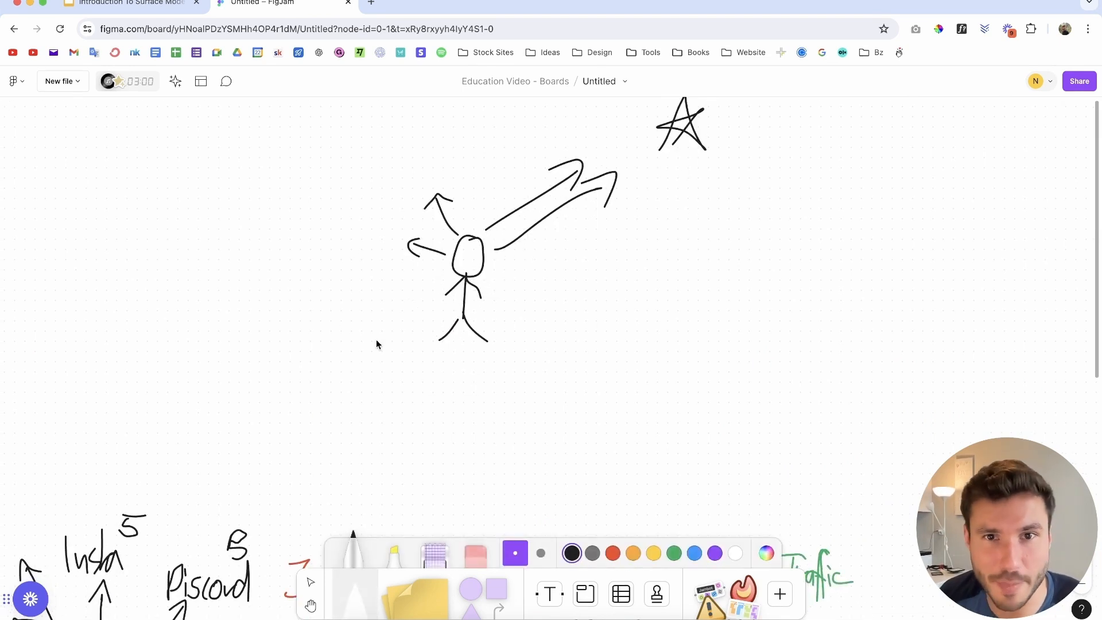
pyautogui.moveTo(412, 337)
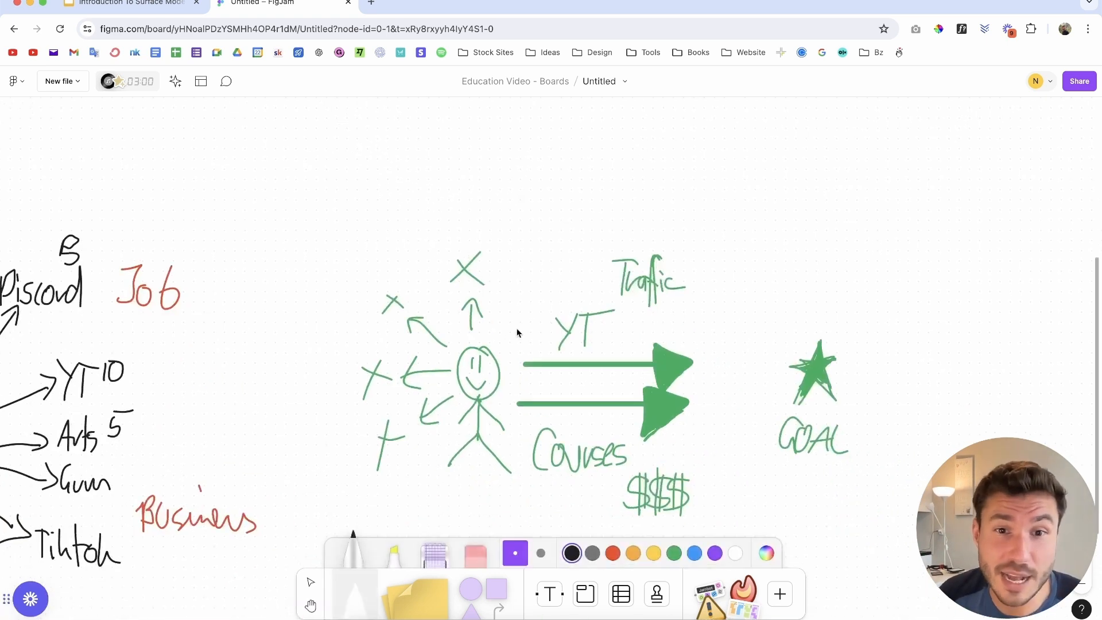
pyautogui.moveTo(491, 145)
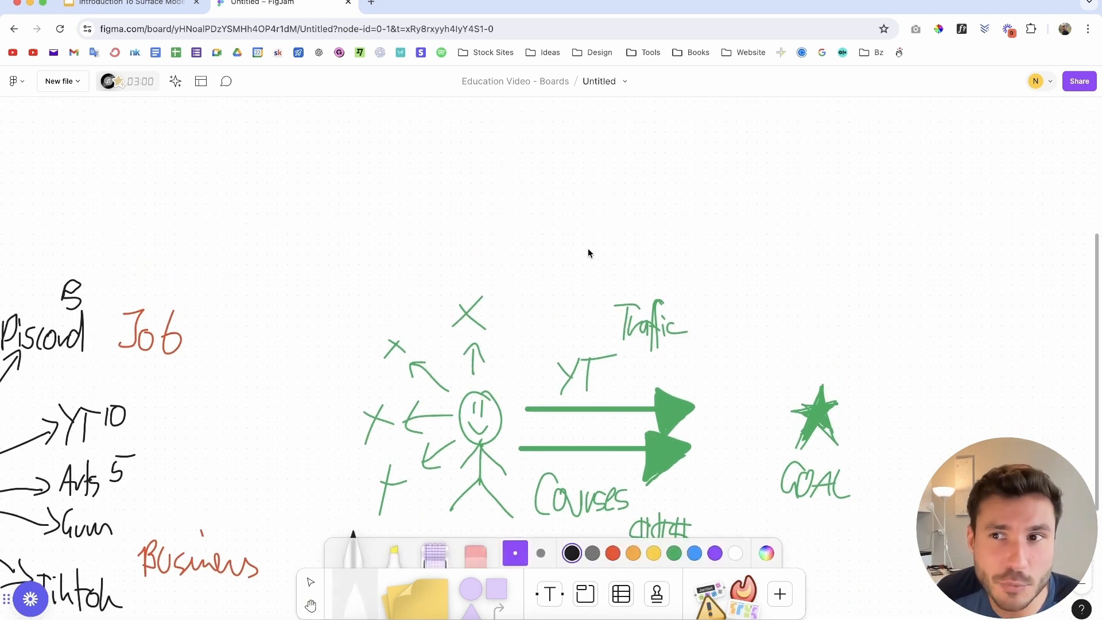
# Switch to the Introduction To Surface Modeling tab in Google Slides
pyautogui.scroll(-3)
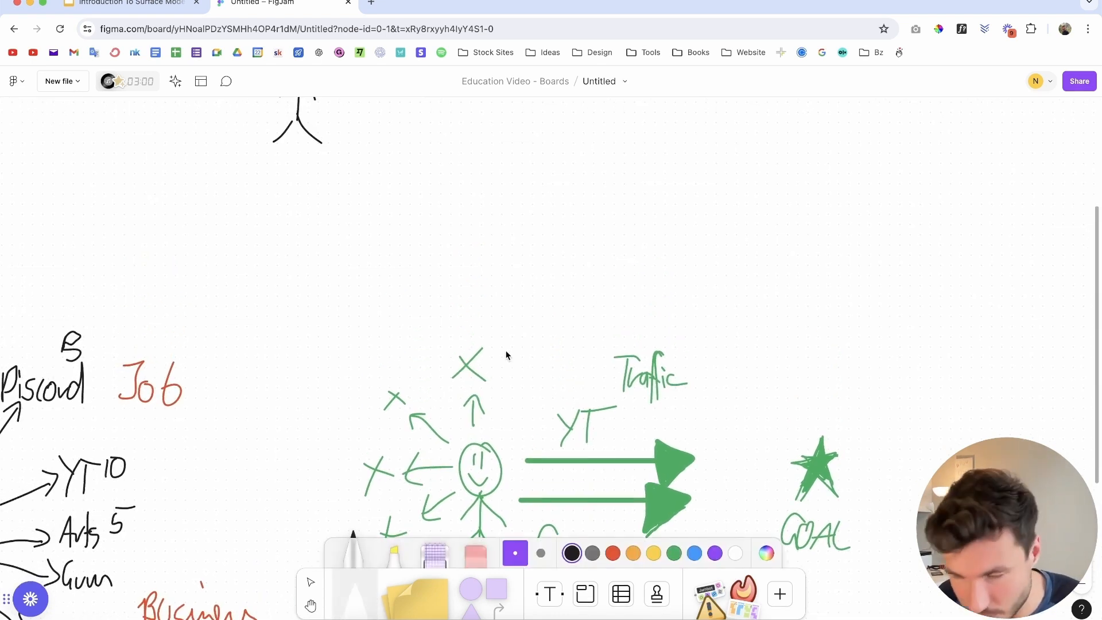
pyautogui.moveTo(512, 471)
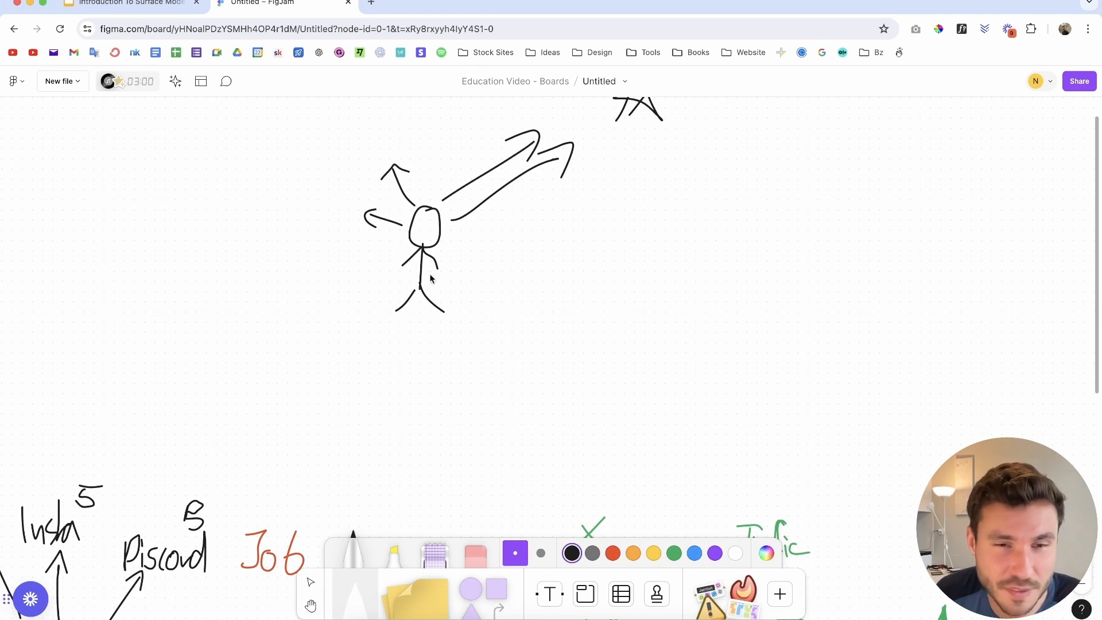
pyautogui.moveTo(361, 273)
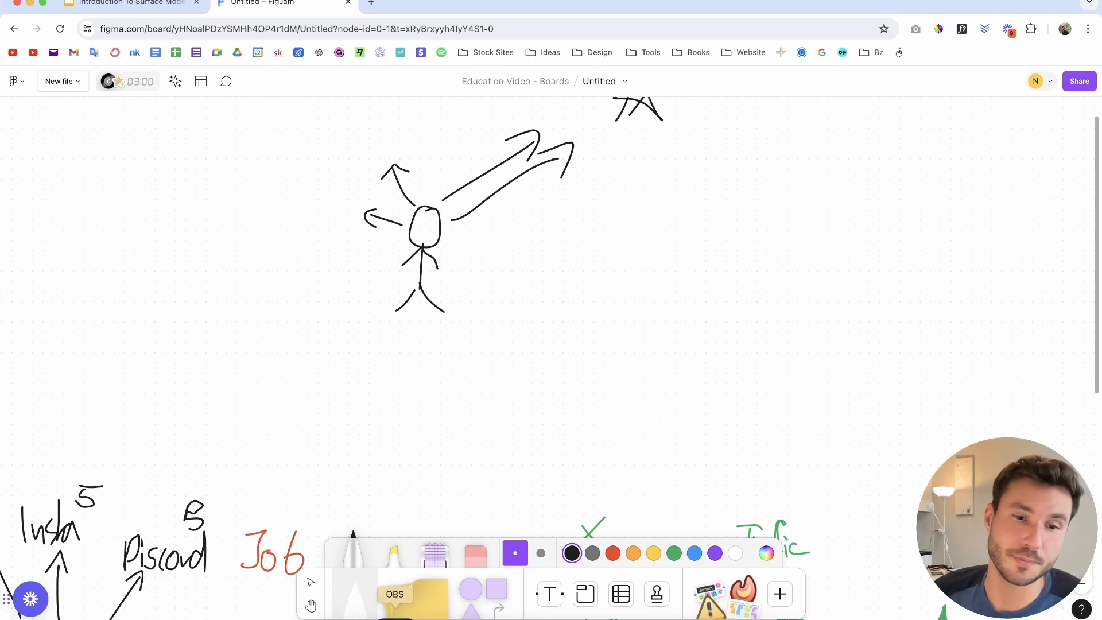
pyautogui.click(132, 5)
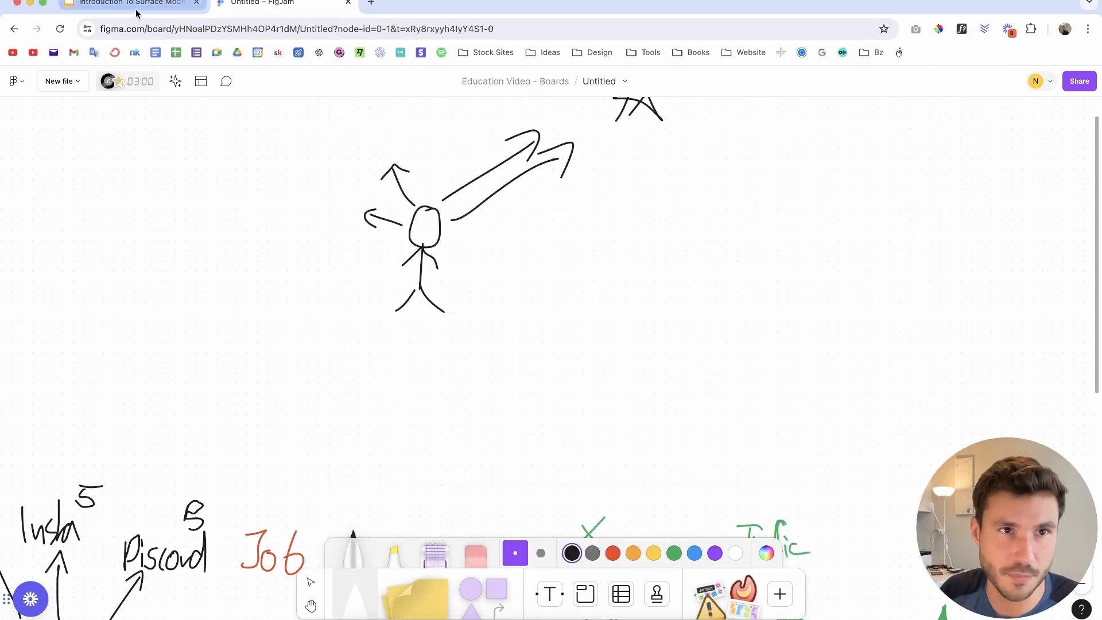
pyautogui.click(132, 4)
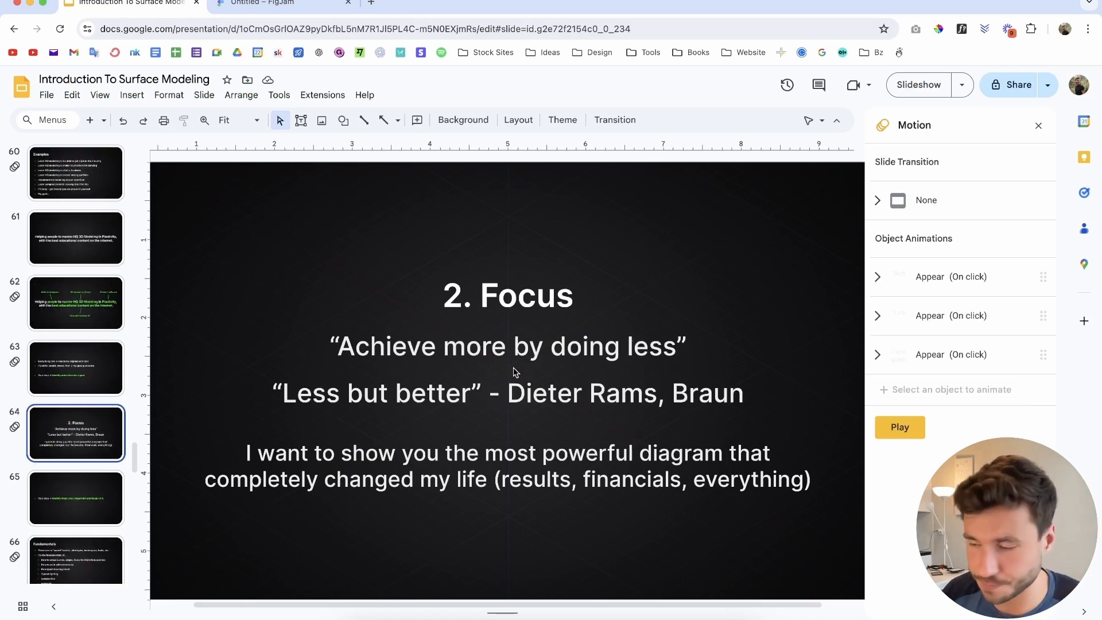